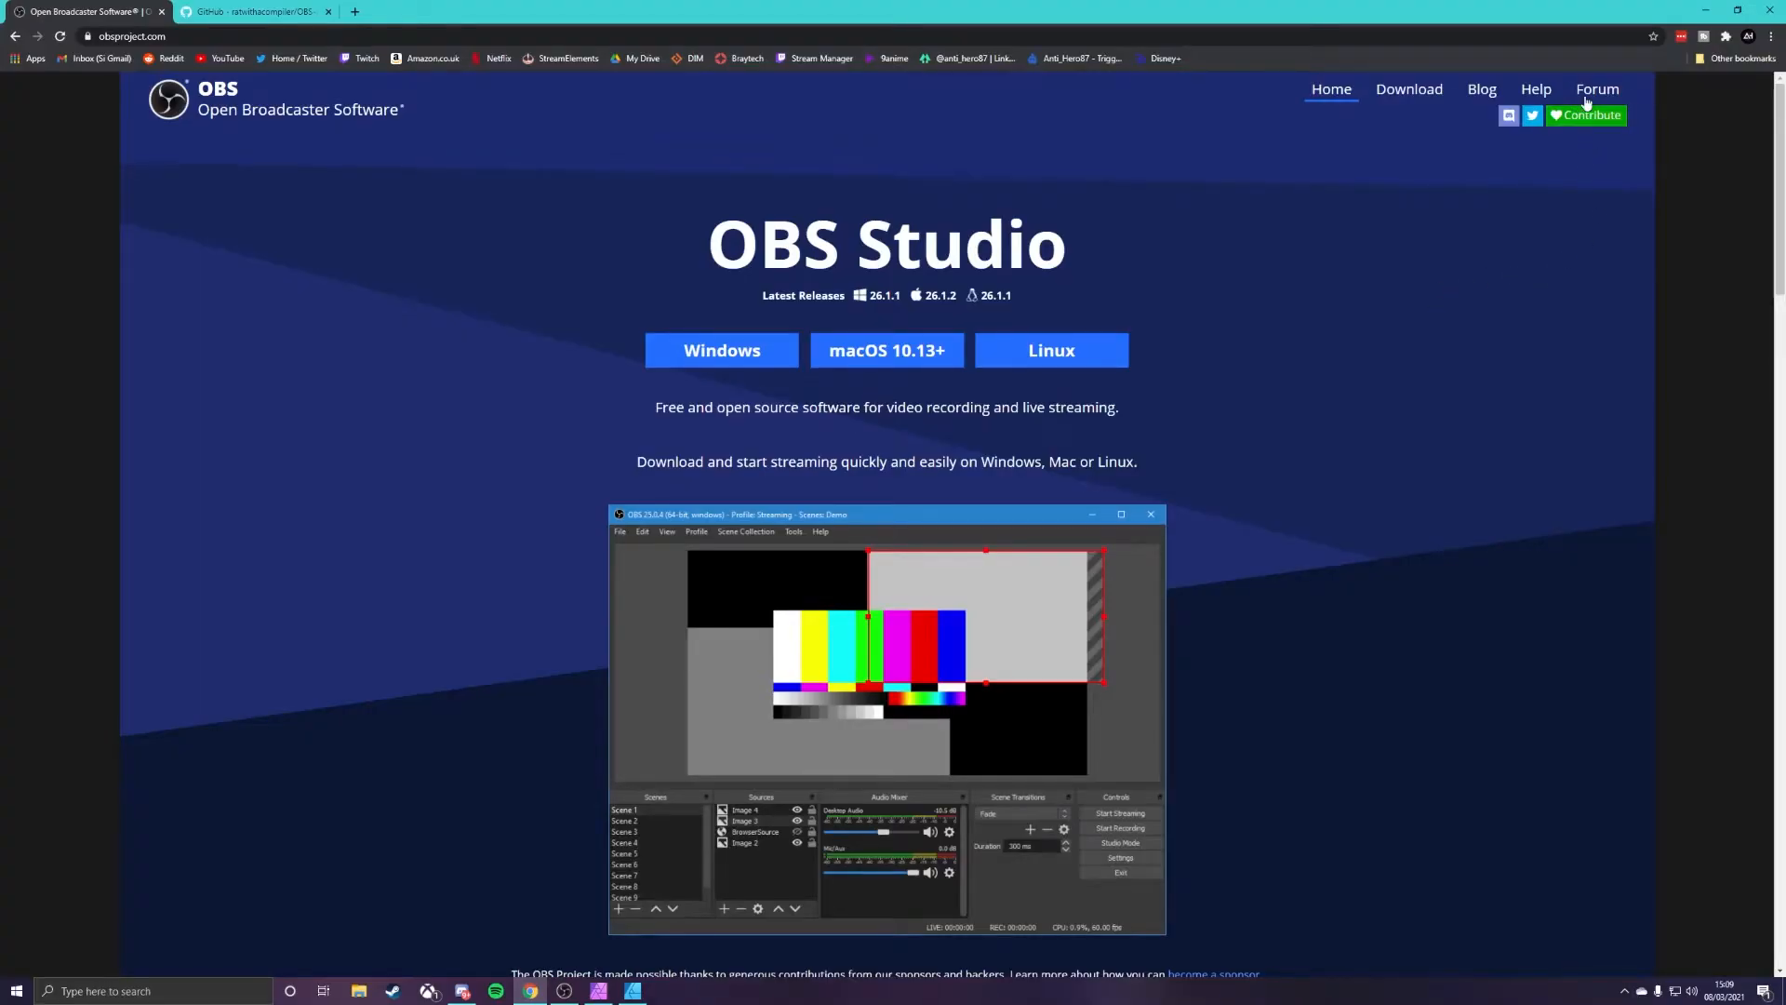
Step: Browse the OBS forum's Resources, filtered to OBS Studio Plugins, to listing page 4
click(1598, 90)
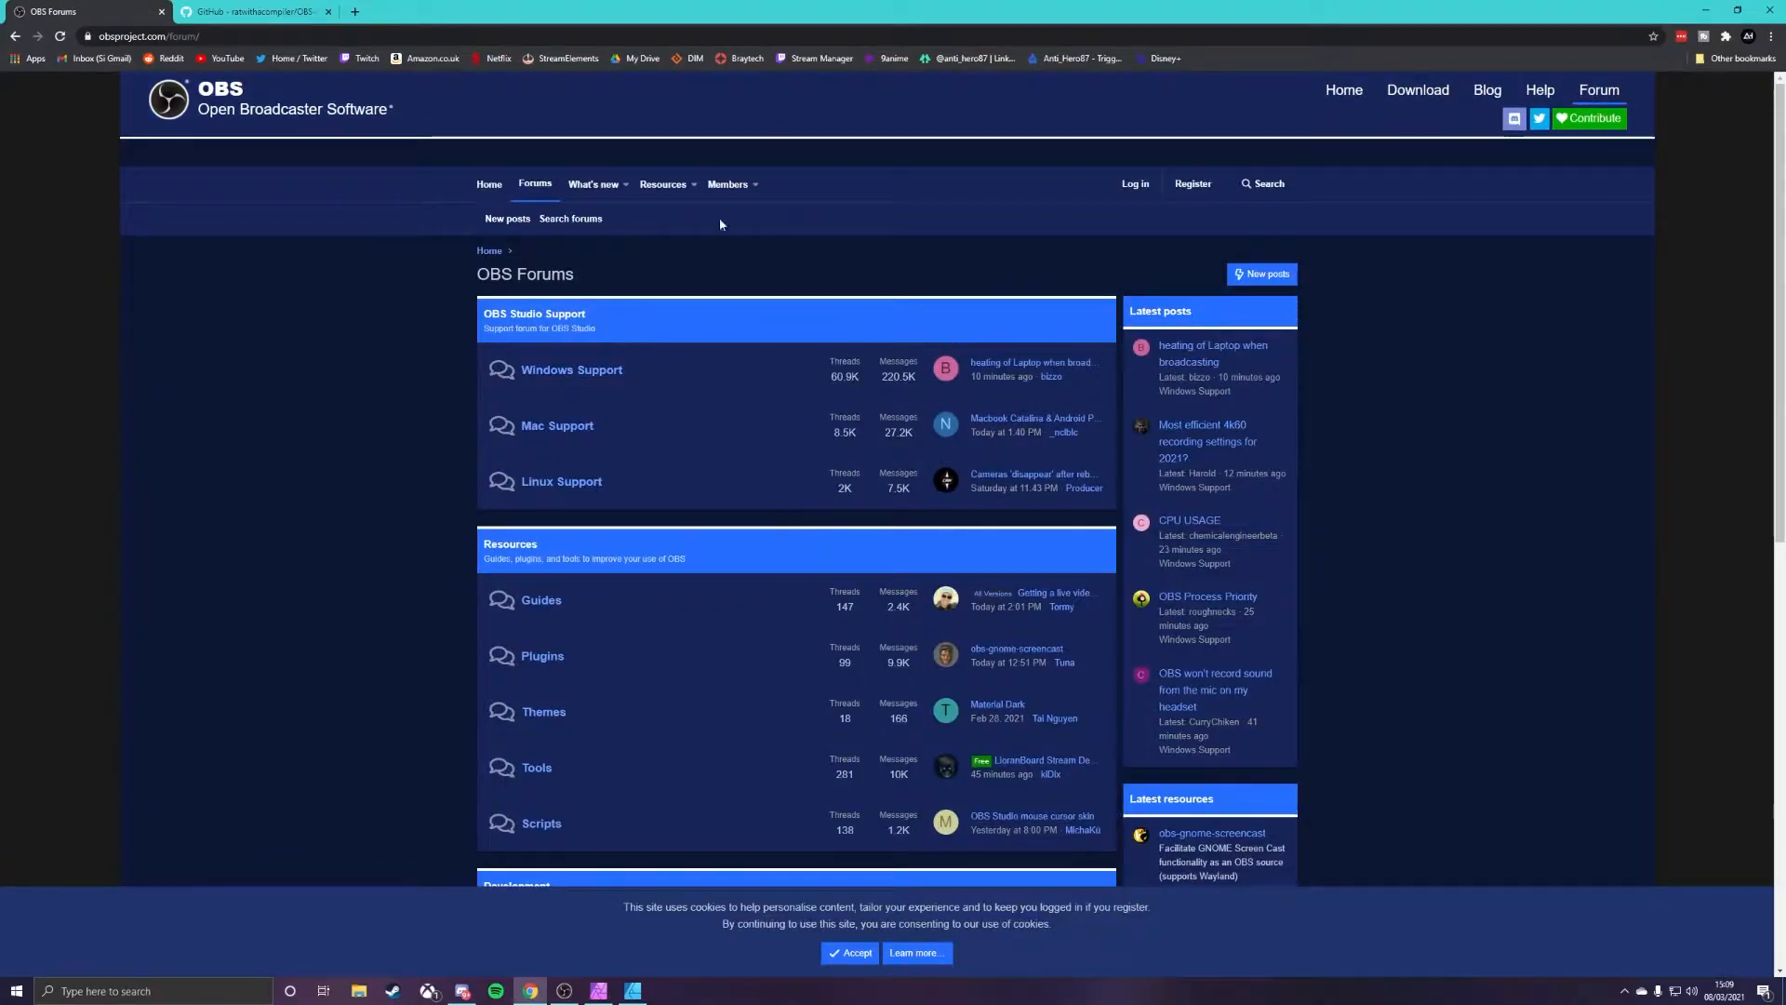
click(666, 183)
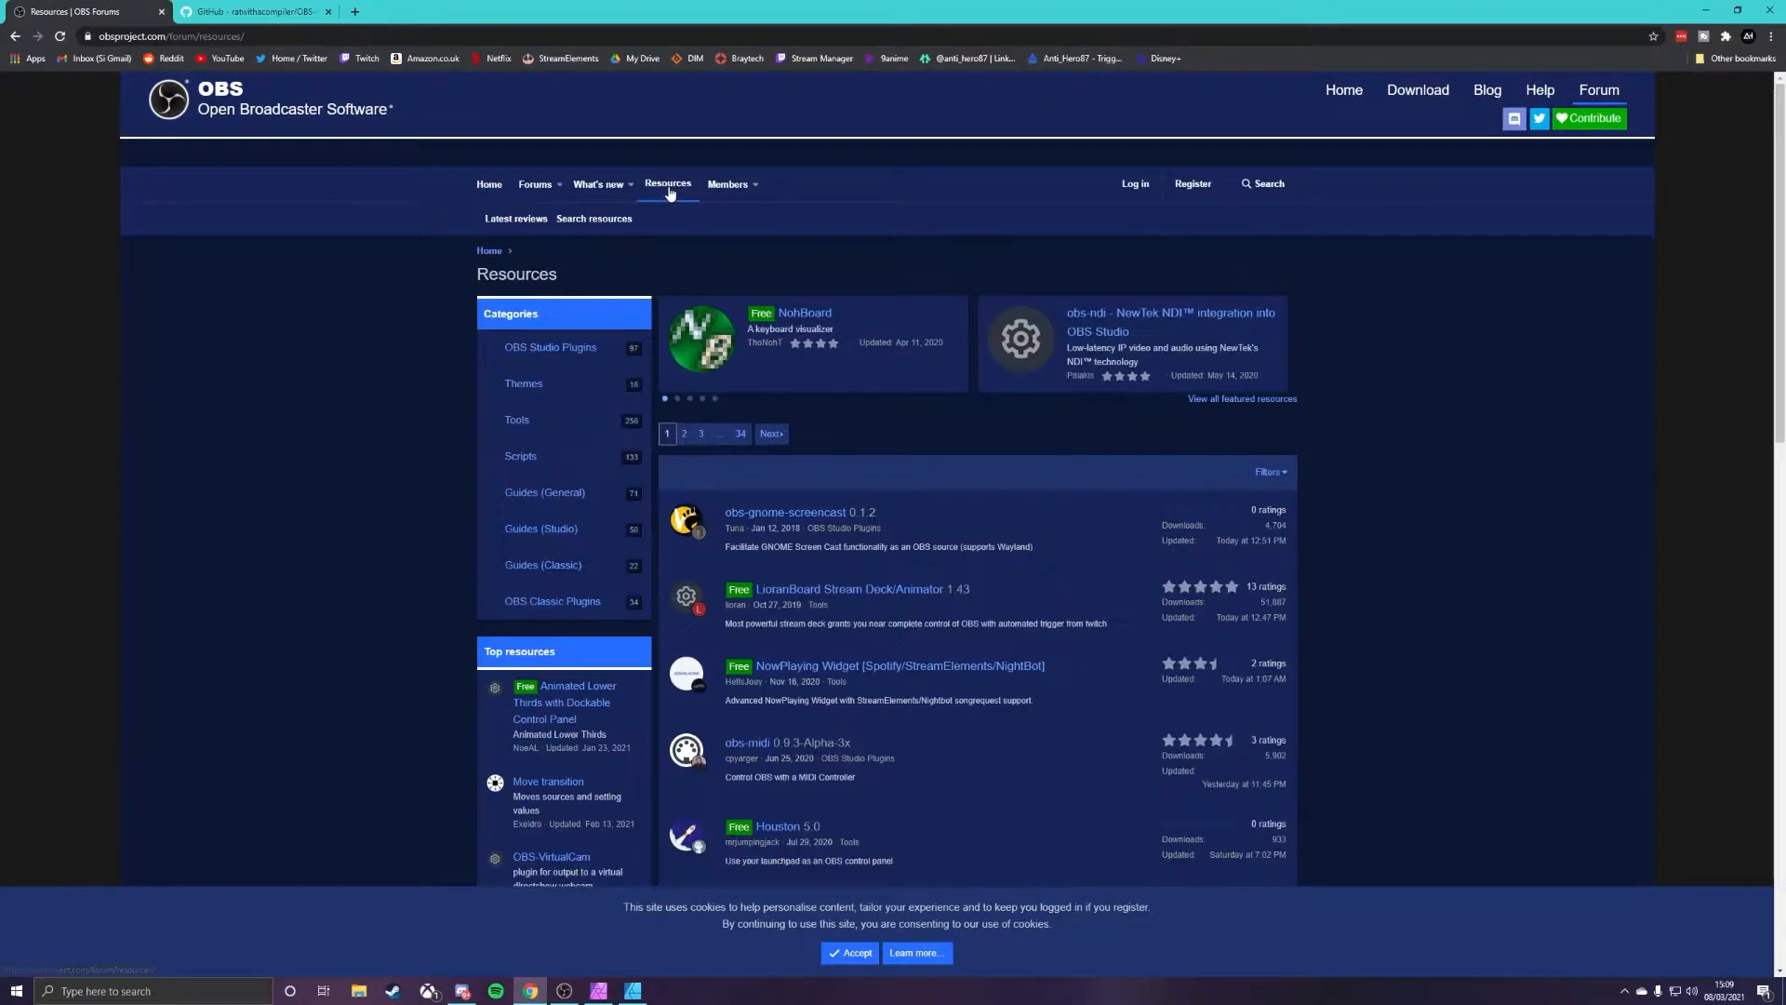
click(550, 346)
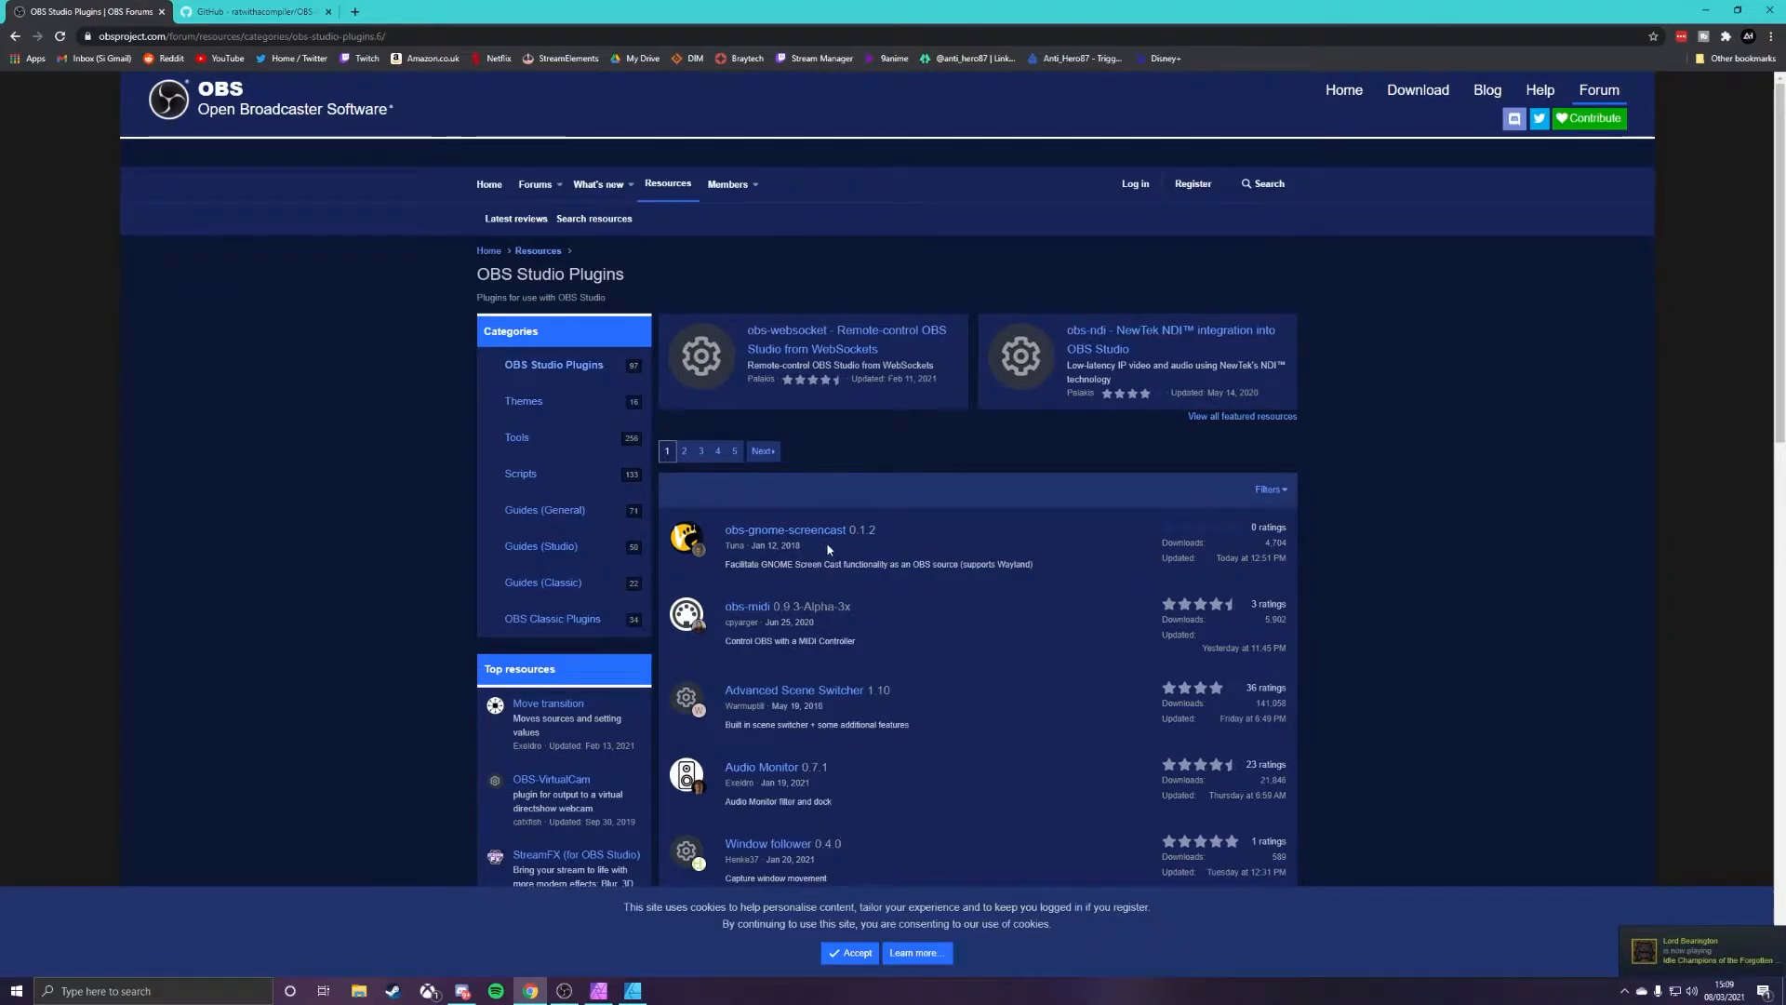
scroll(down, 3)
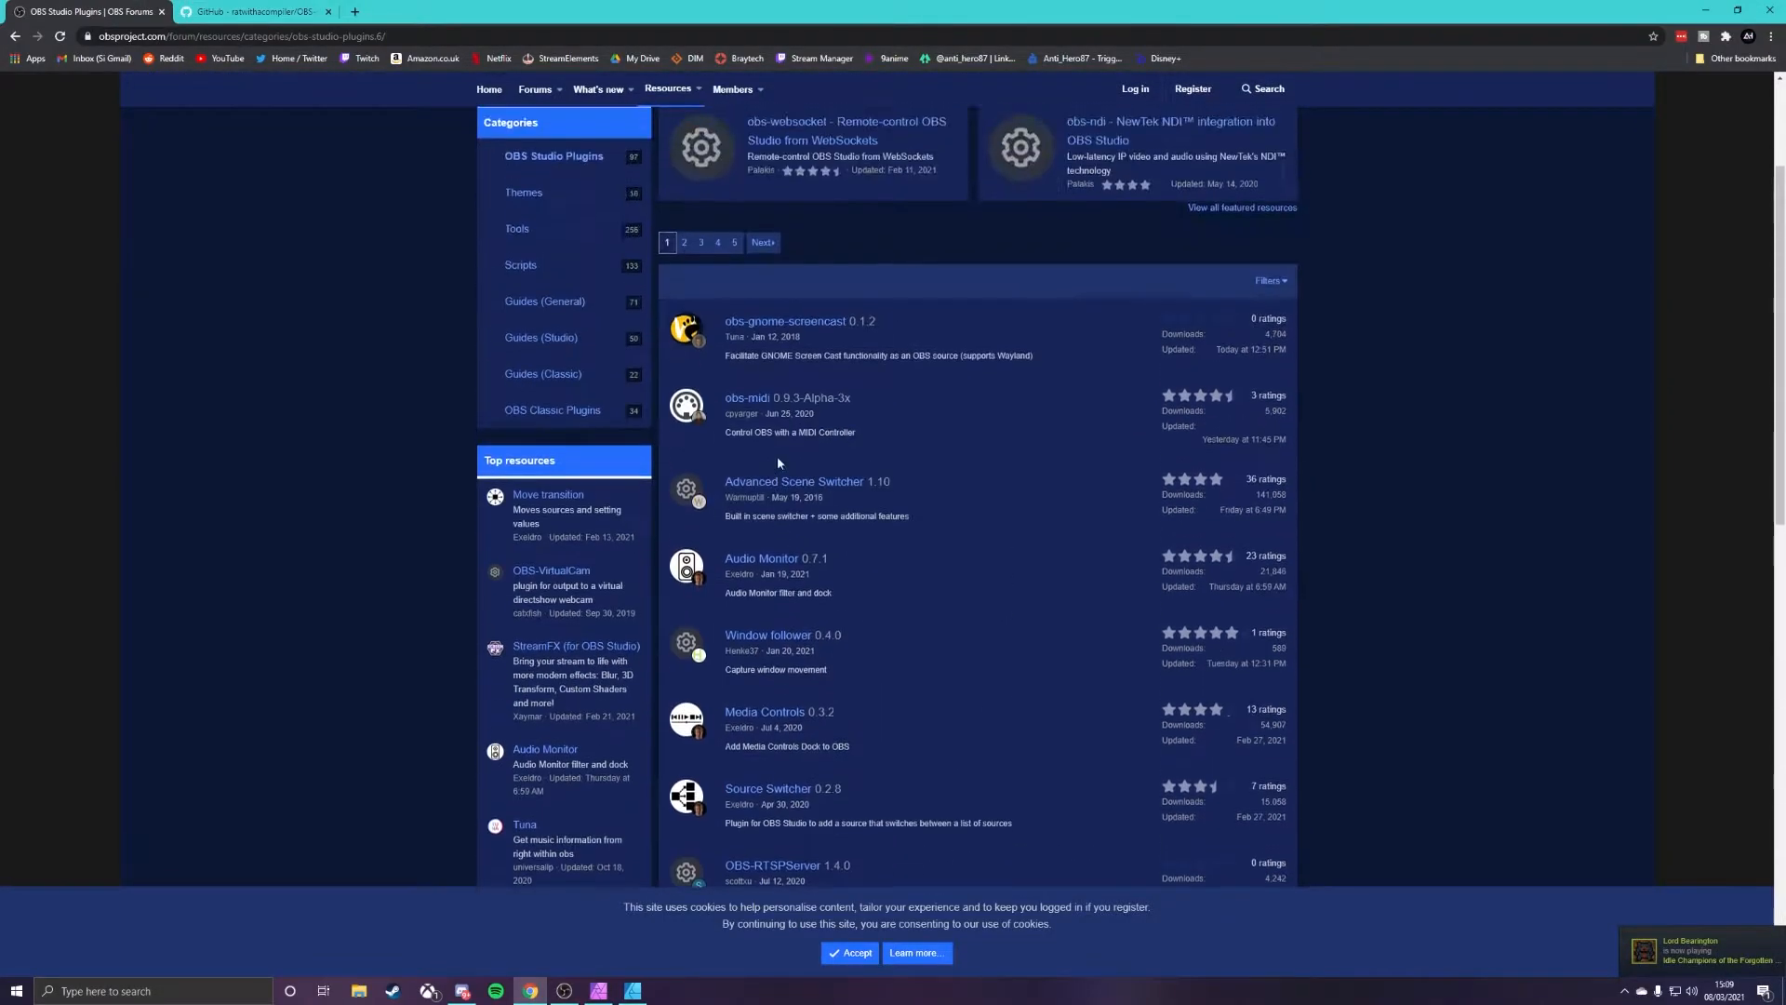
scroll(down, 3)
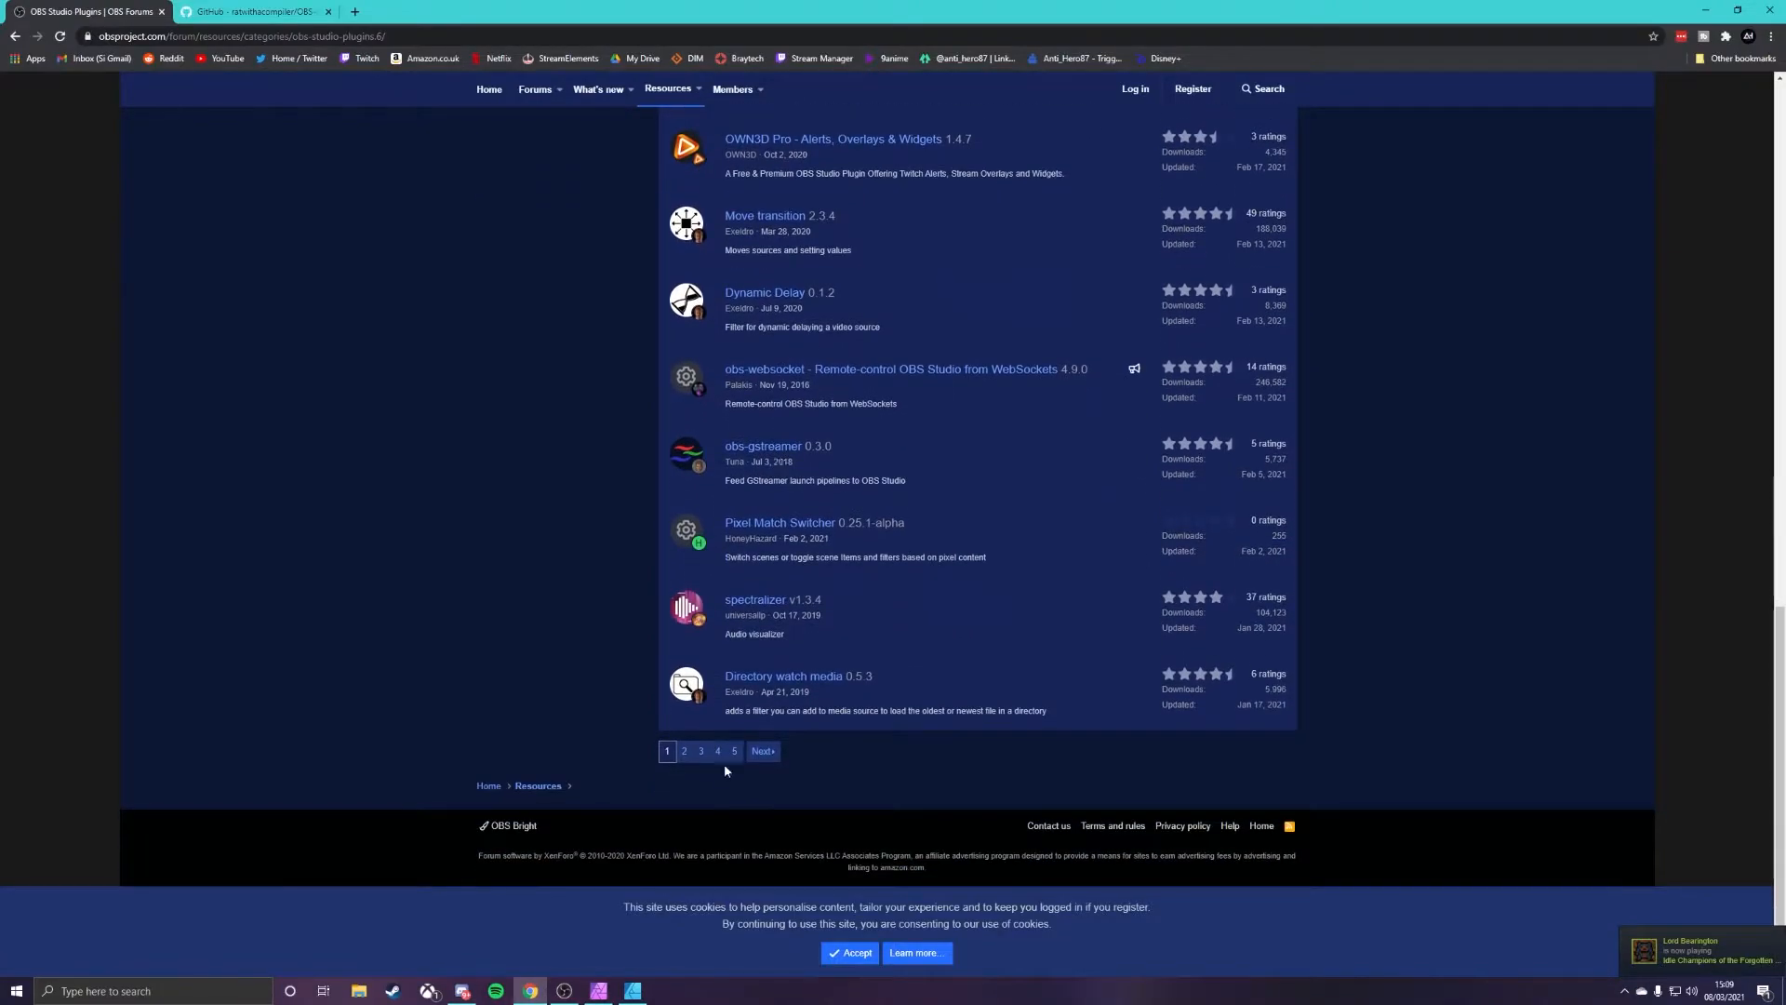
click(717, 750)
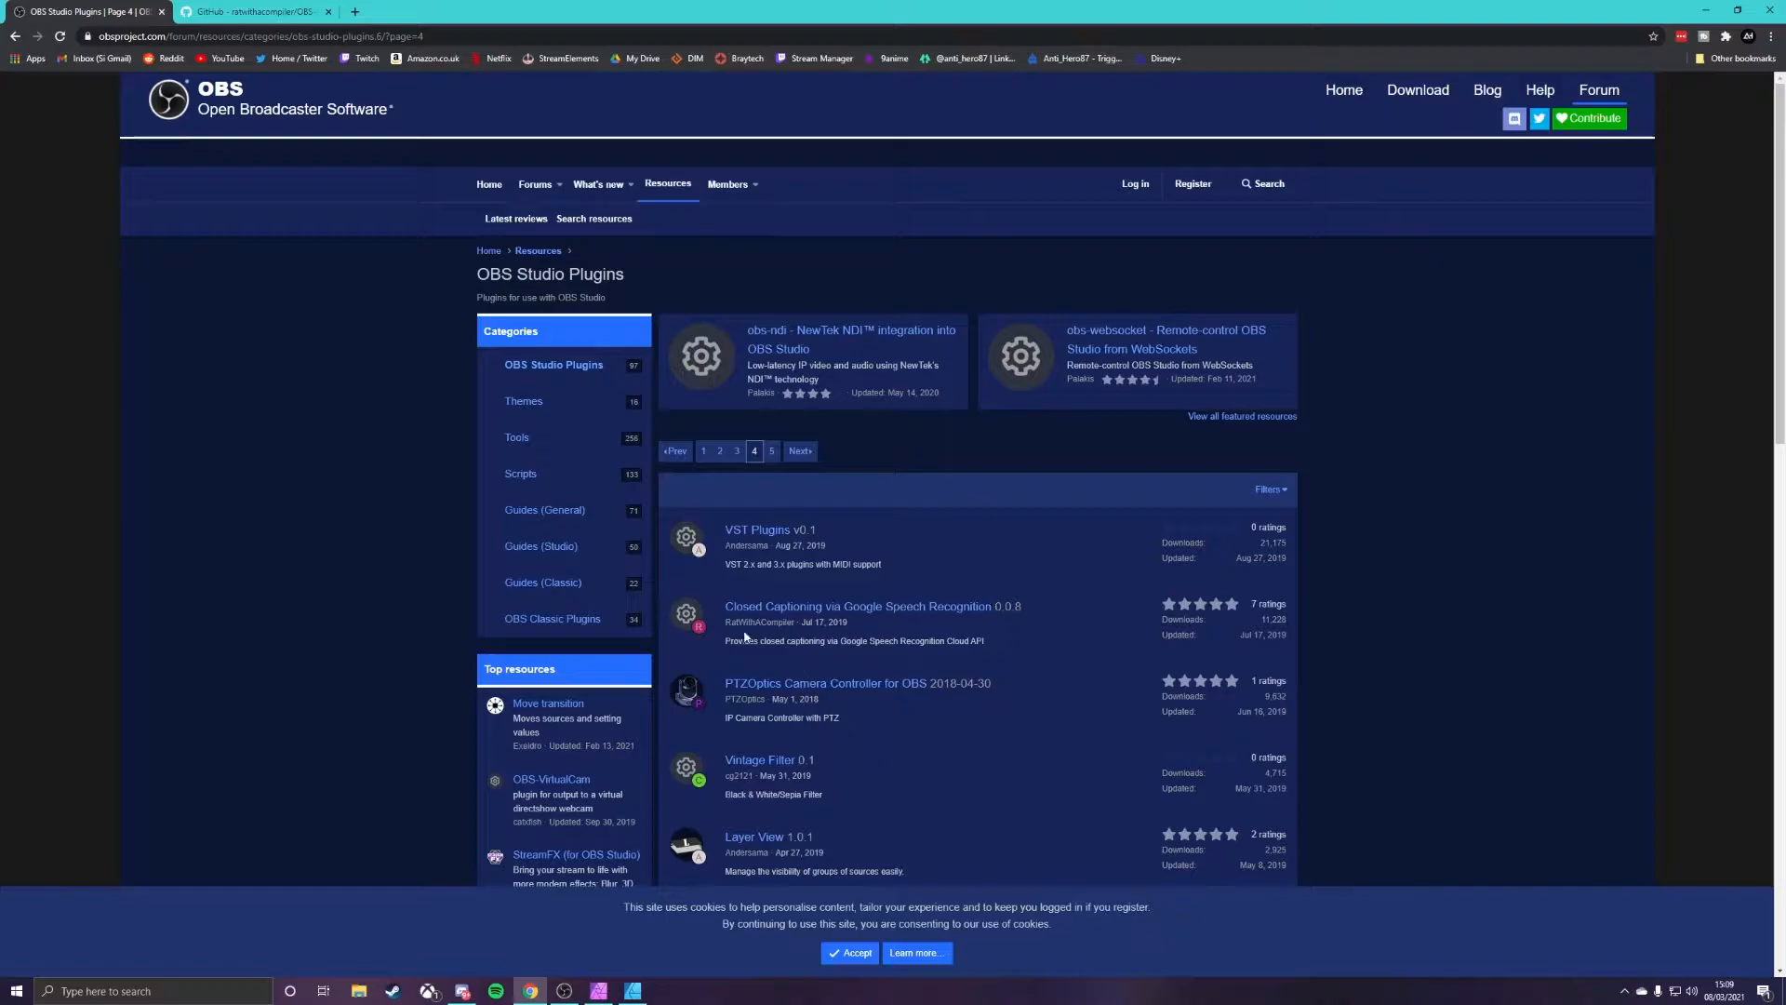
mouse_move(883, 605)
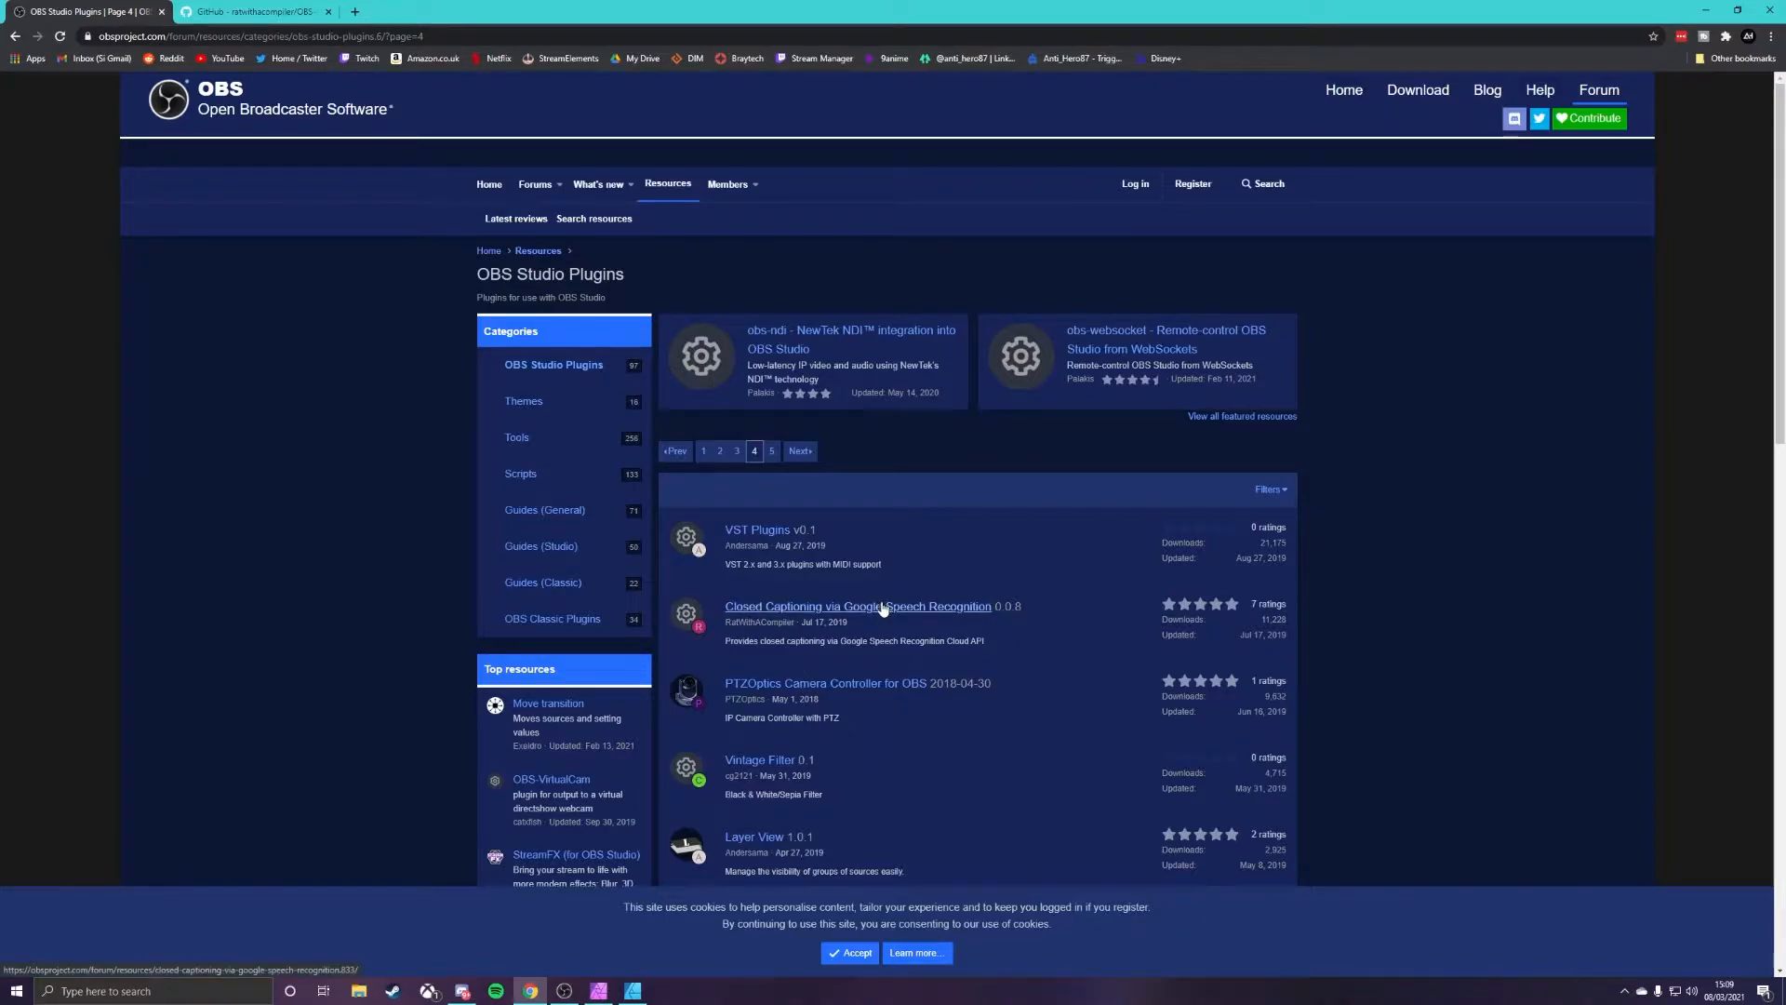
Step: Open the Closed Captioning via Google Speech Recognition plugin page and scroll through its features
click(858, 605)
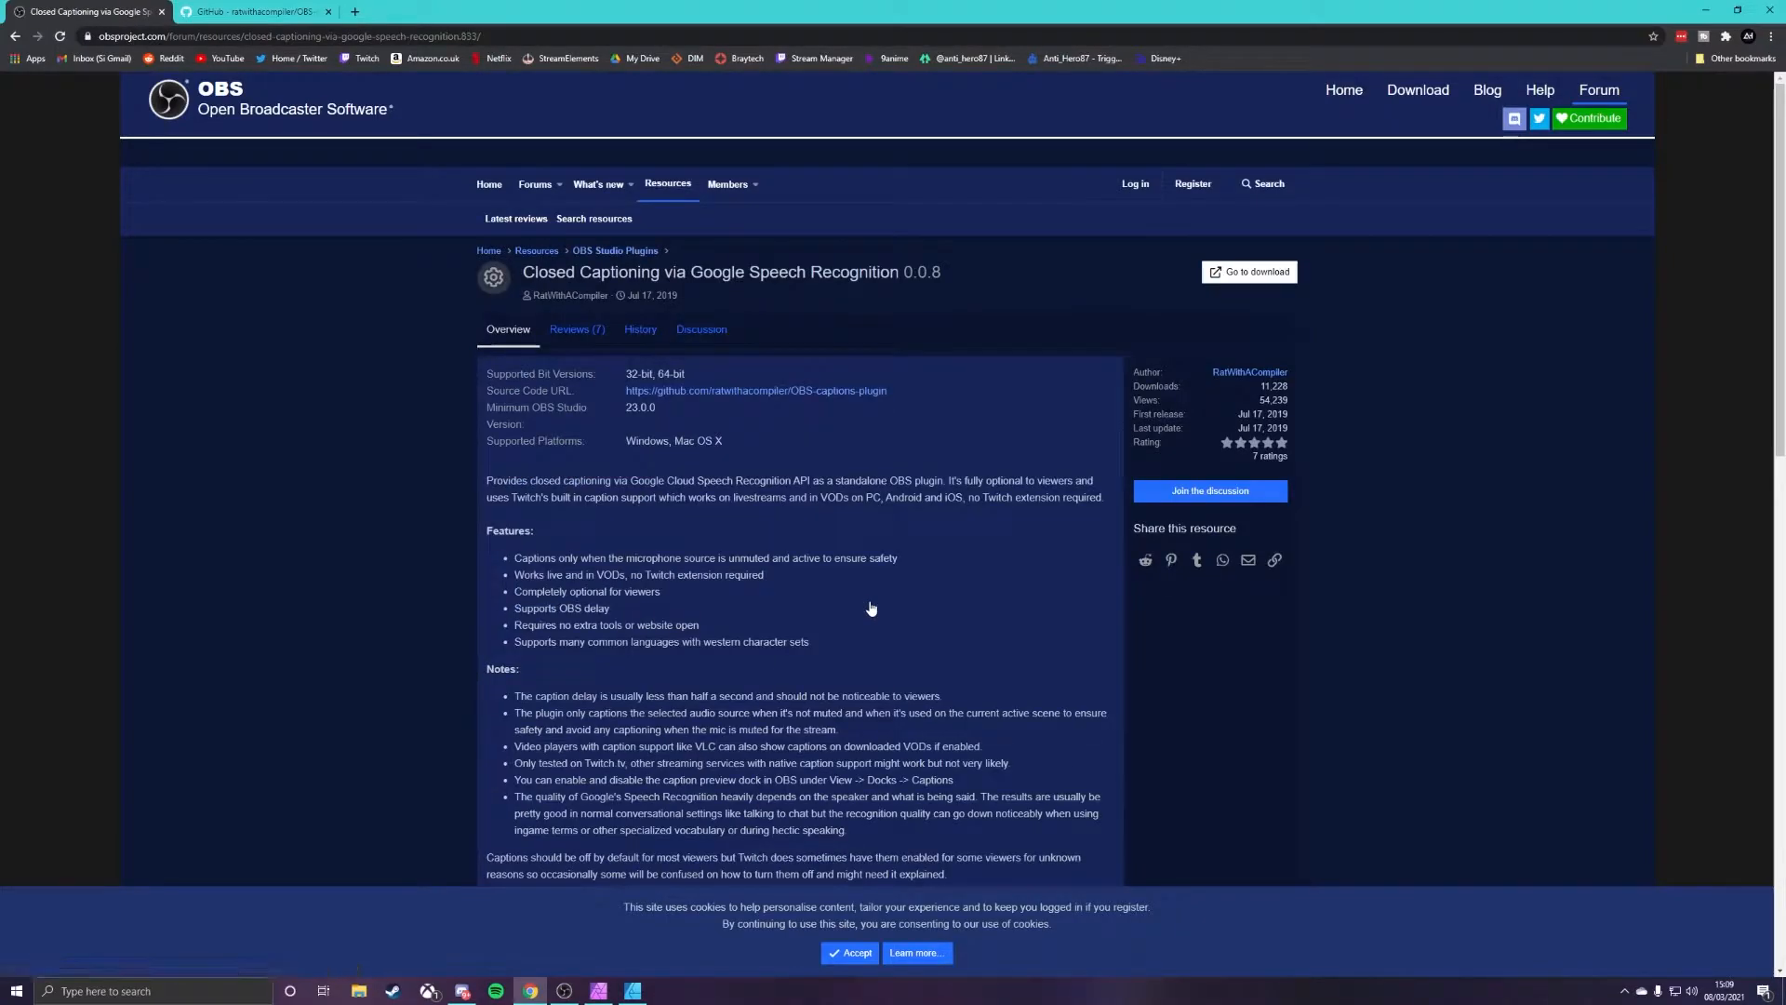
scroll(down, 3)
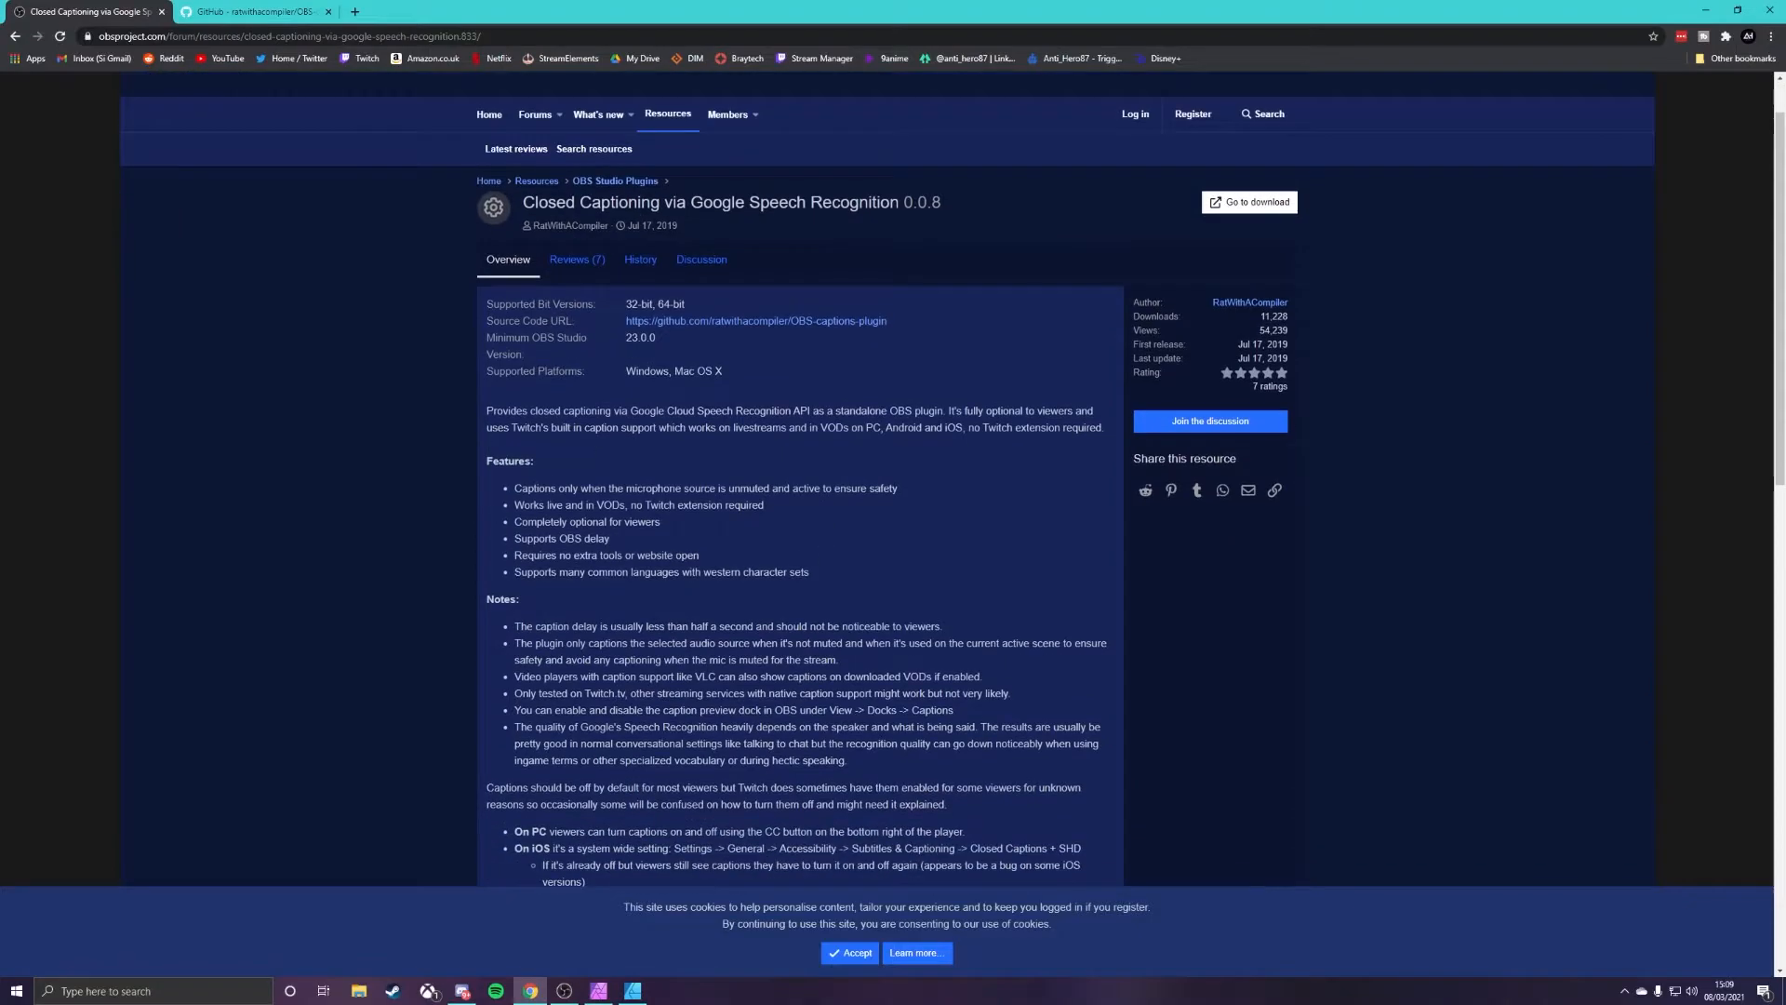
scroll(down, 3)
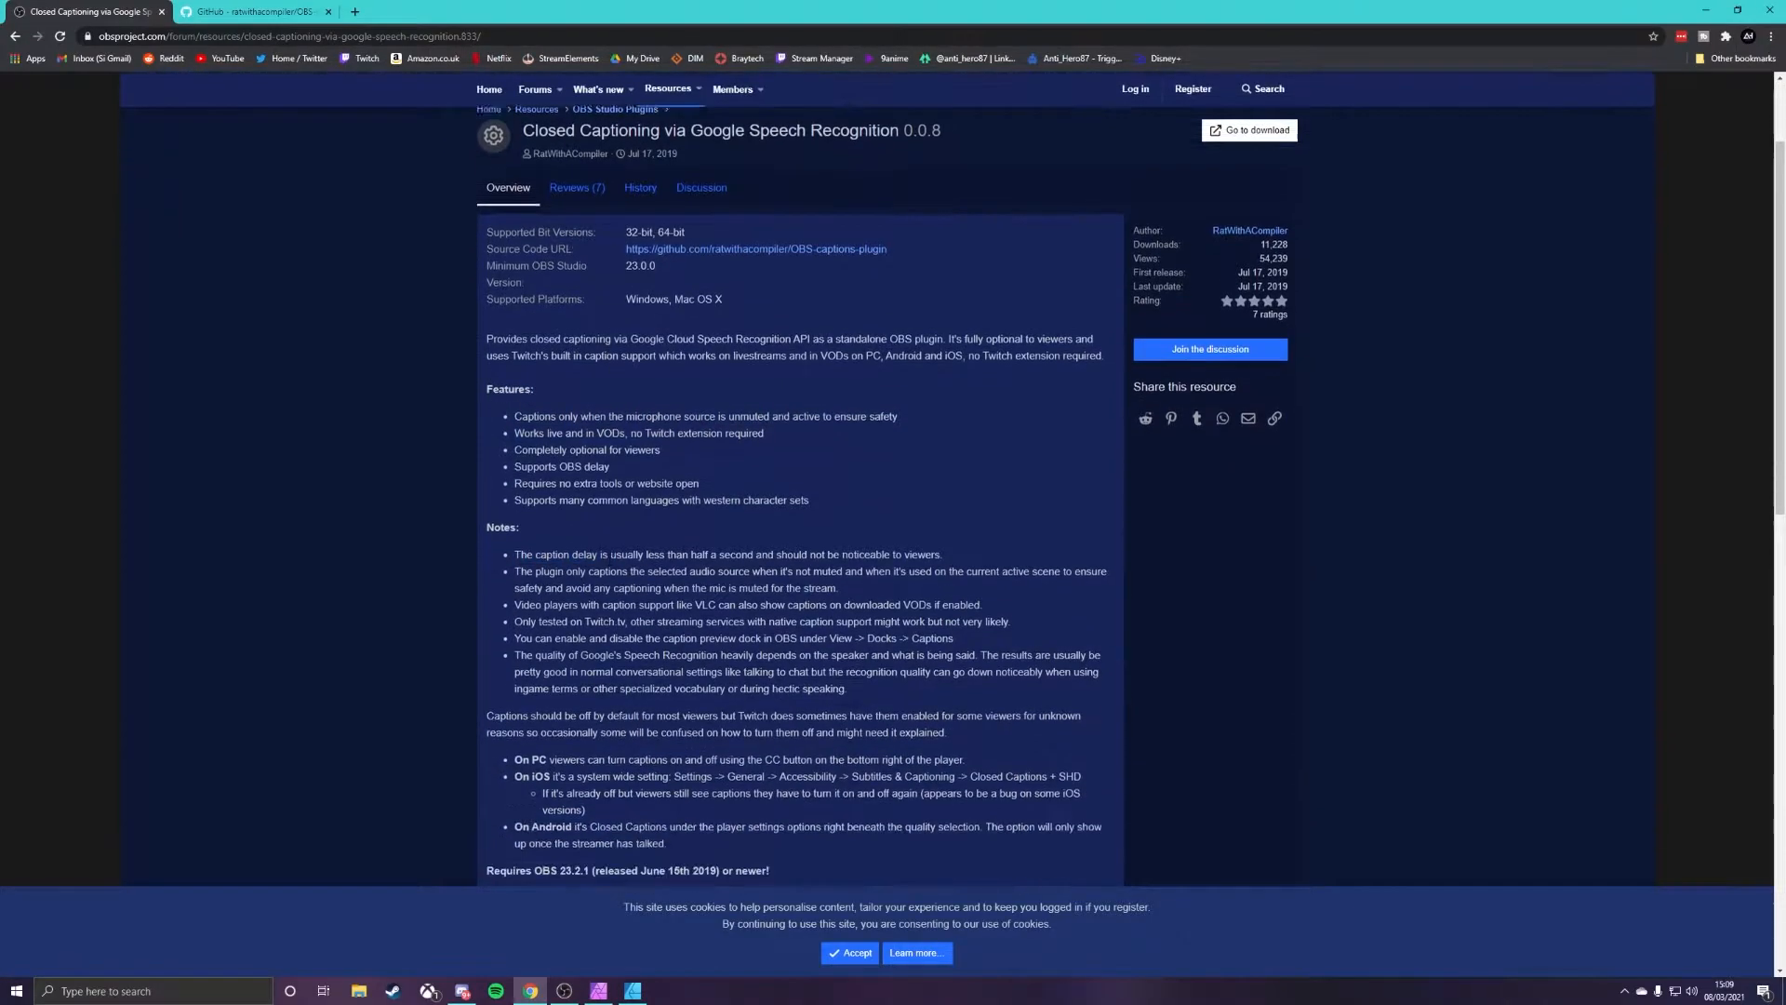
scroll(down, 3)
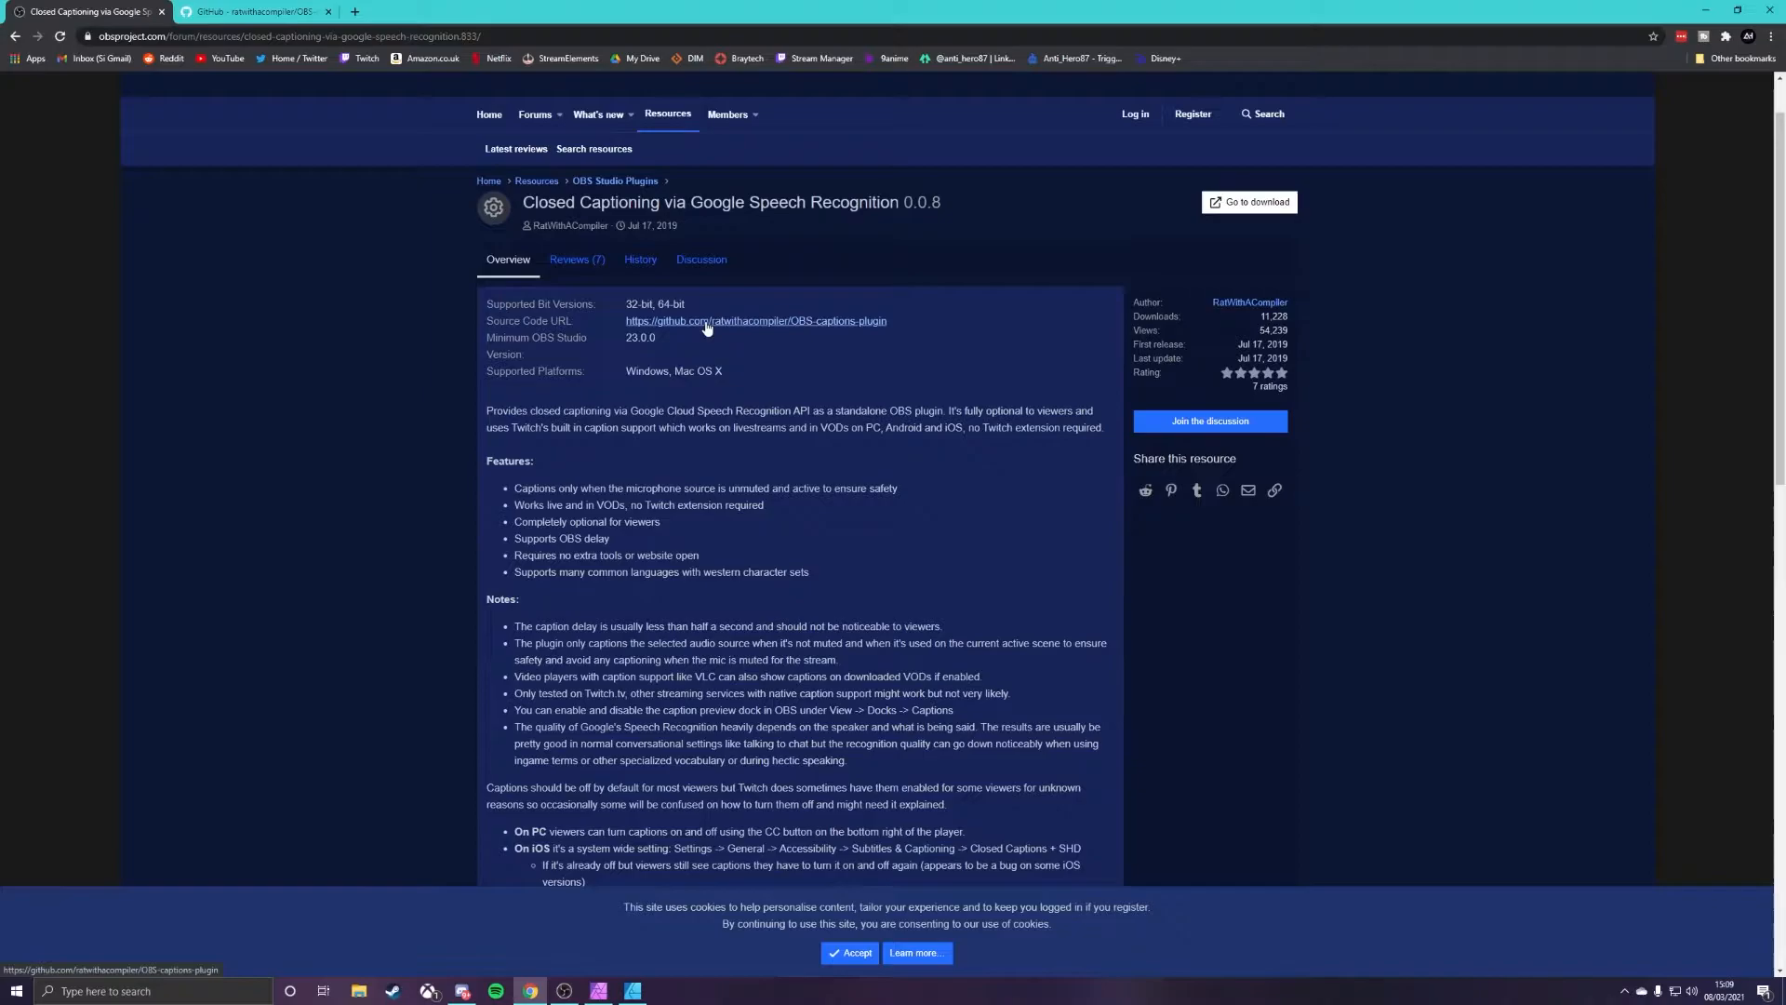
Step: Open the ratwithacompiler/OBS-captions-plugin GitHub repository and read its README installation steps
click(755, 320)
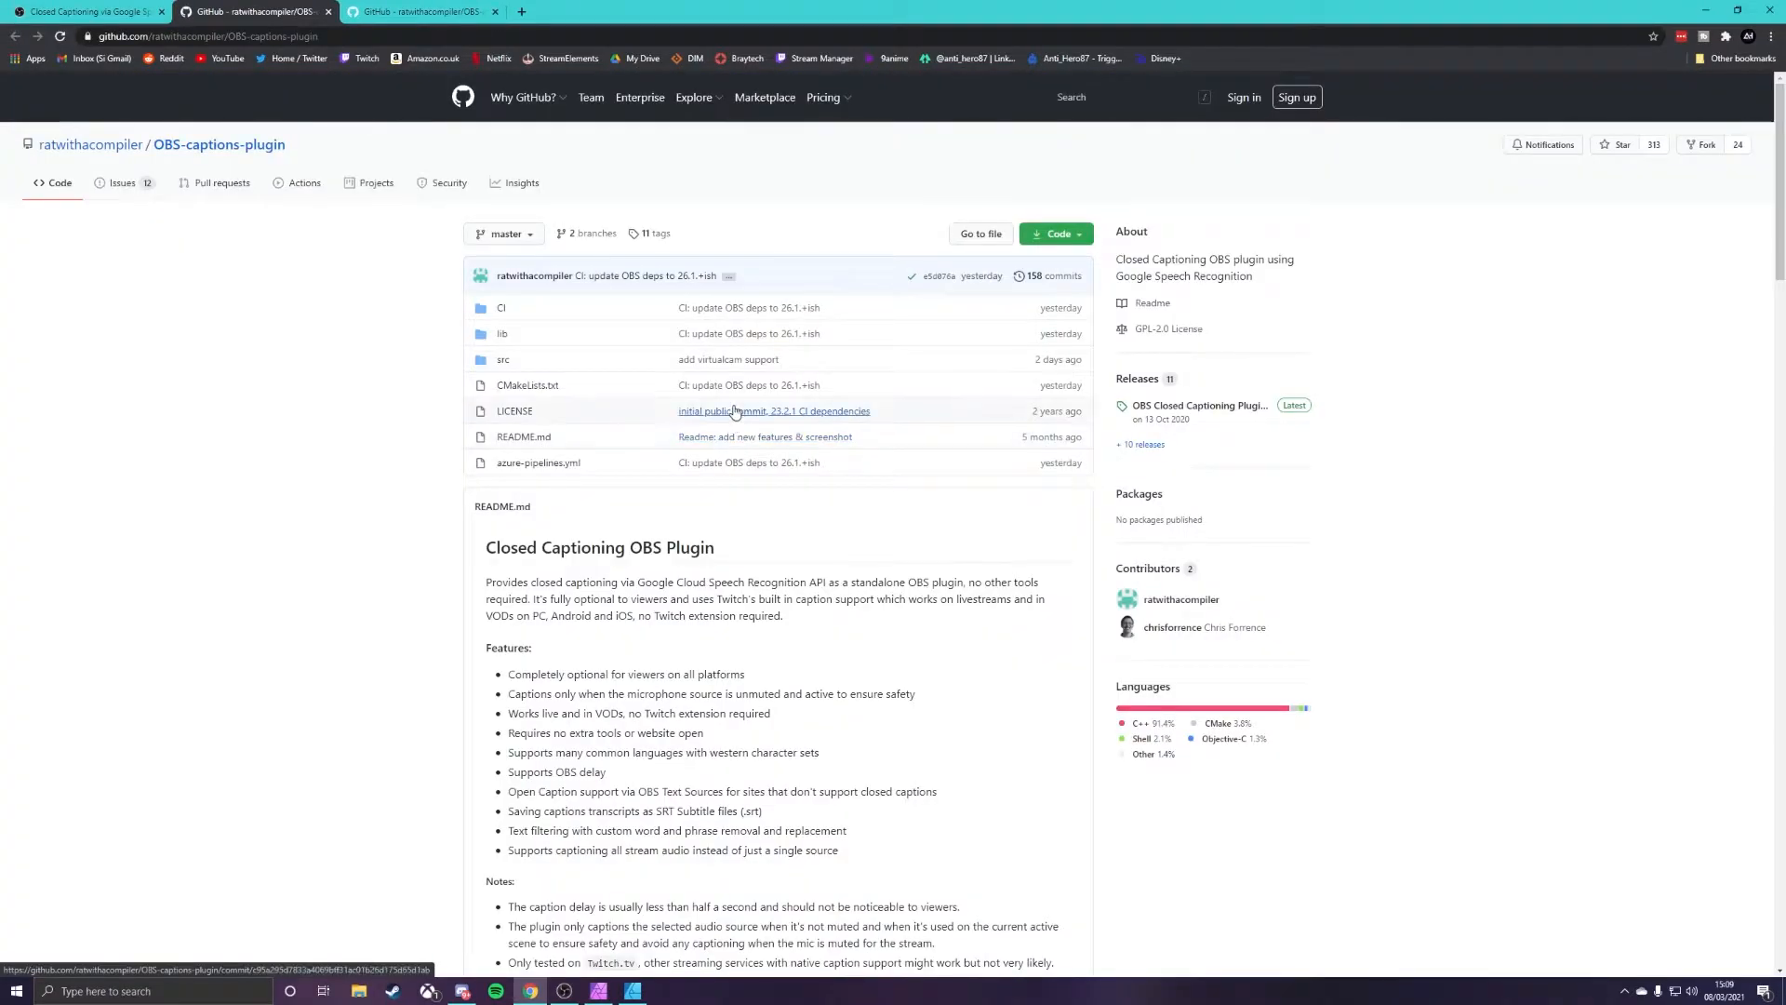
scroll(down, 3)
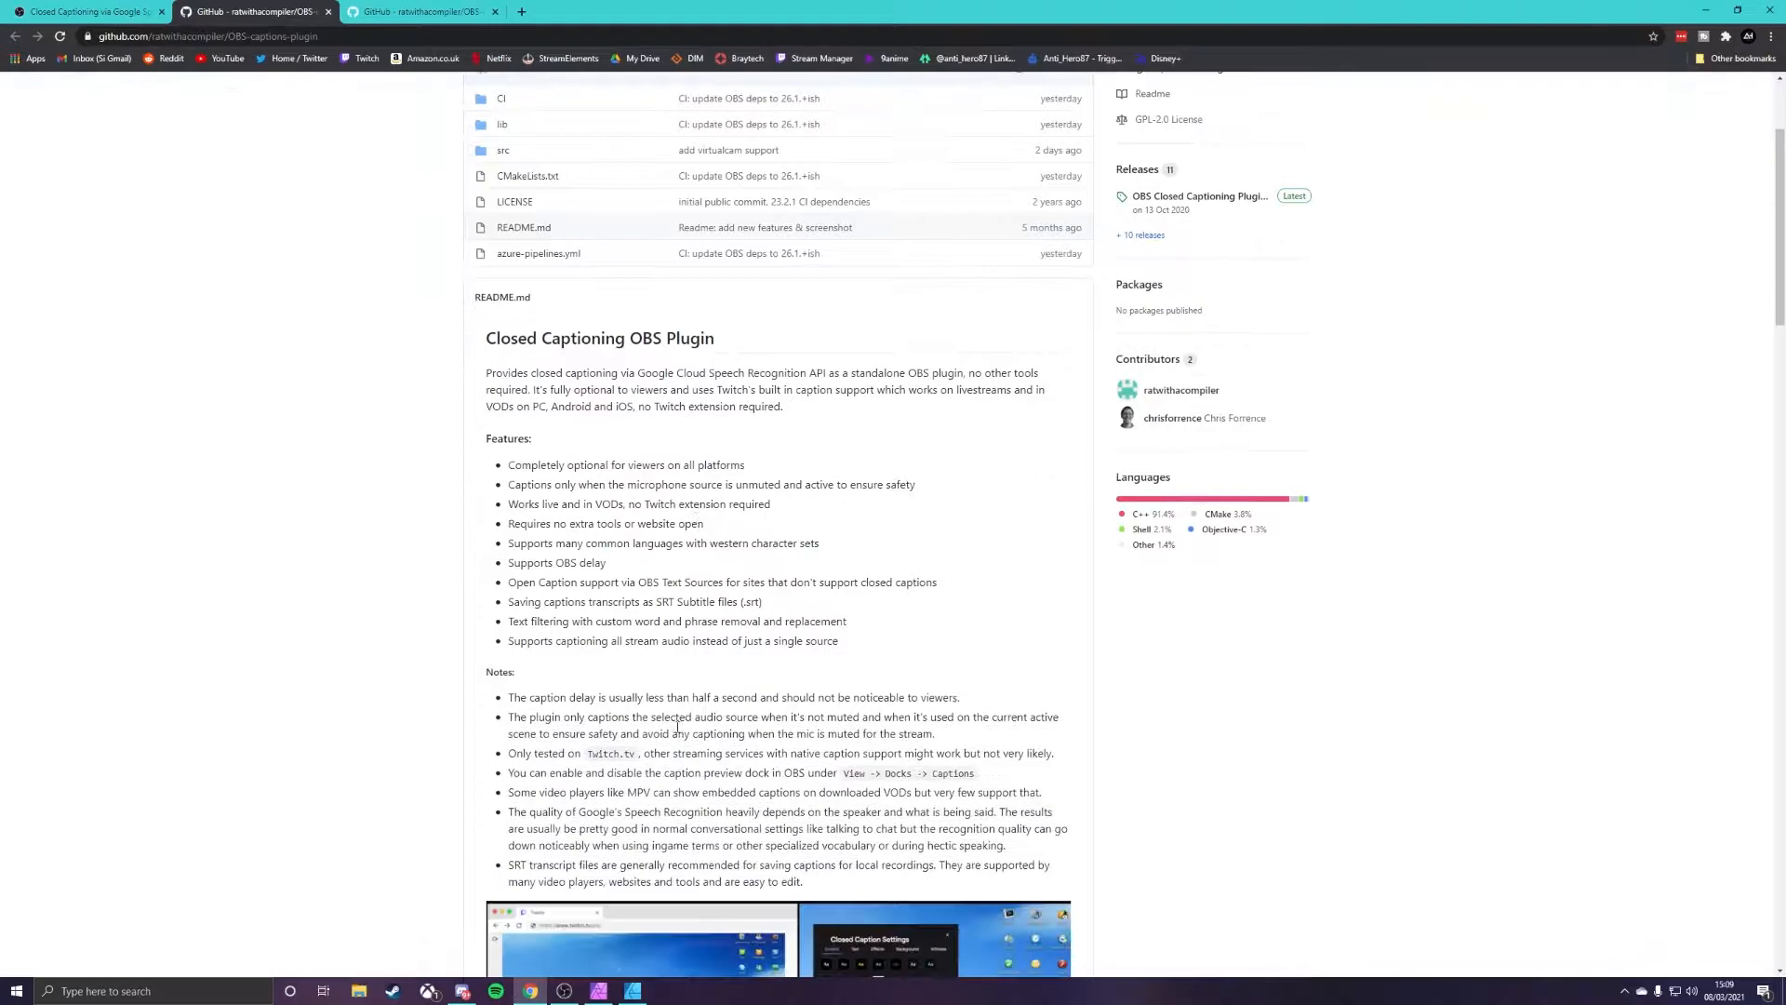
scroll(down, 3)
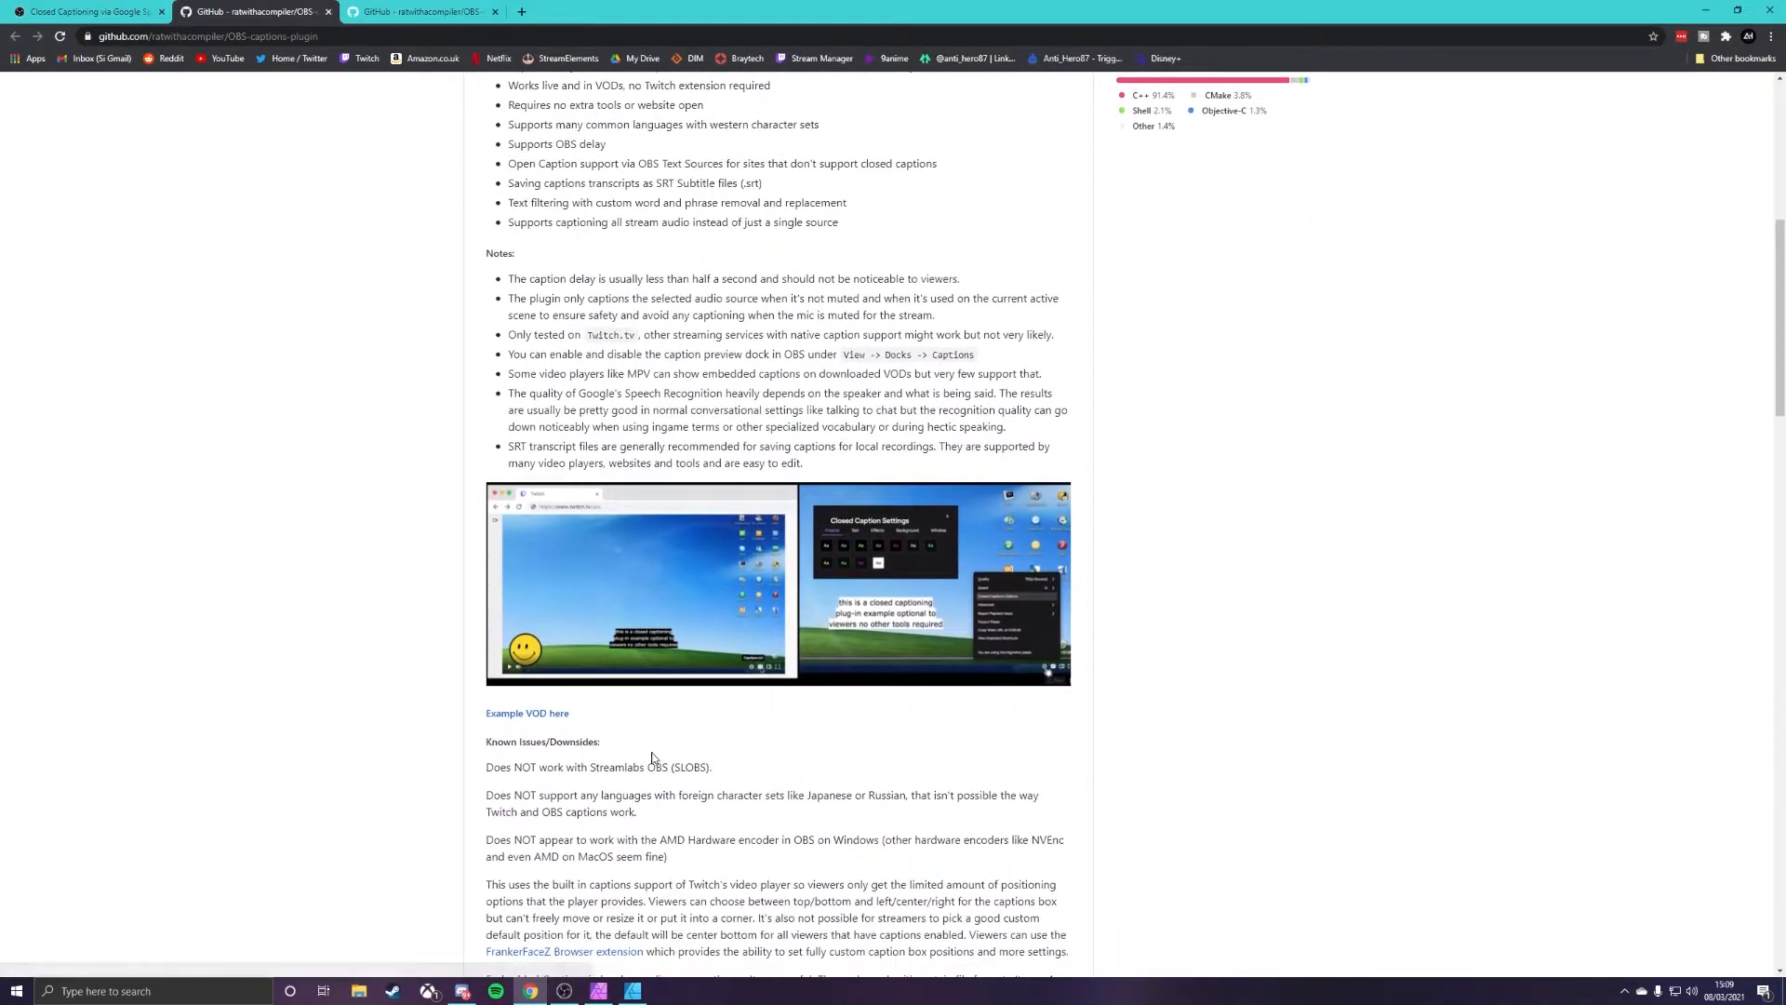
scroll(down, 3)
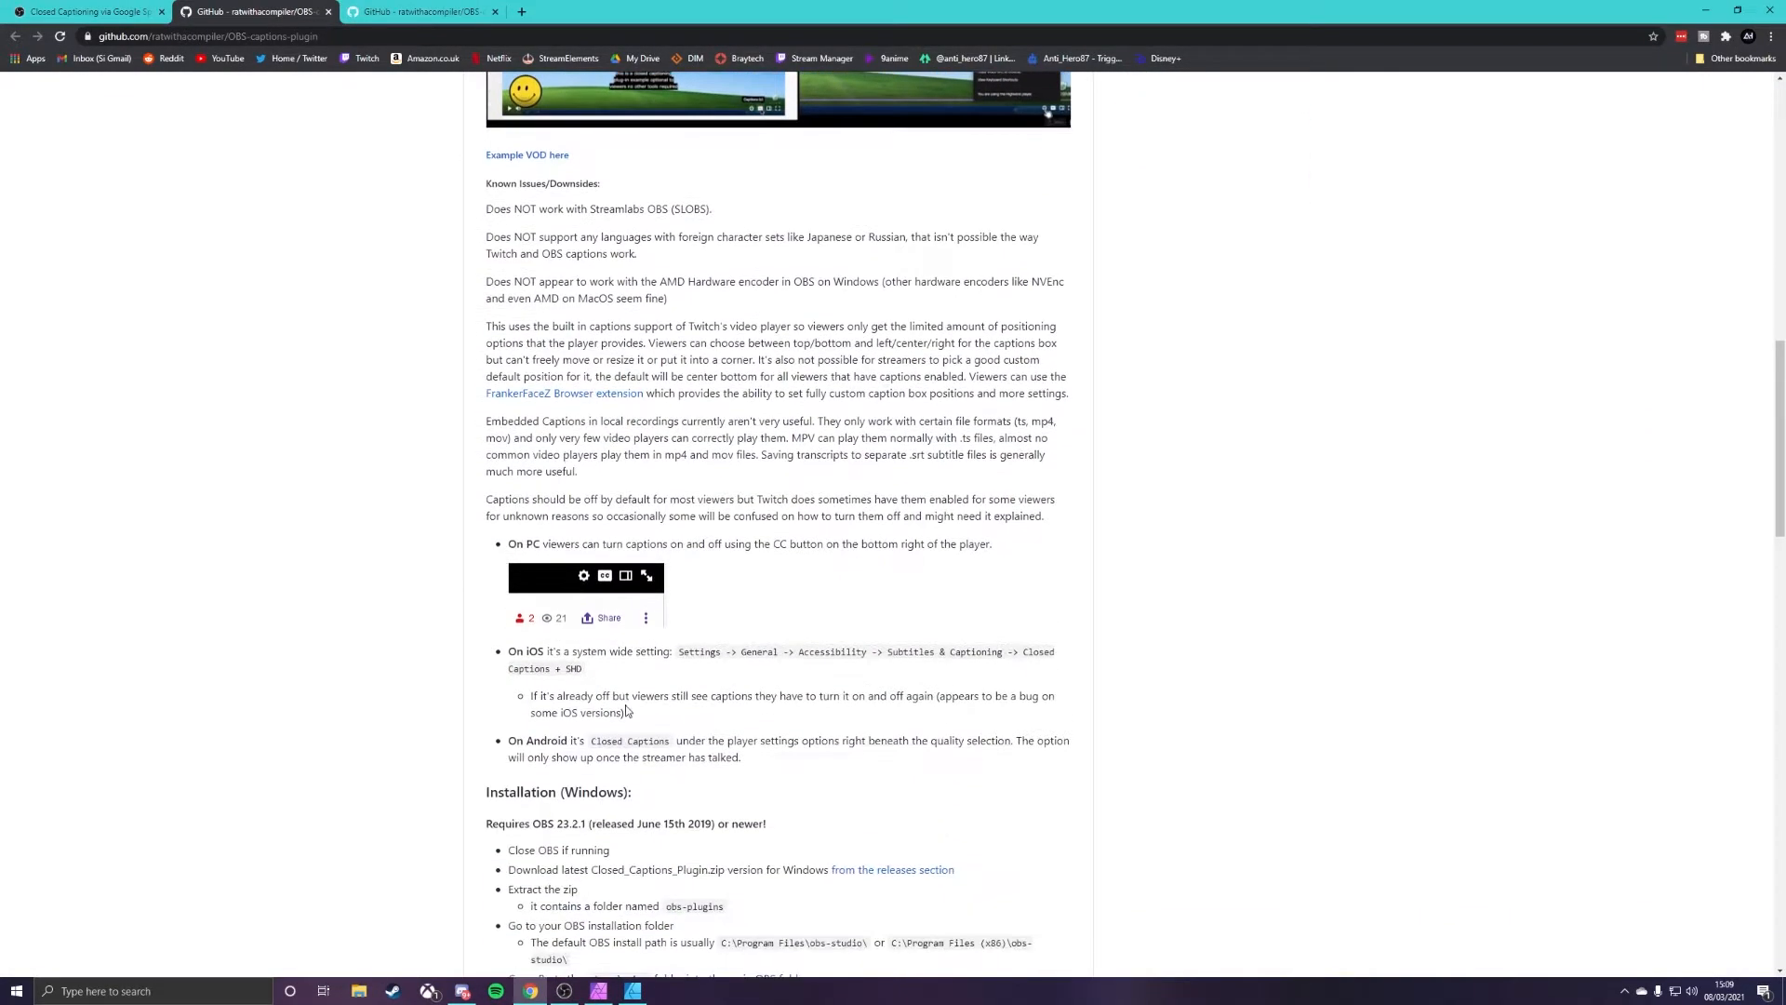
scroll(down, 3)
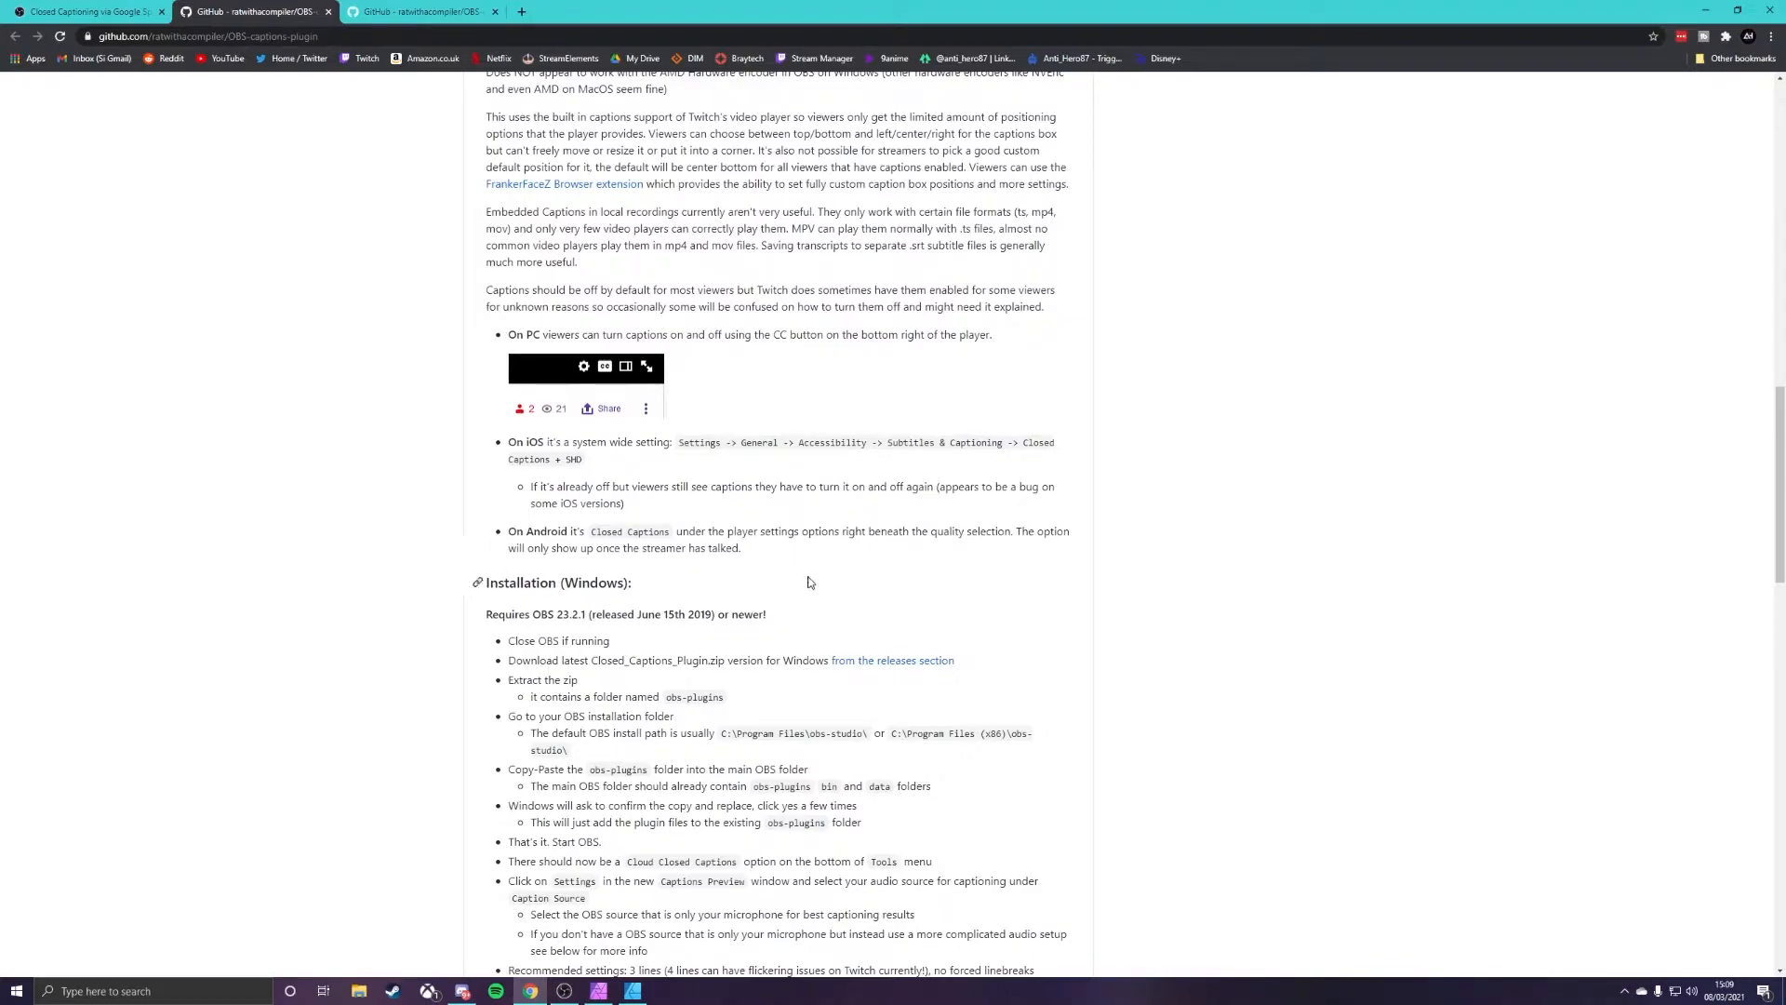
scroll(down, 3)
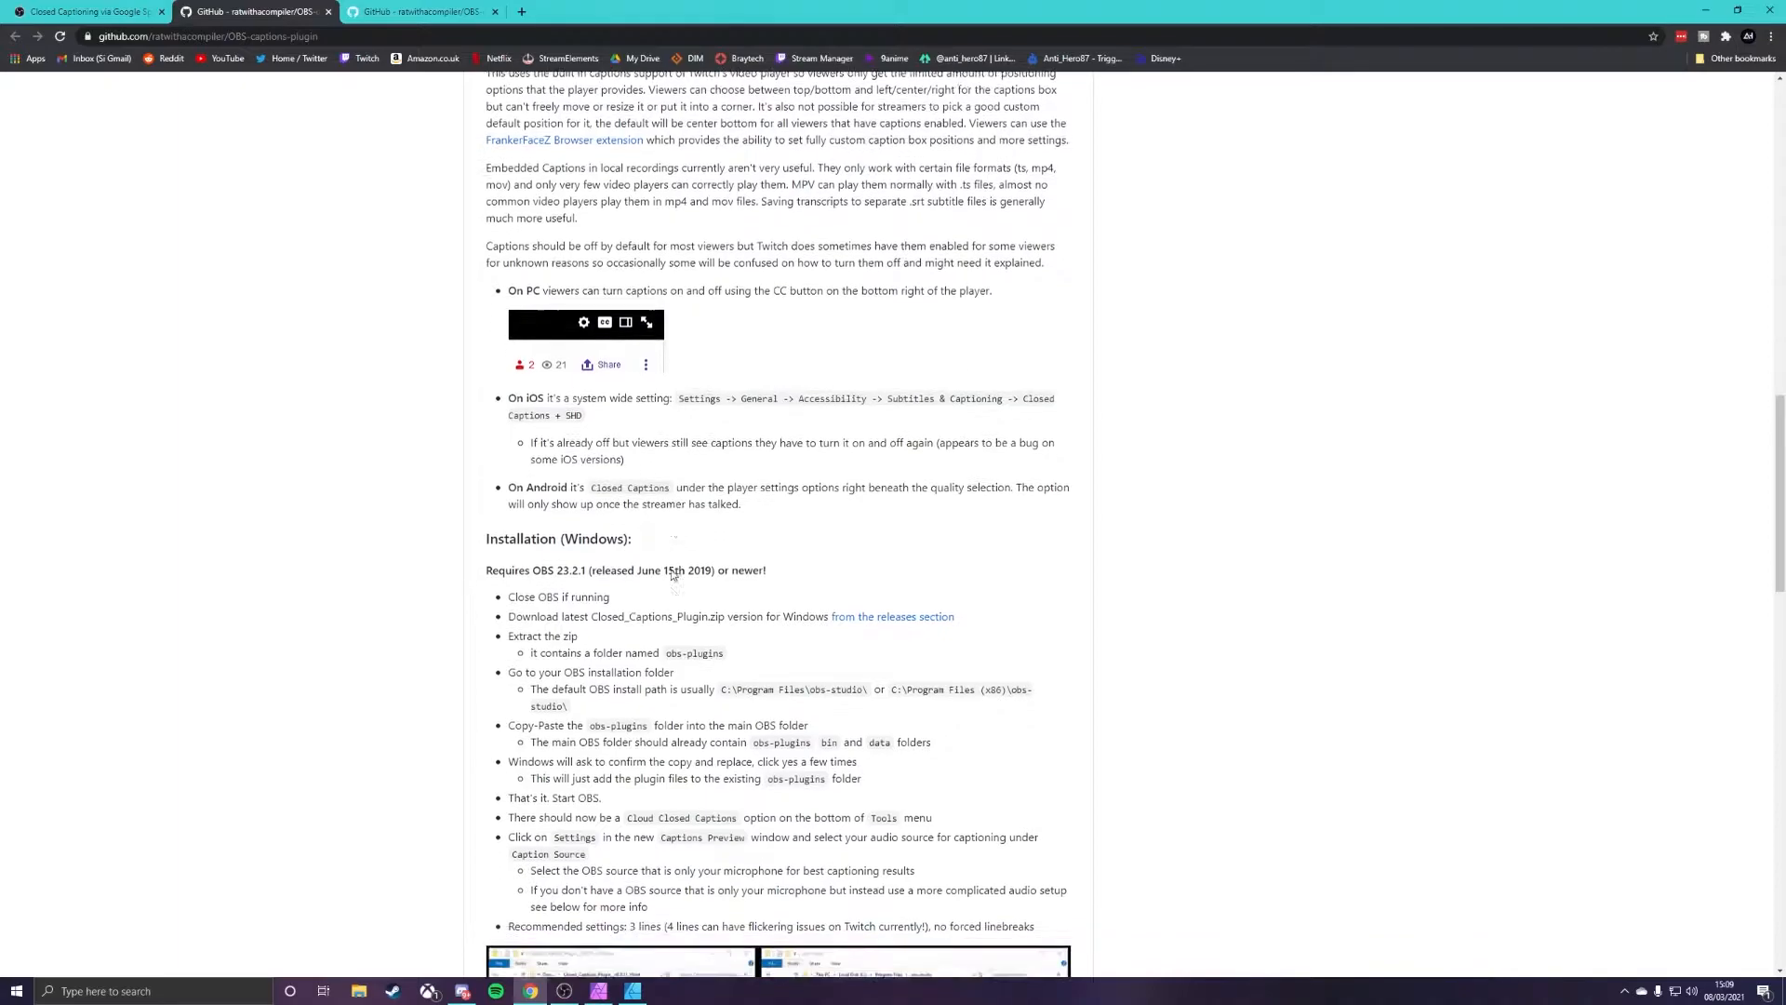
scroll(down, 3)
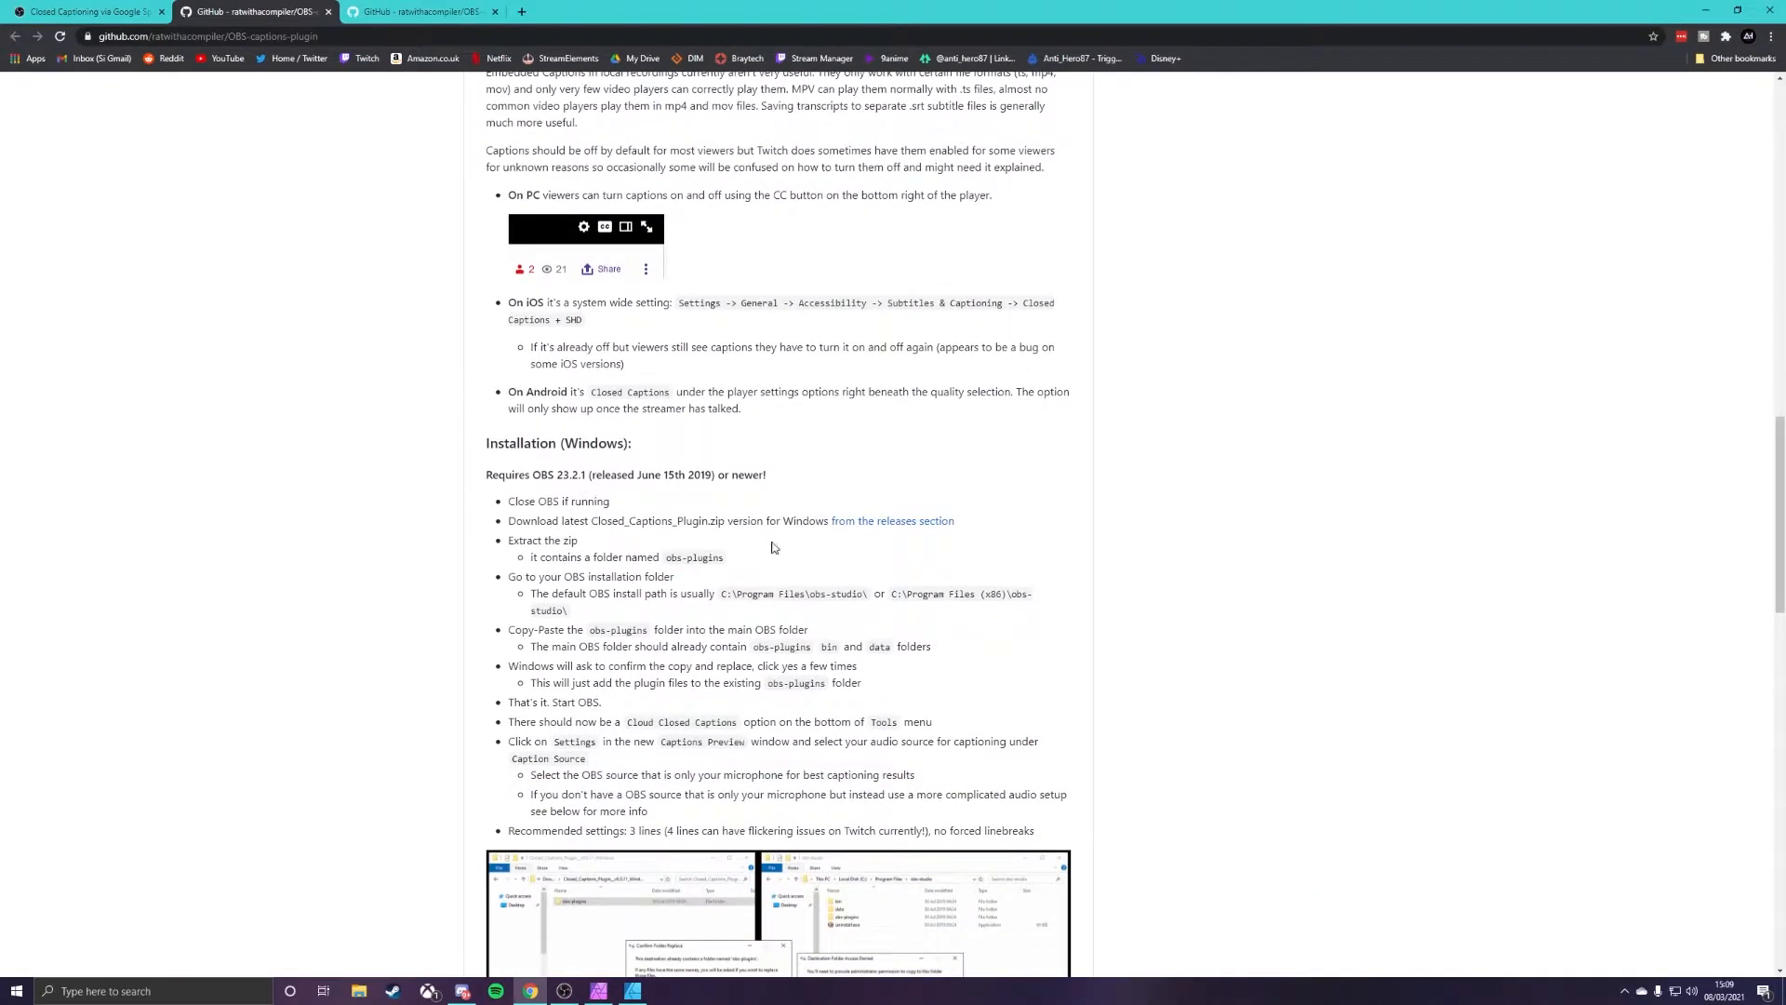
scroll(down, 3)
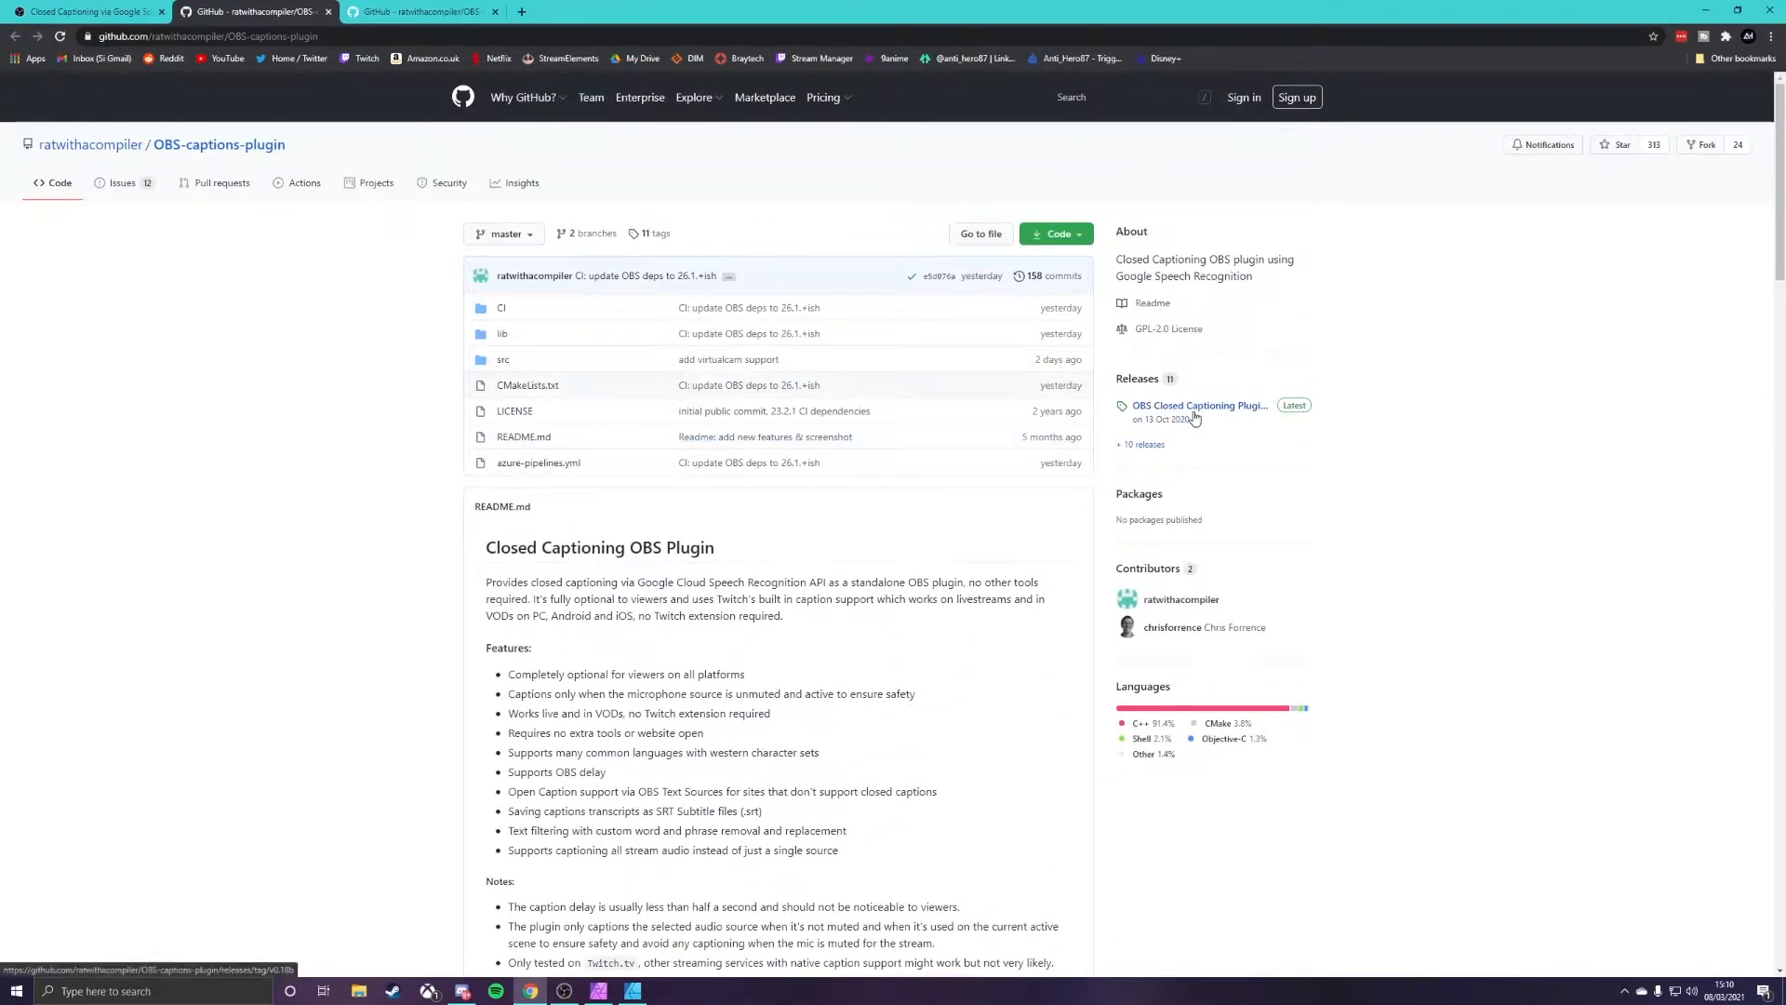
Step: Open the OBS Closed Captioning Plugin 0.18 Beta release with its platform zip downloads
click(1197, 405)
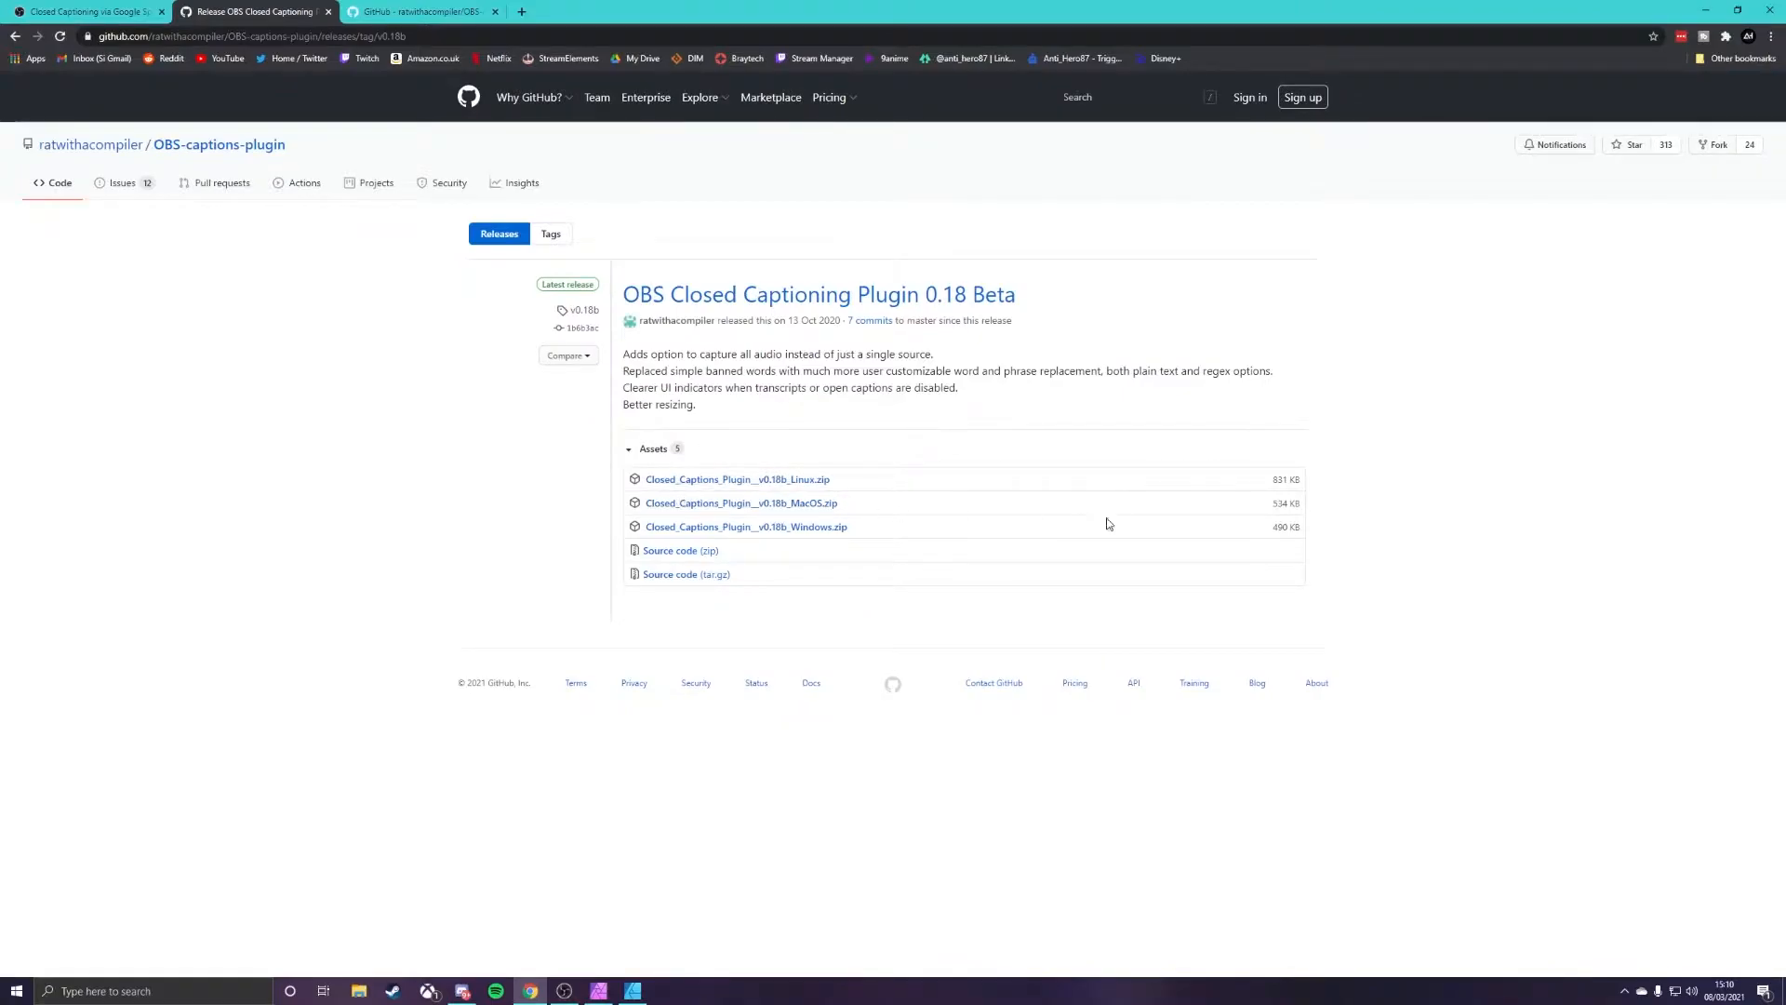
mouse_move(746, 527)
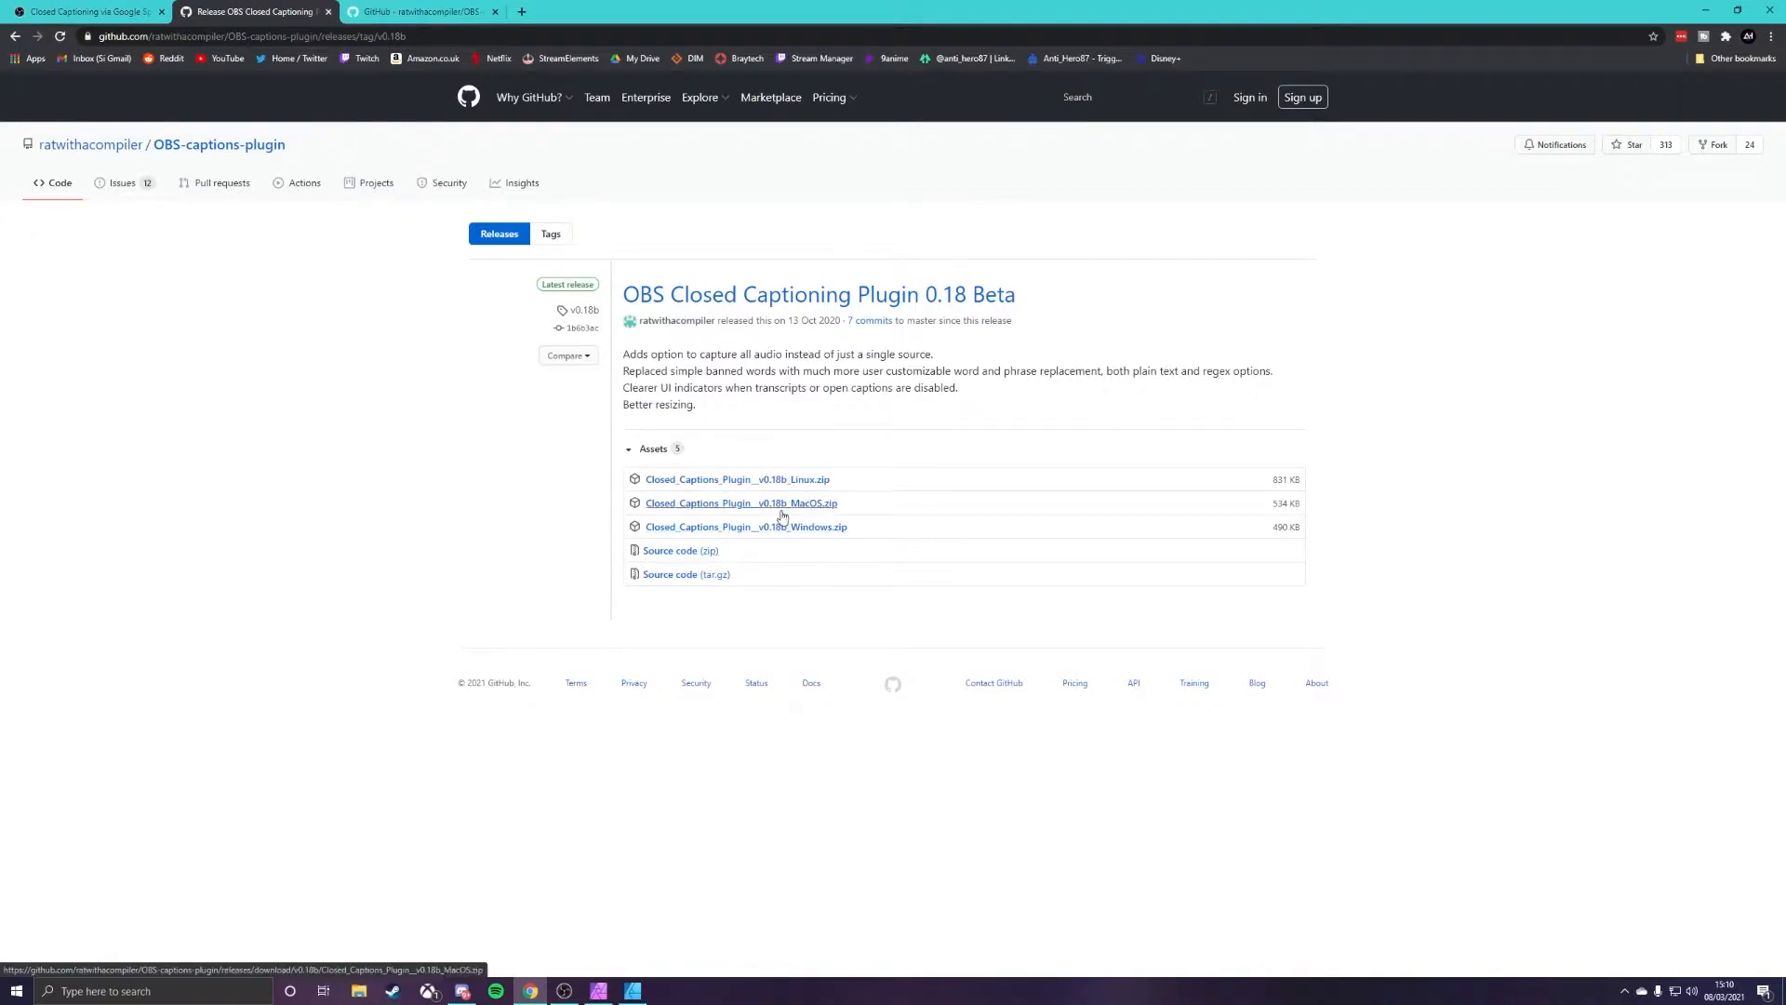
mouse_move(707, 598)
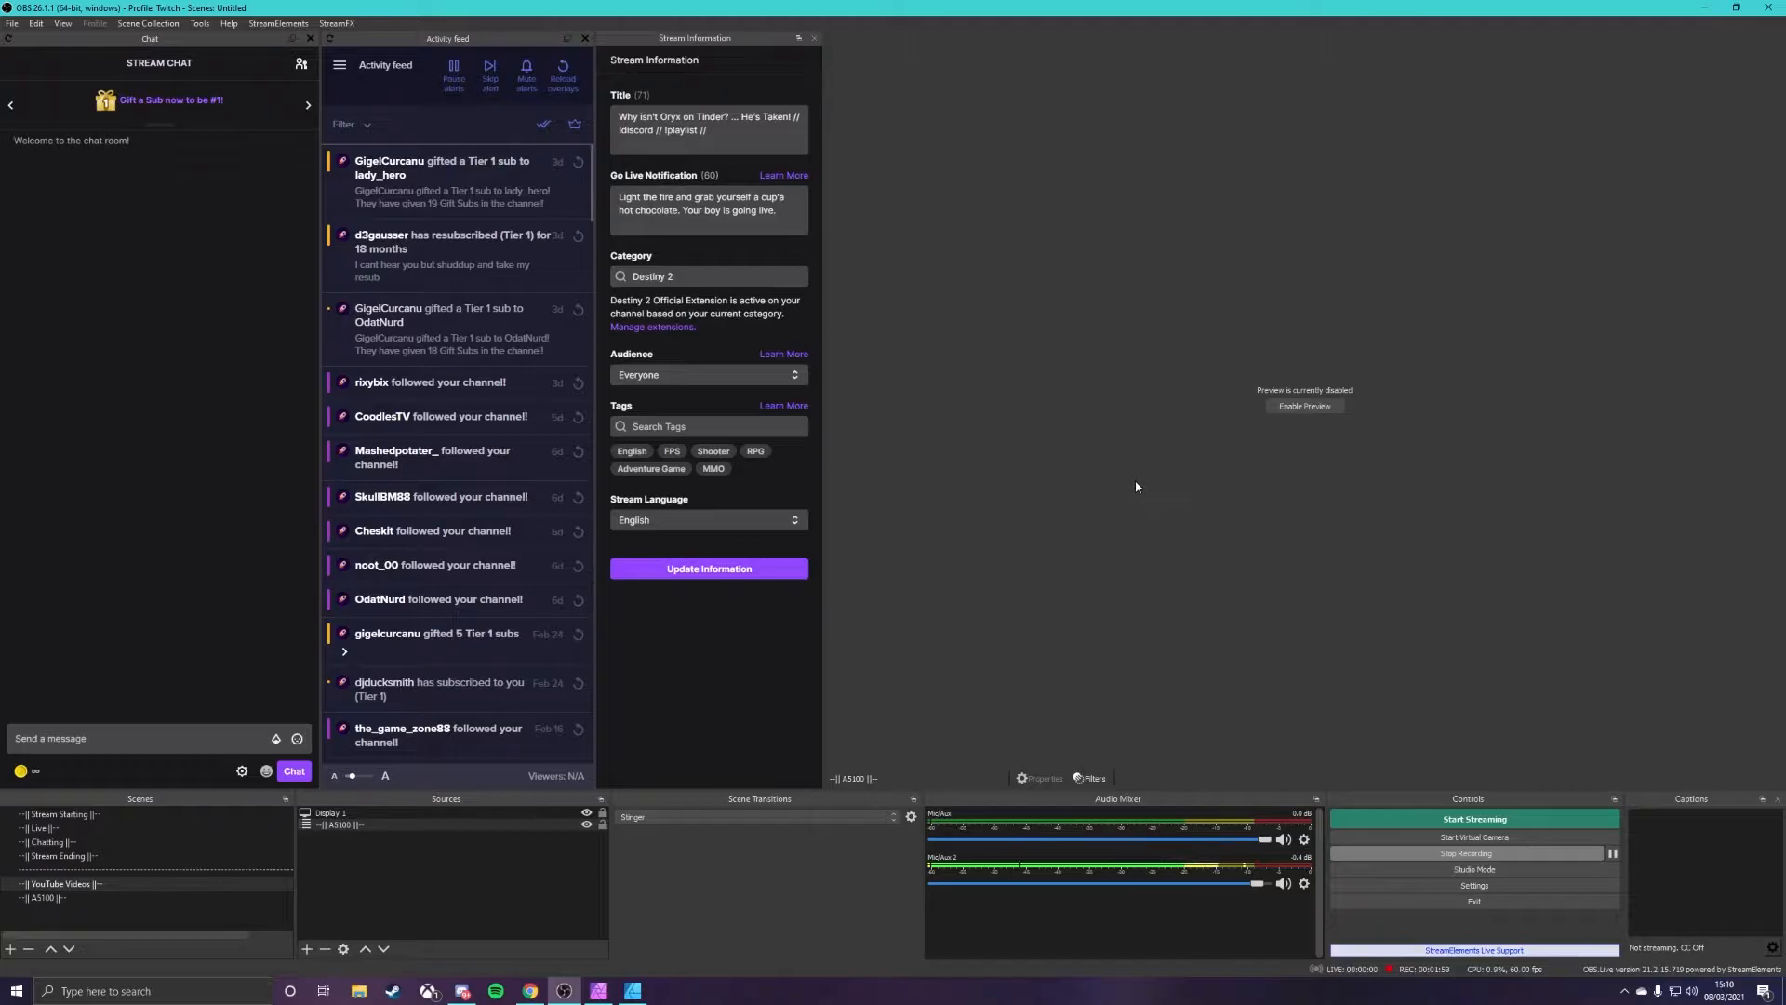
Step: Launch Cloud Closed Captions from the Tools menu to show the Caption Preview
click(199, 23)
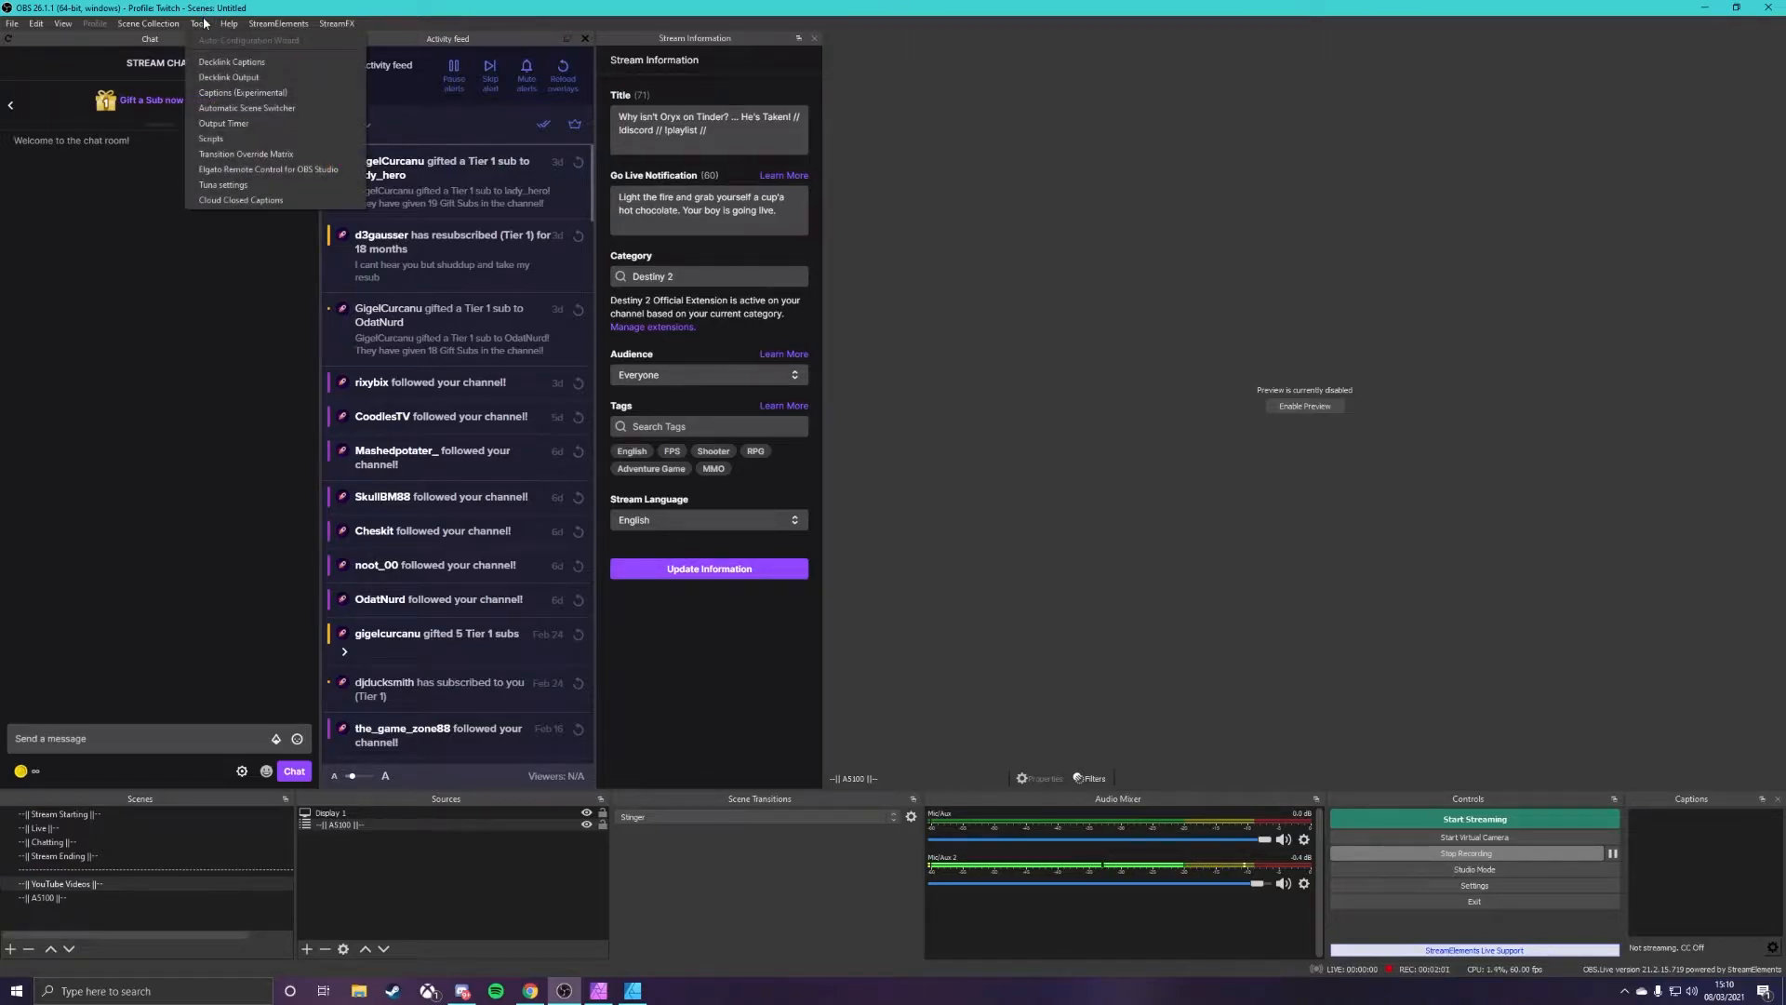
mouse_move(257, 201)
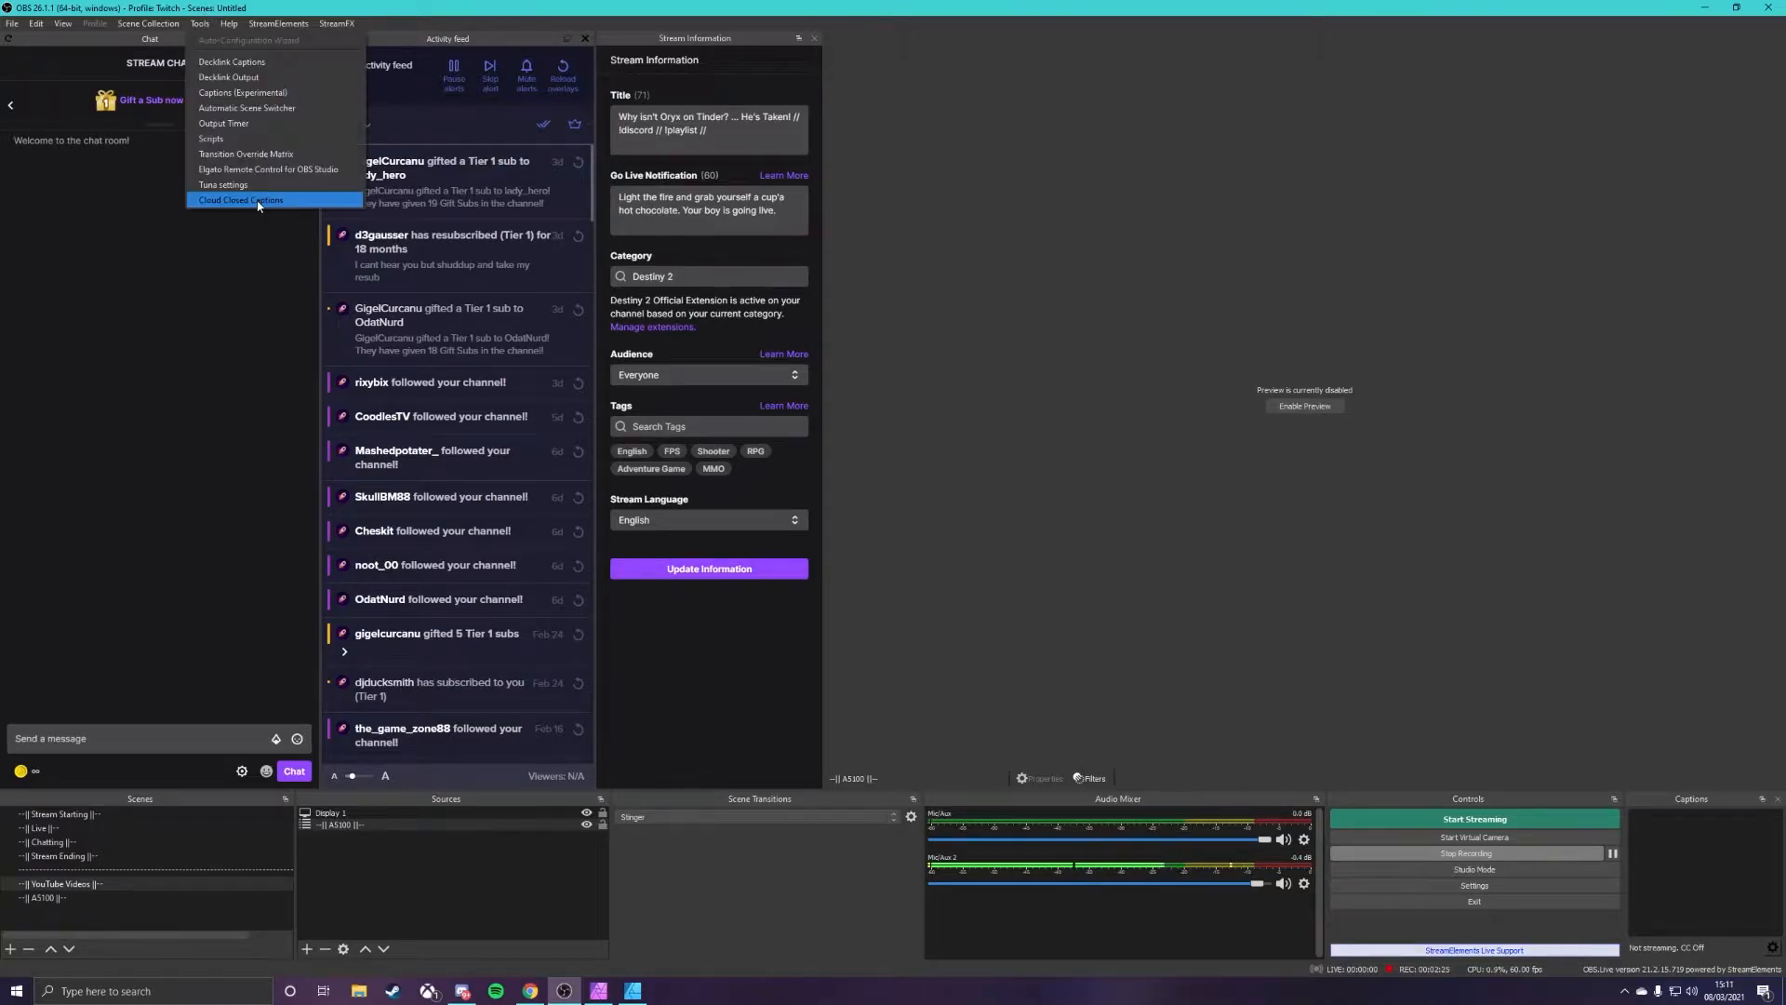
click(239, 199)
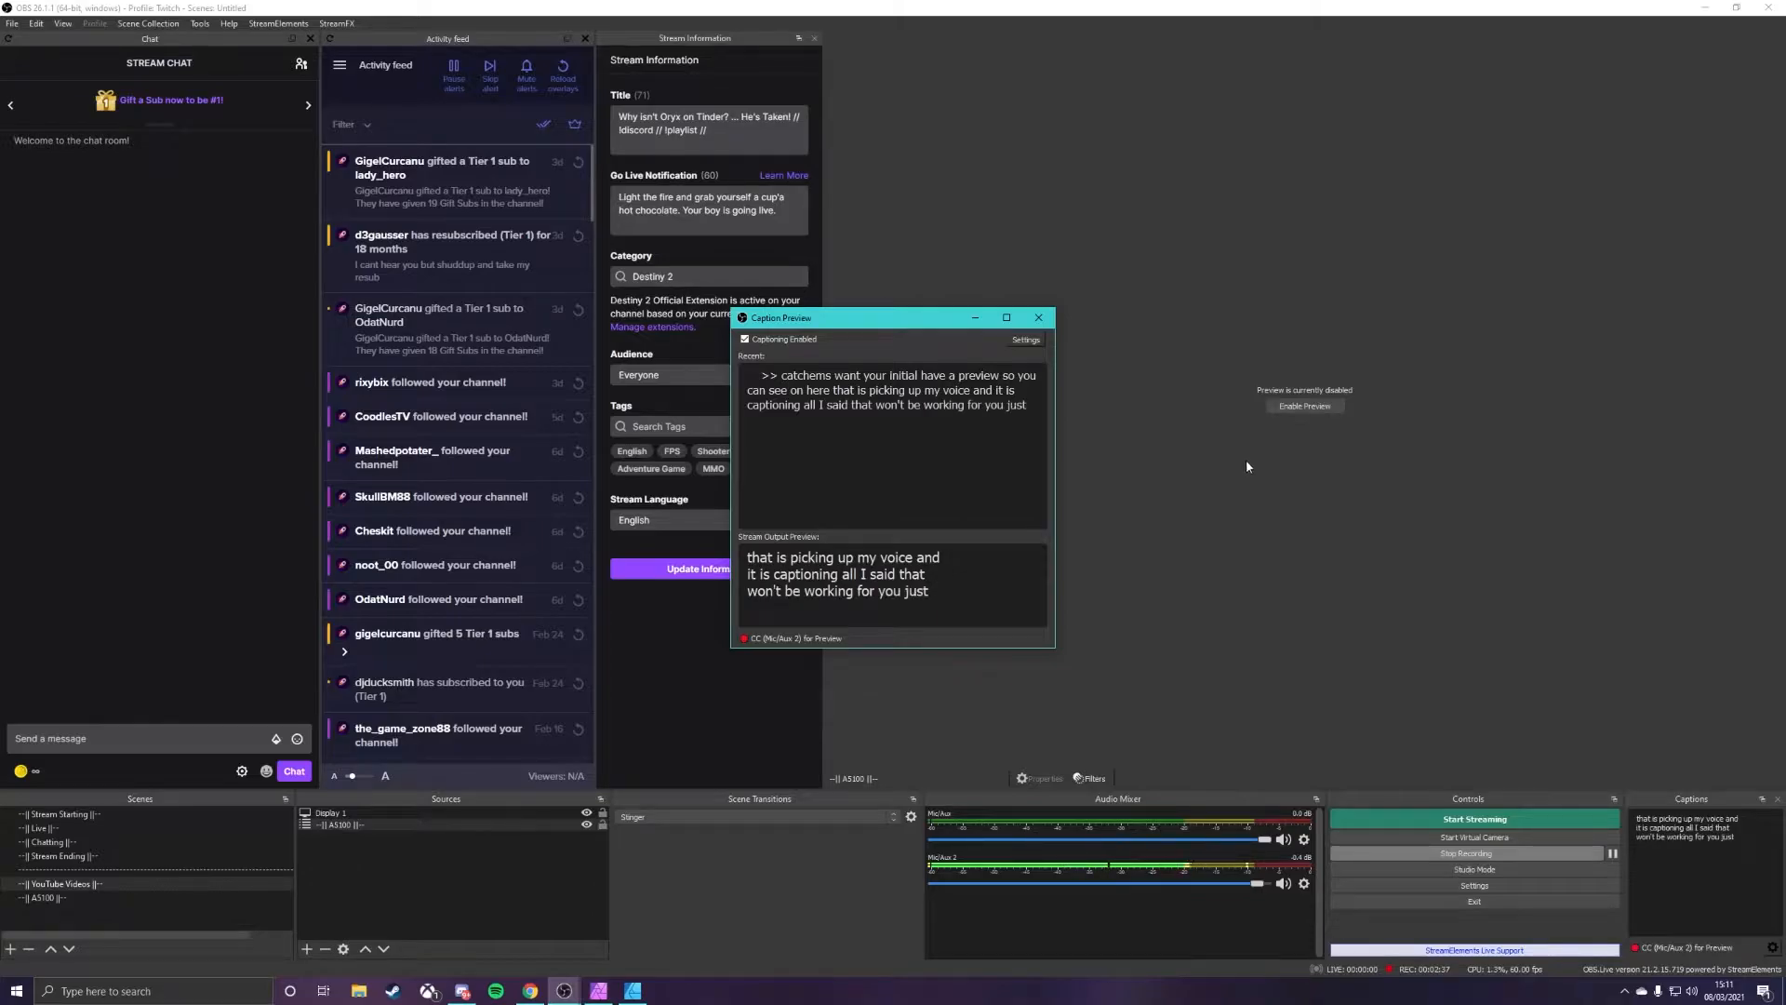
Step: Set the caption source to Mic/Aux 2, captioning only when heard on stream
click(1024, 339)
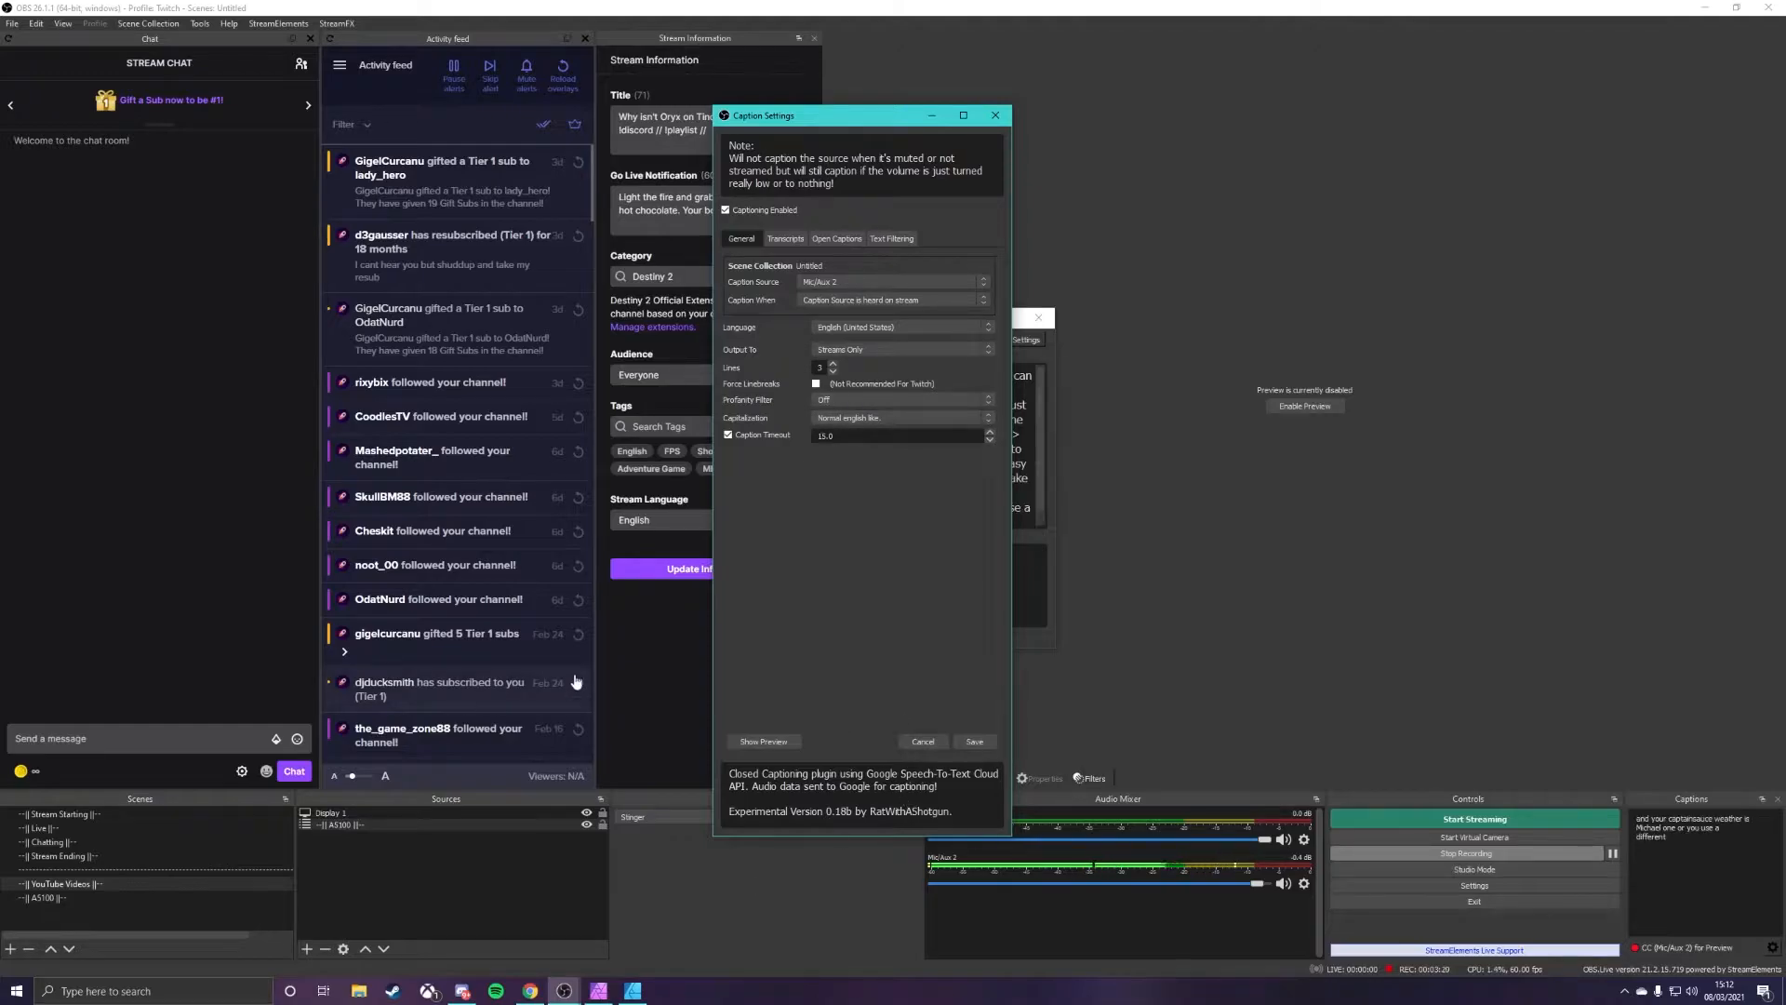
click(894, 281)
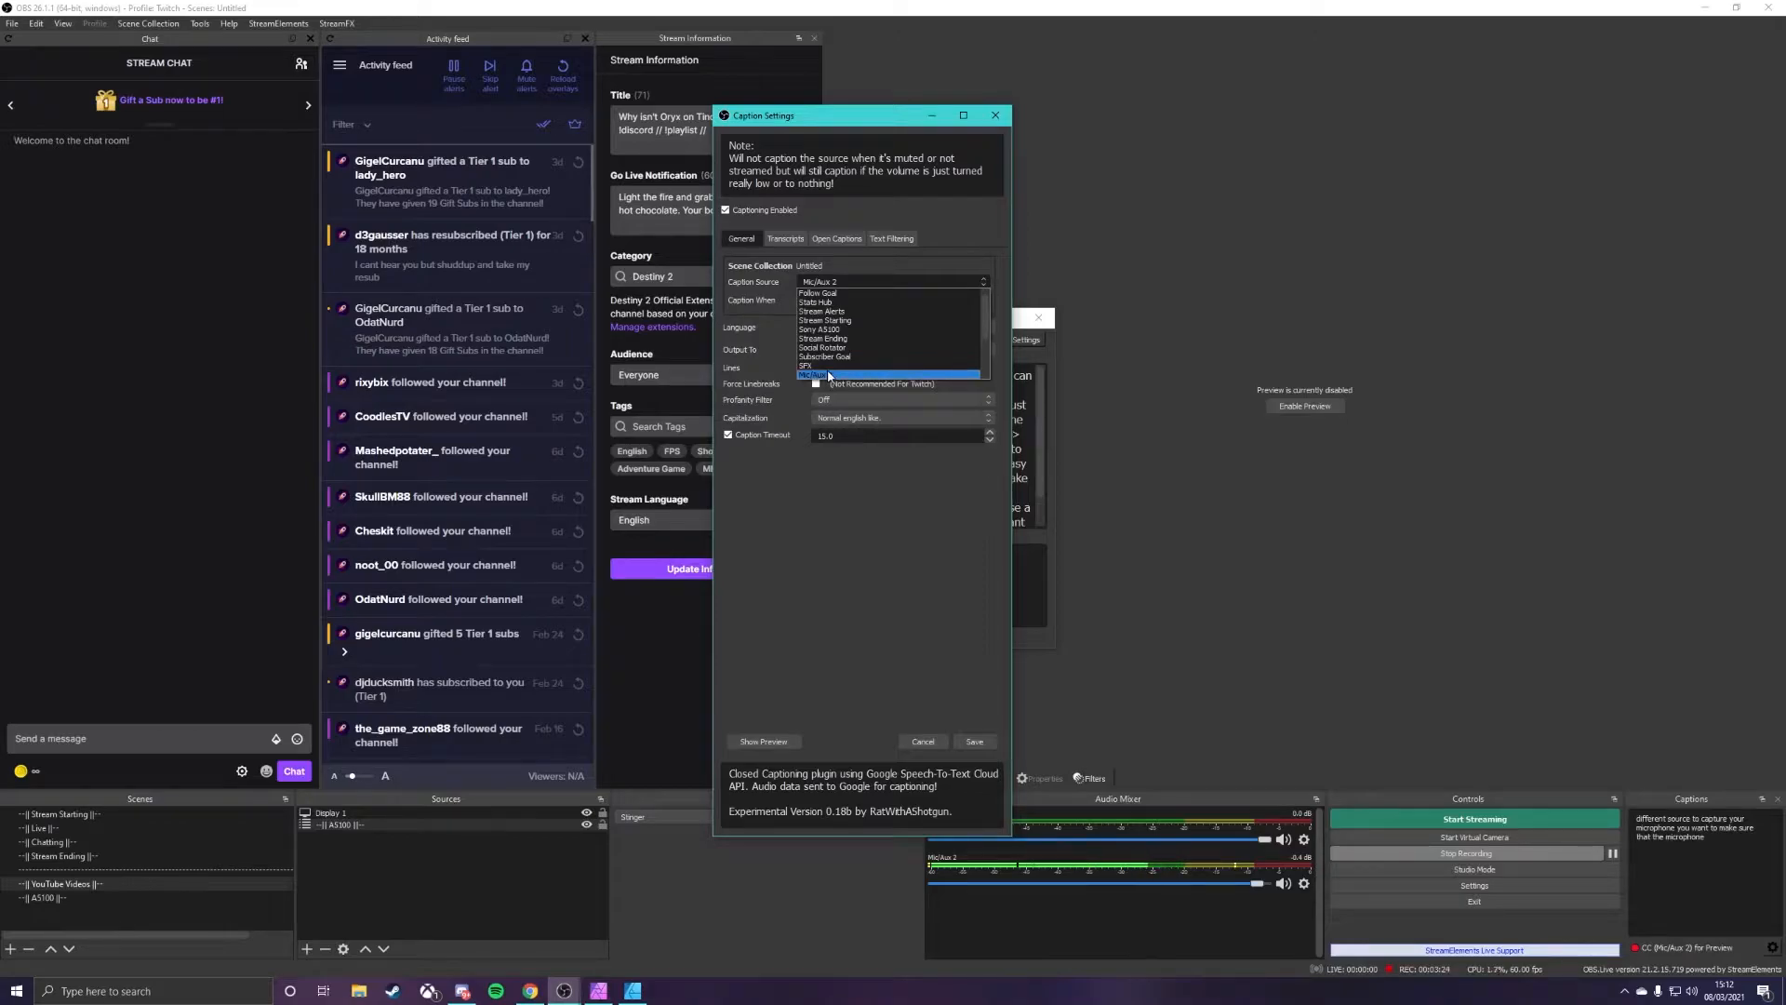
click(873, 299)
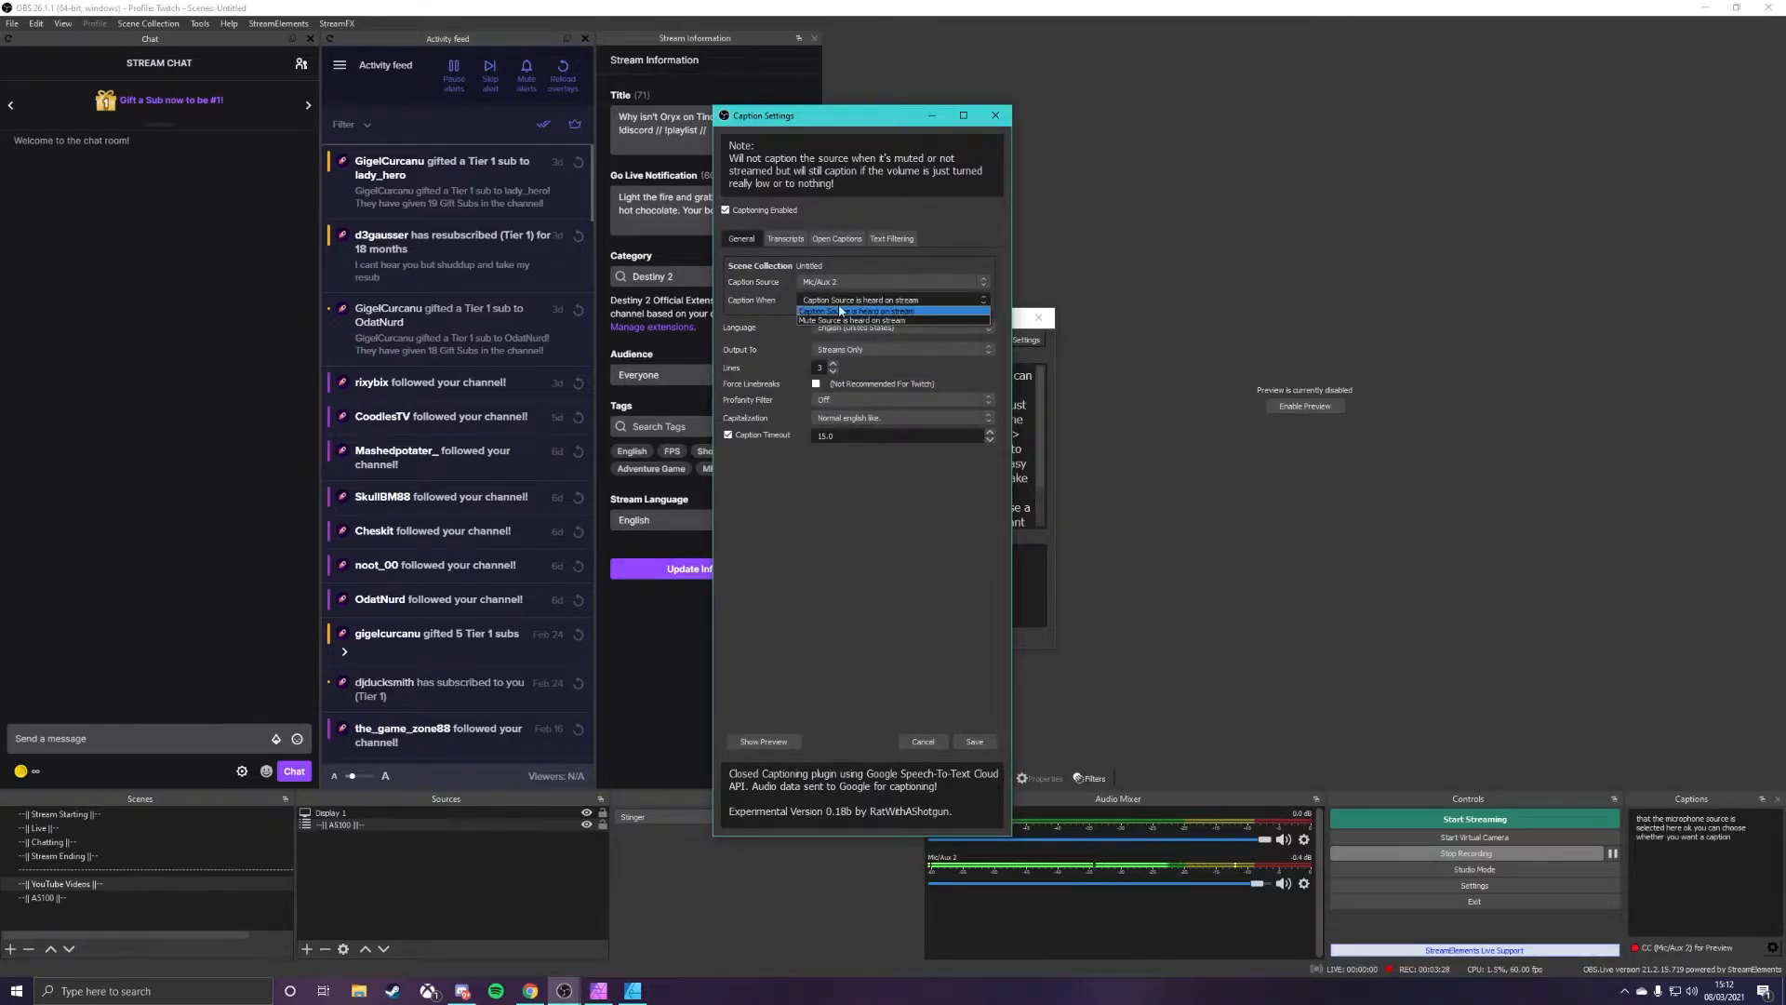
click(894, 300)
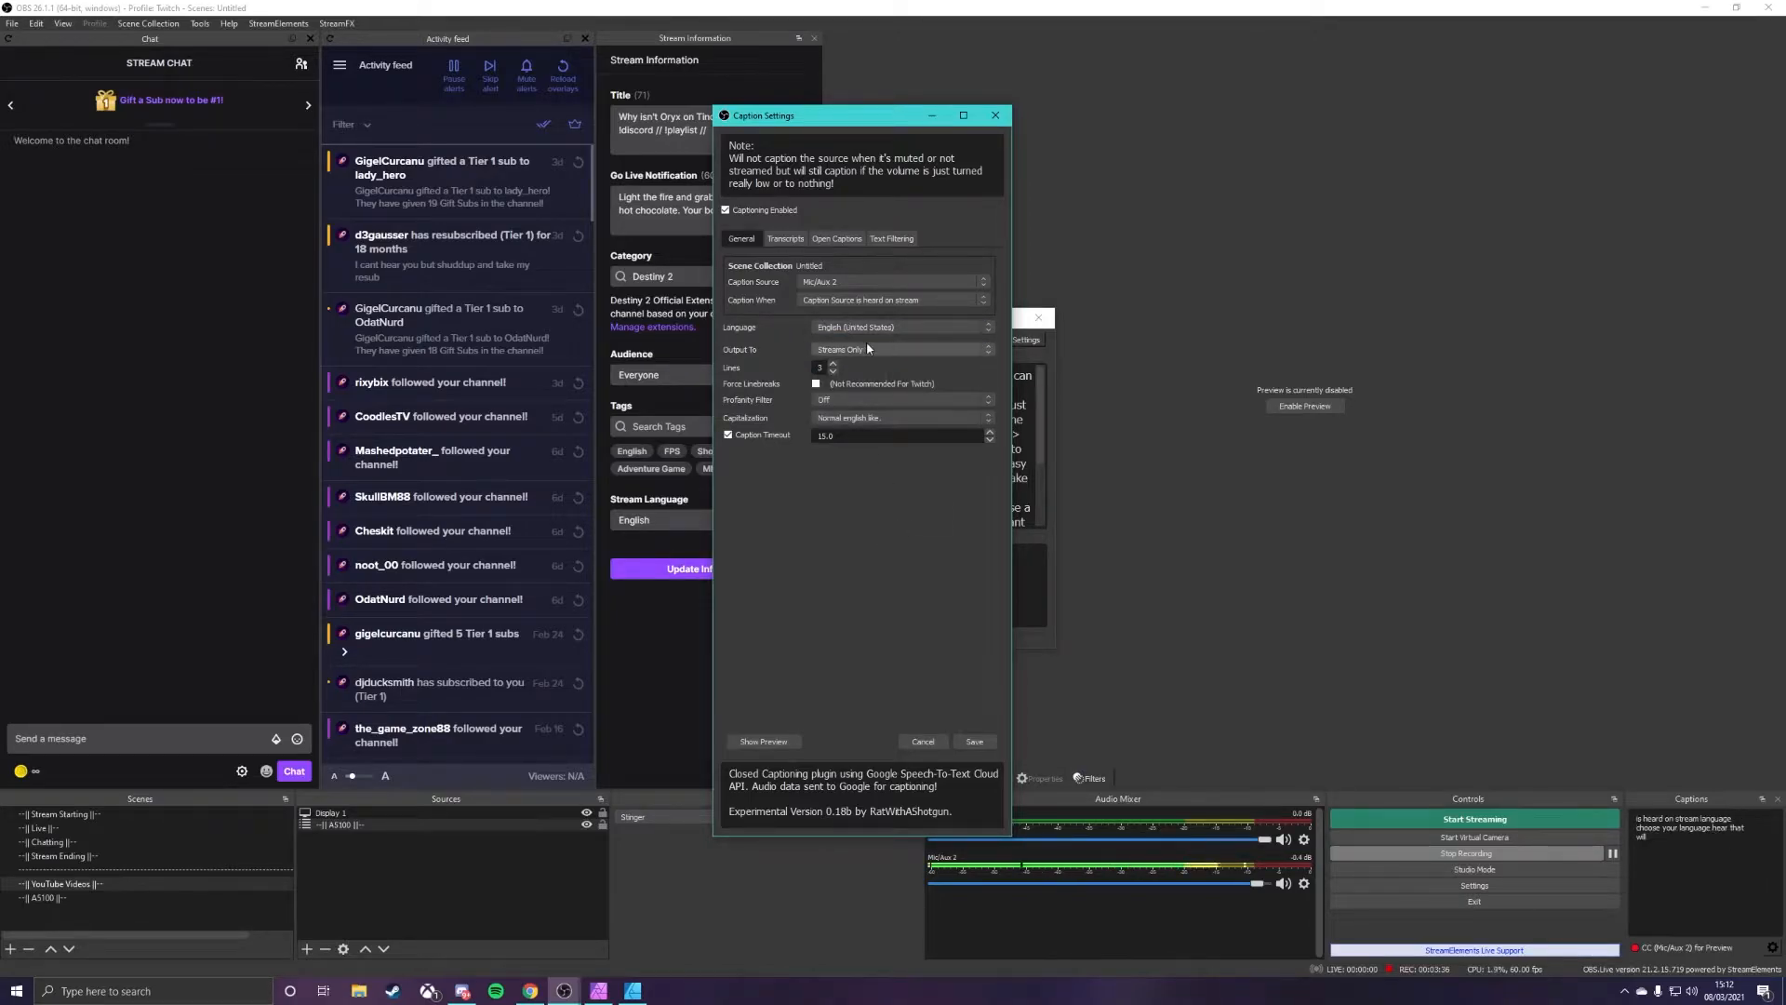
Step: Keep English (United States) with normal English-like capitalization and view the Transcripts options
click(900, 348)
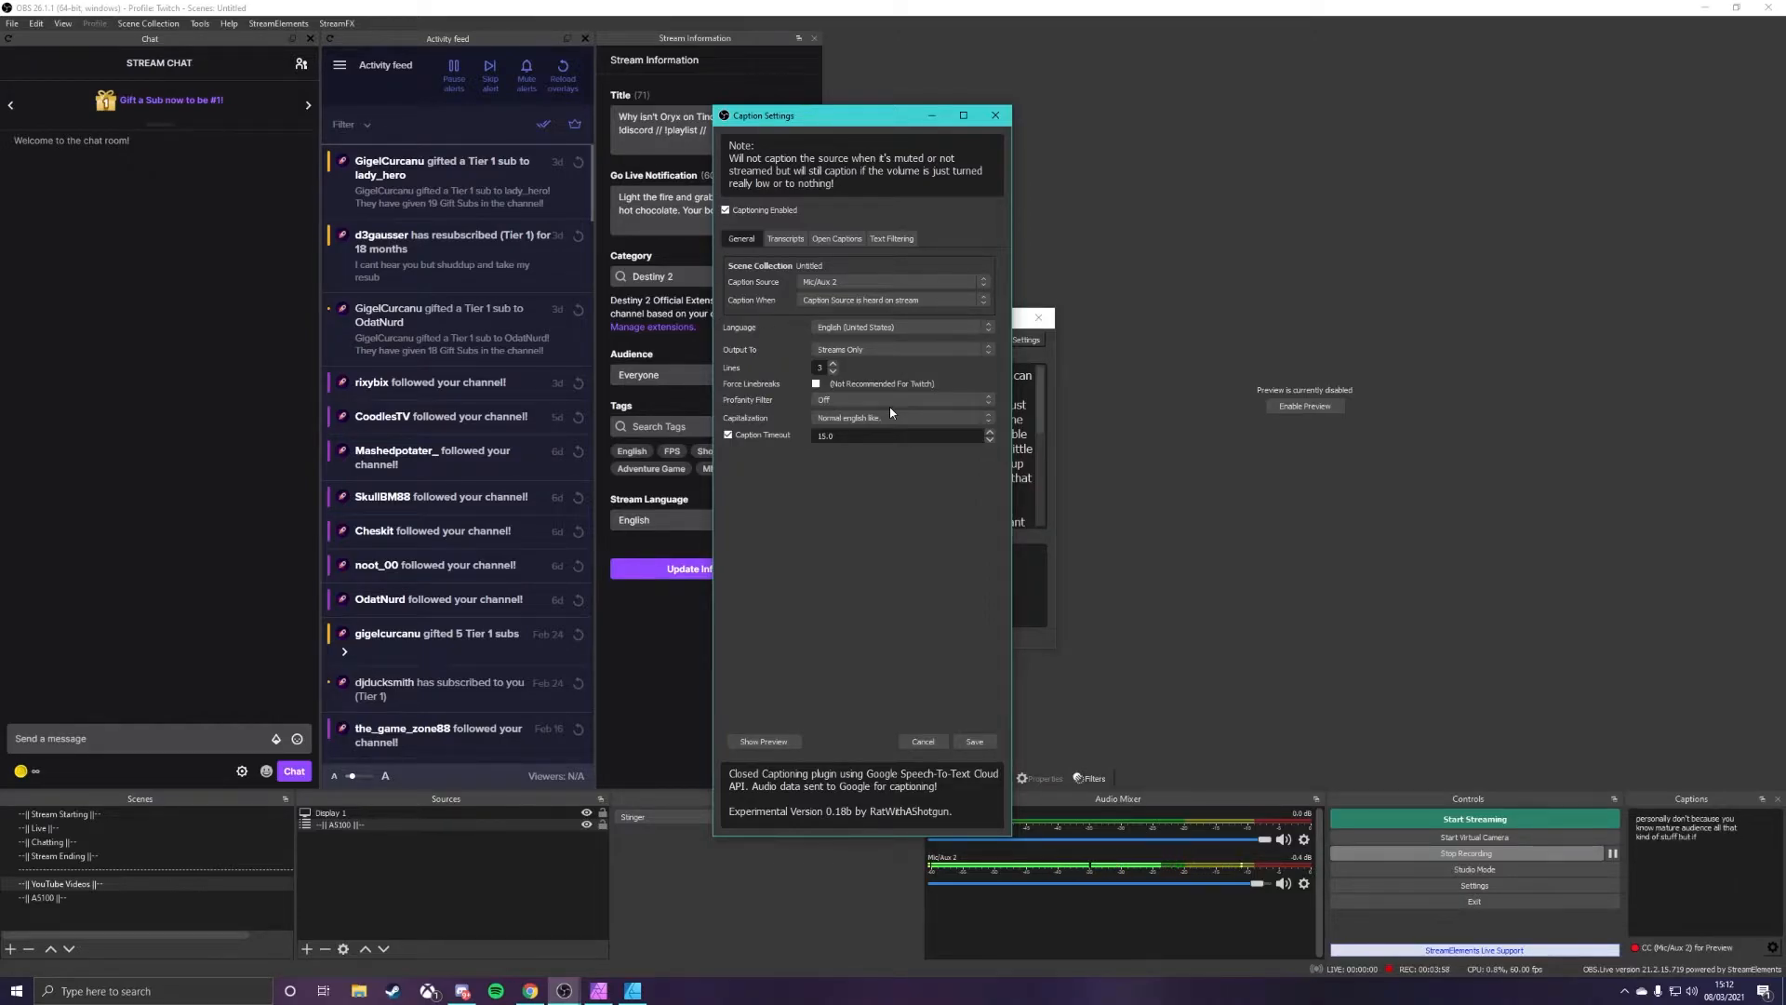
mouse_move(897, 678)
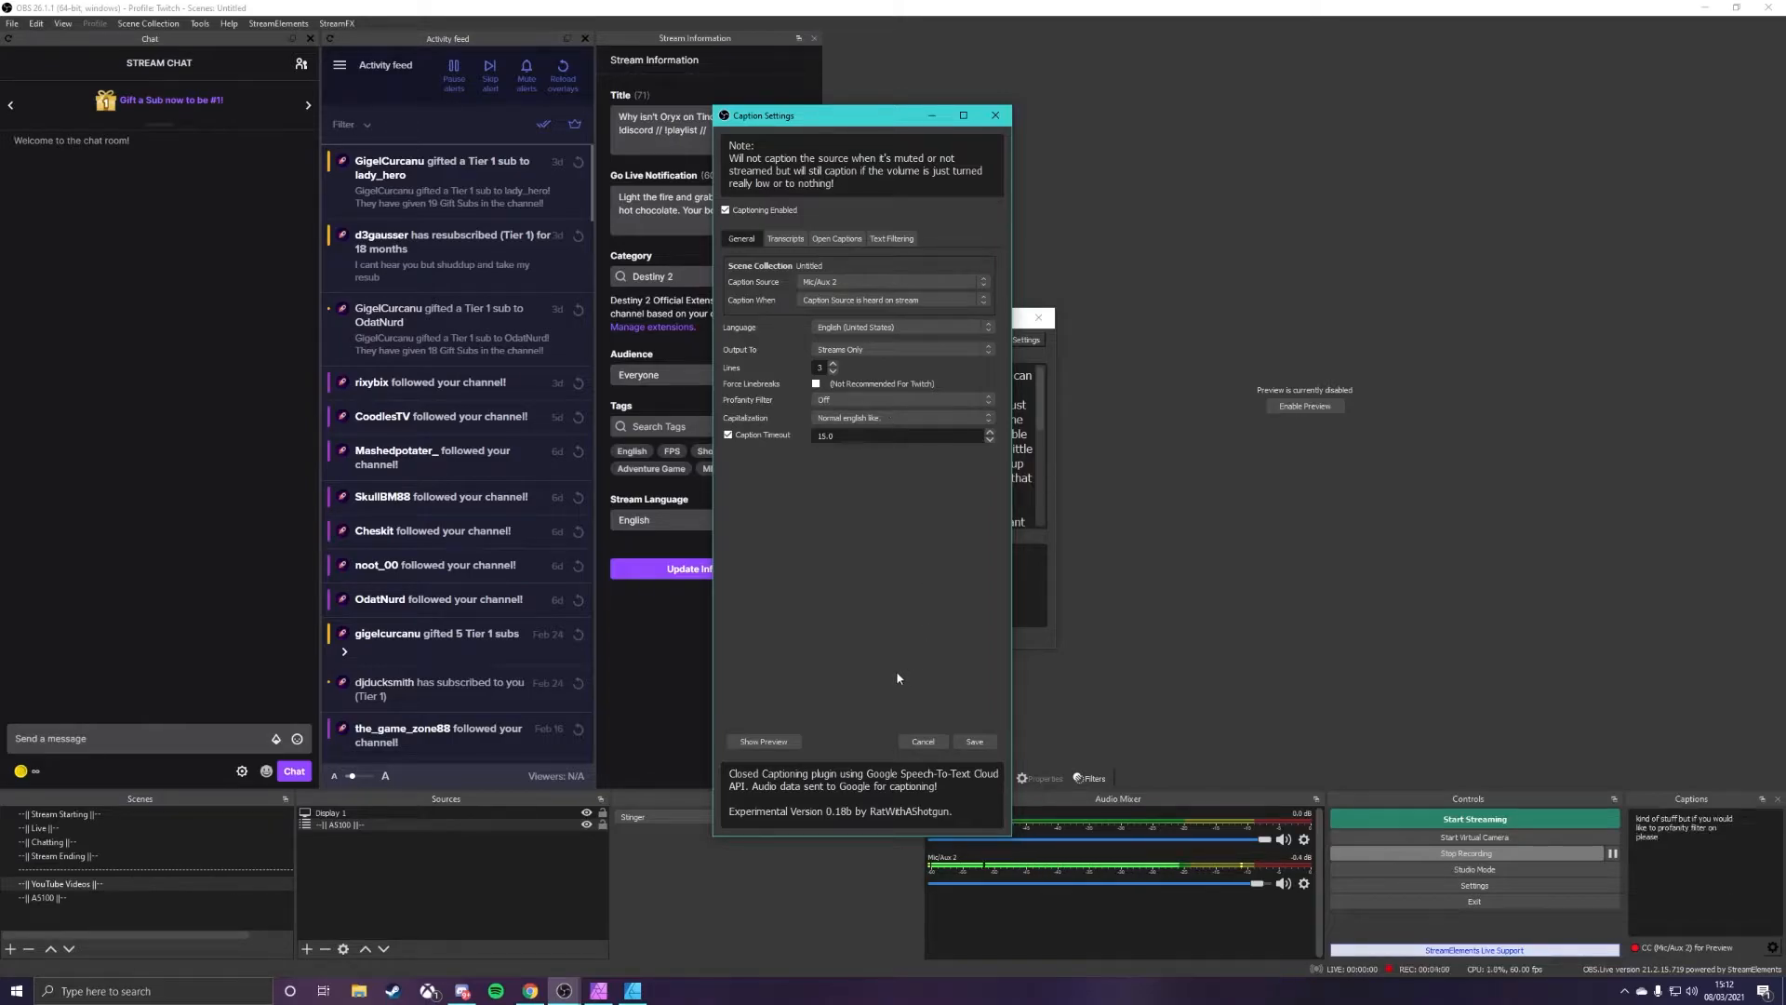
click(899, 417)
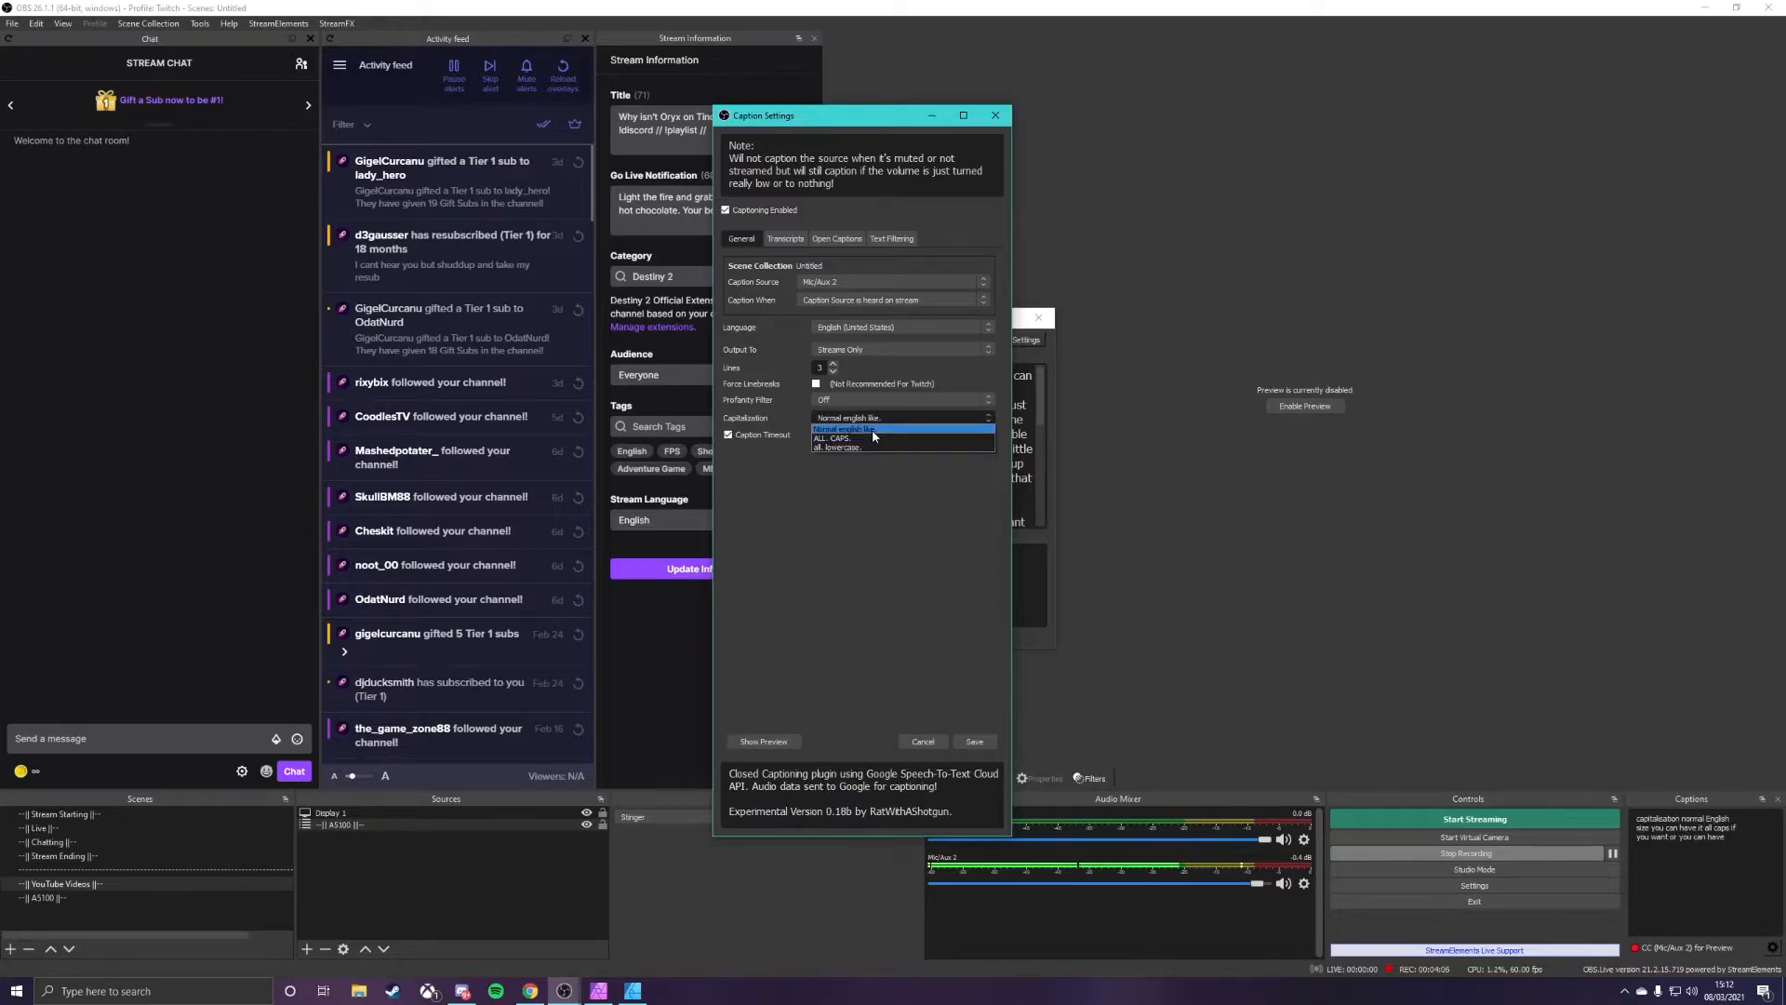
click(847, 428)
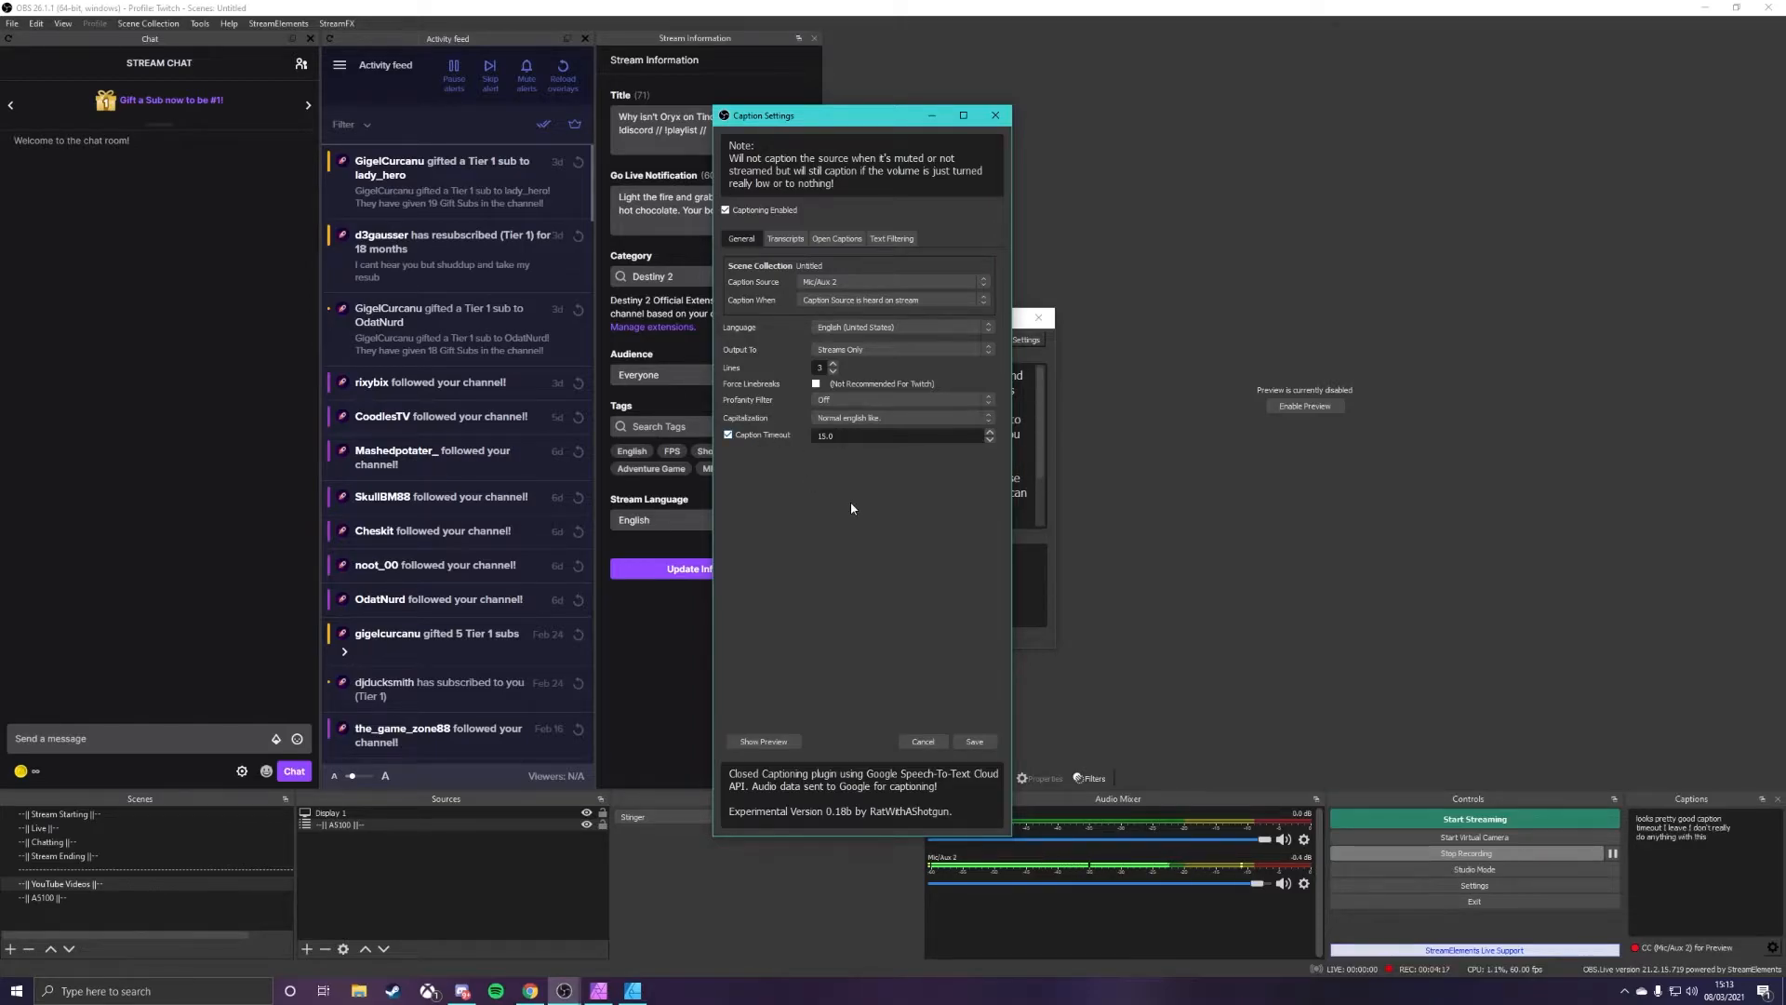
mouse_move(858, 511)
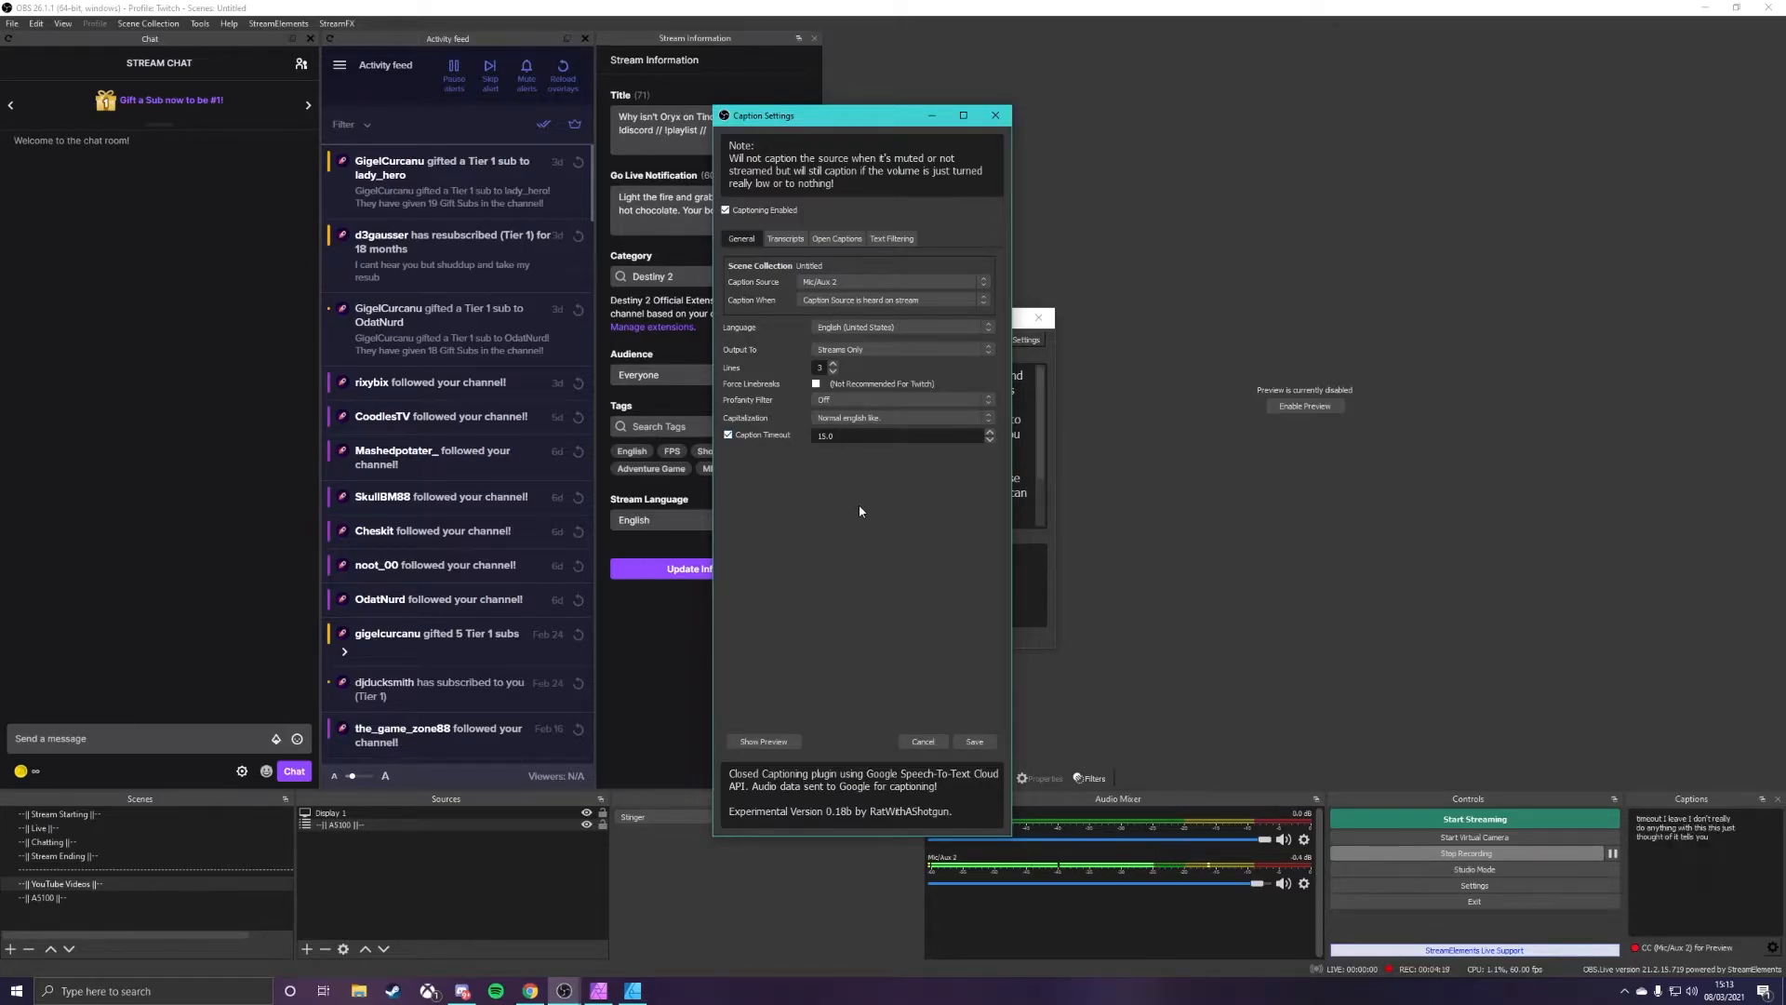
click(785, 238)
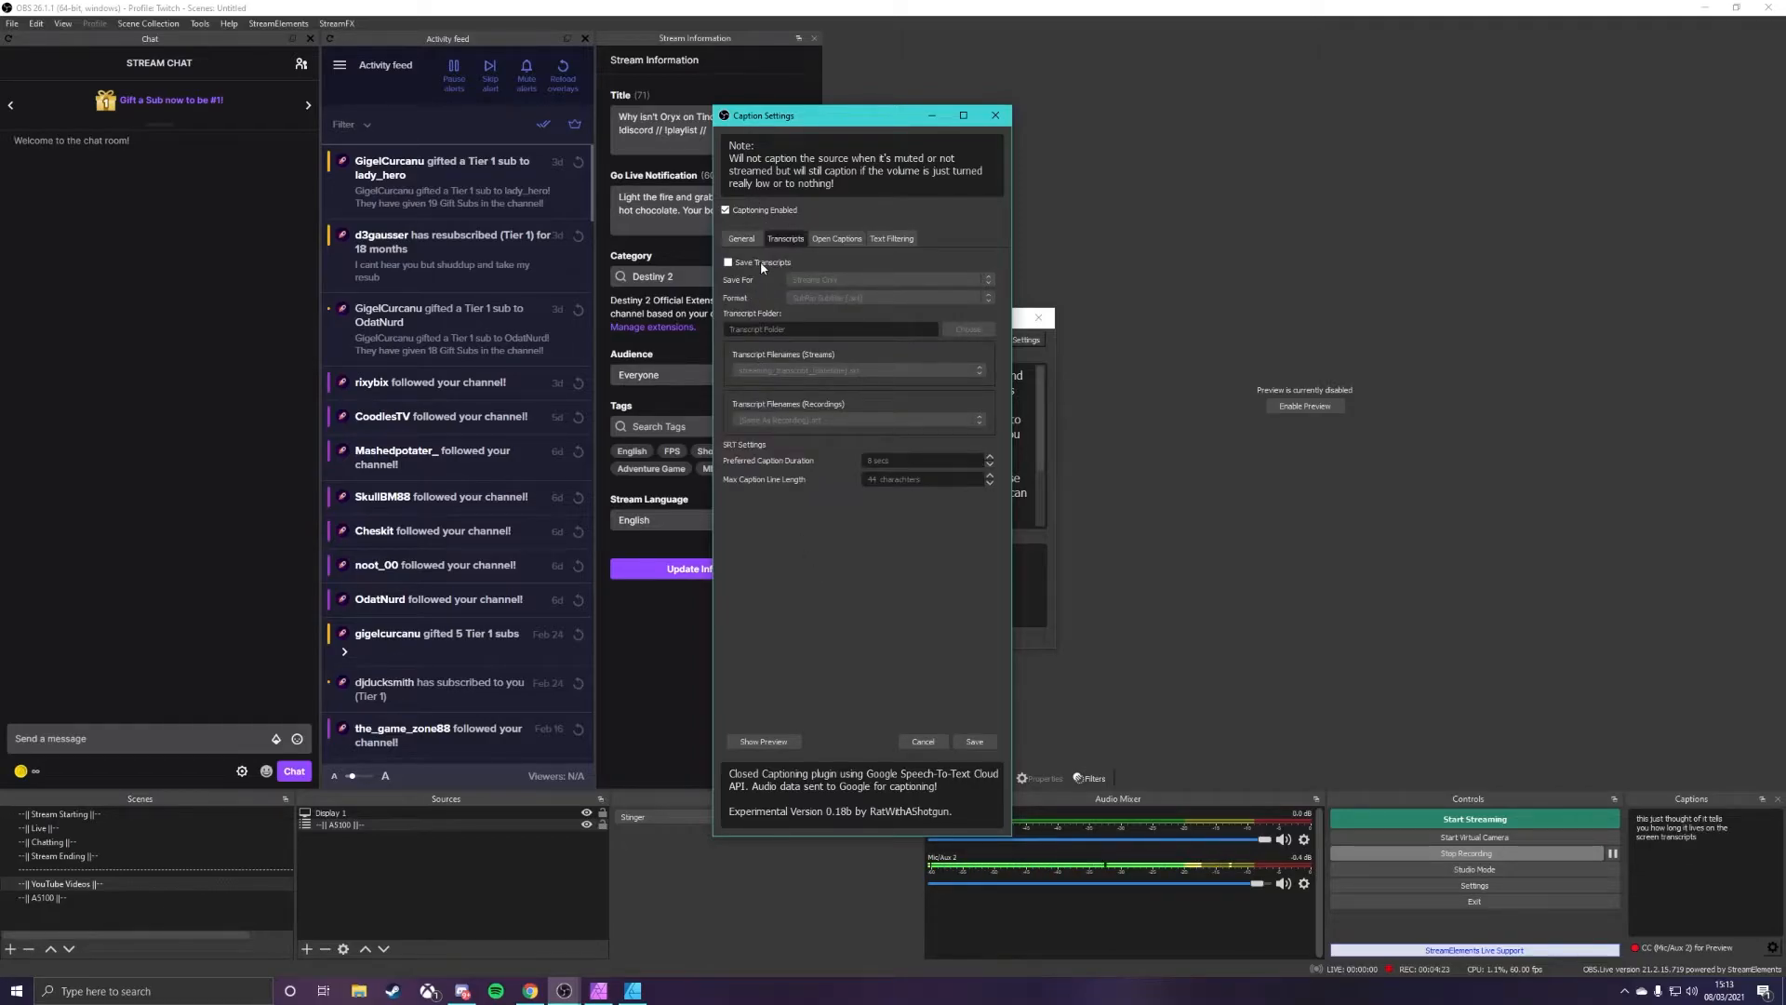
Step: Enable saving transcripts for streams as SubRip .srt and view Open Captions options
click(728, 263)
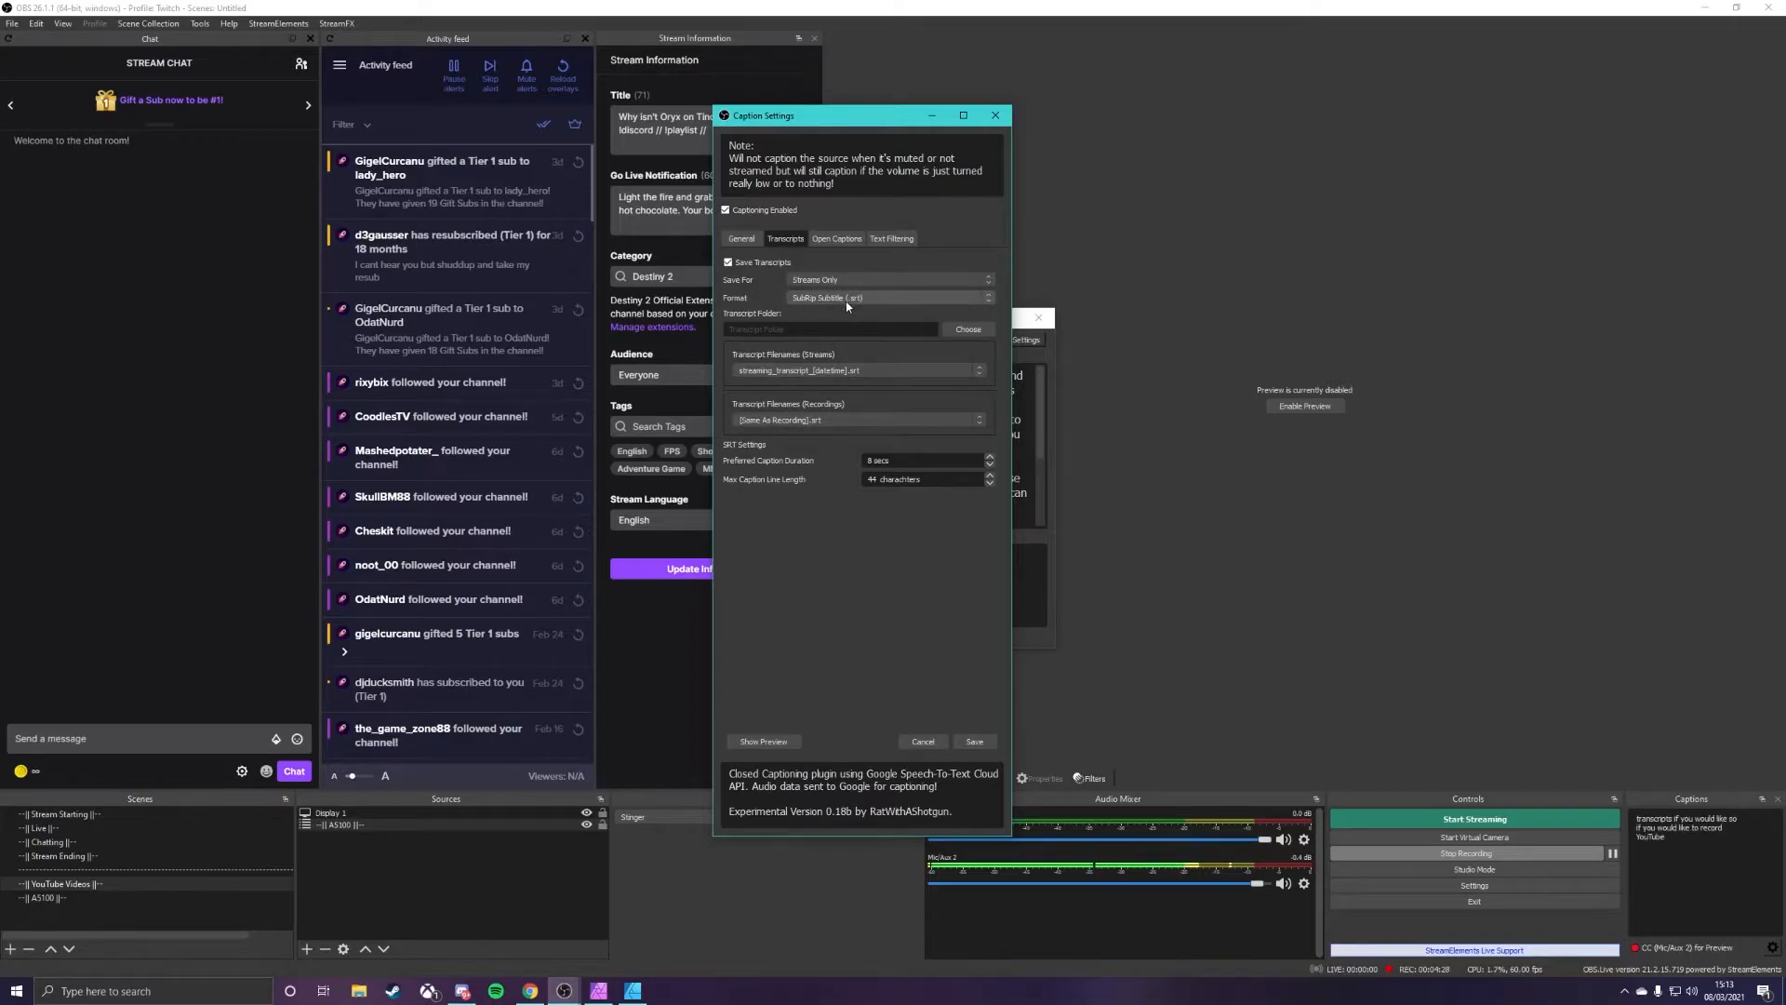
mouse_move(751, 284)
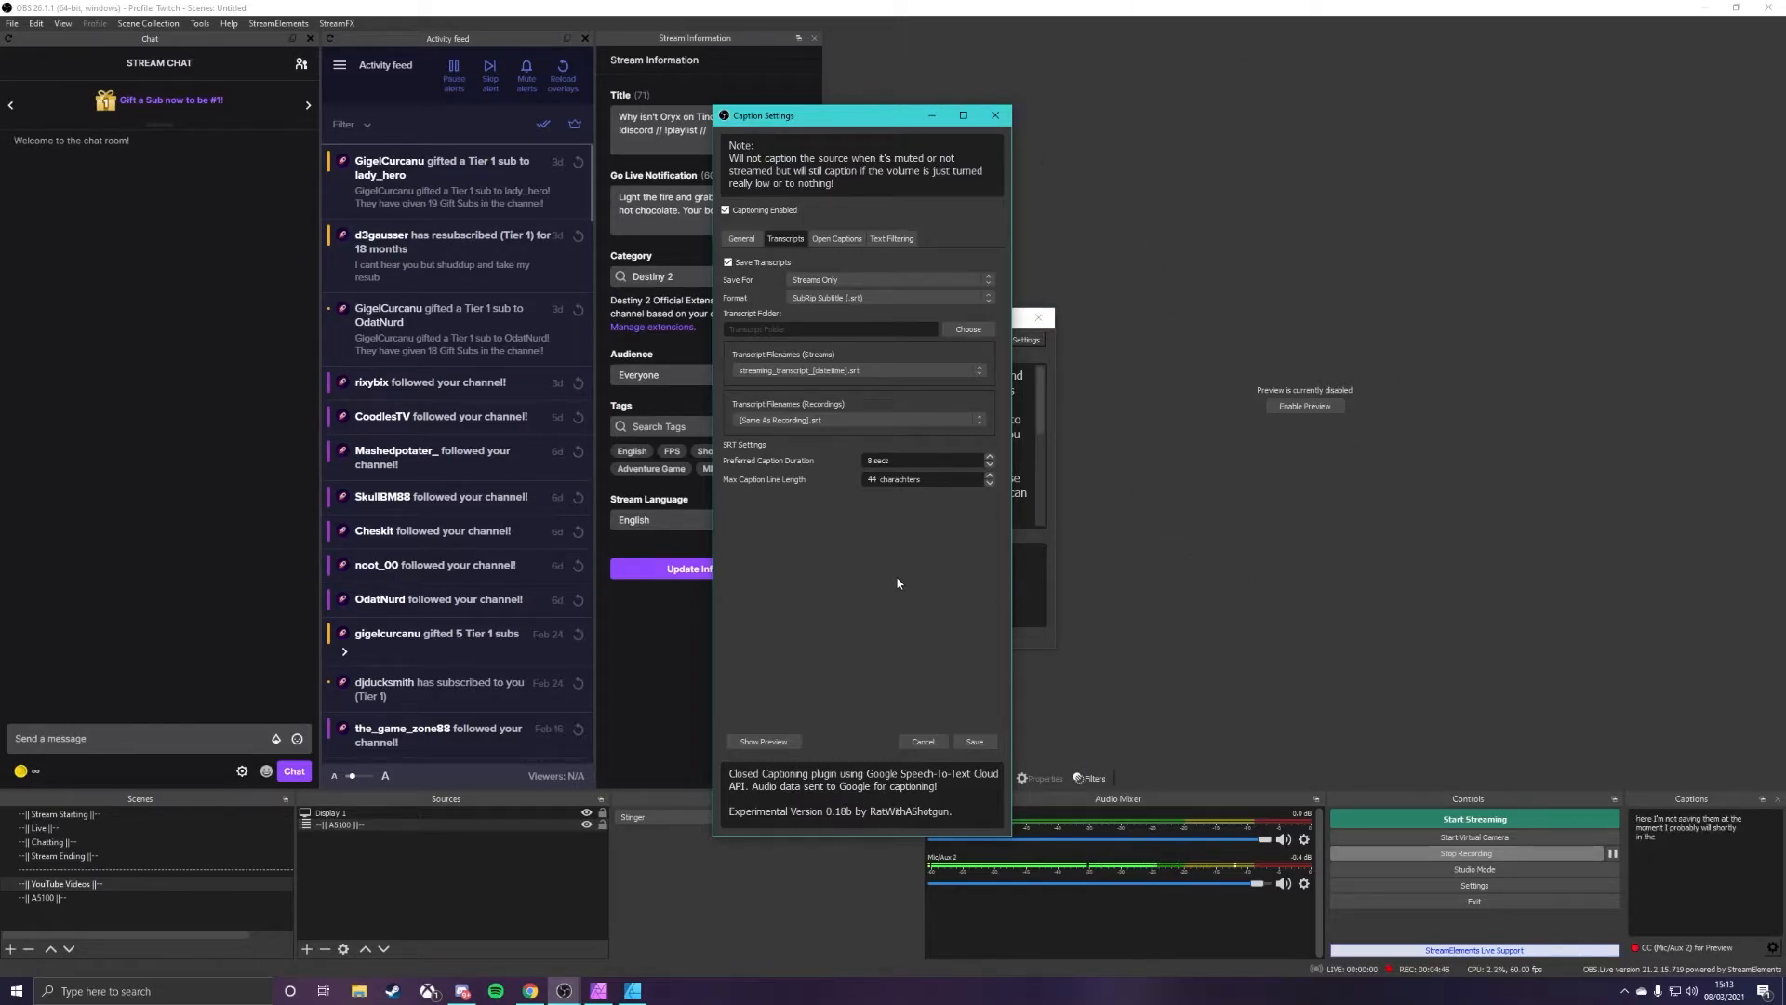
click(837, 239)
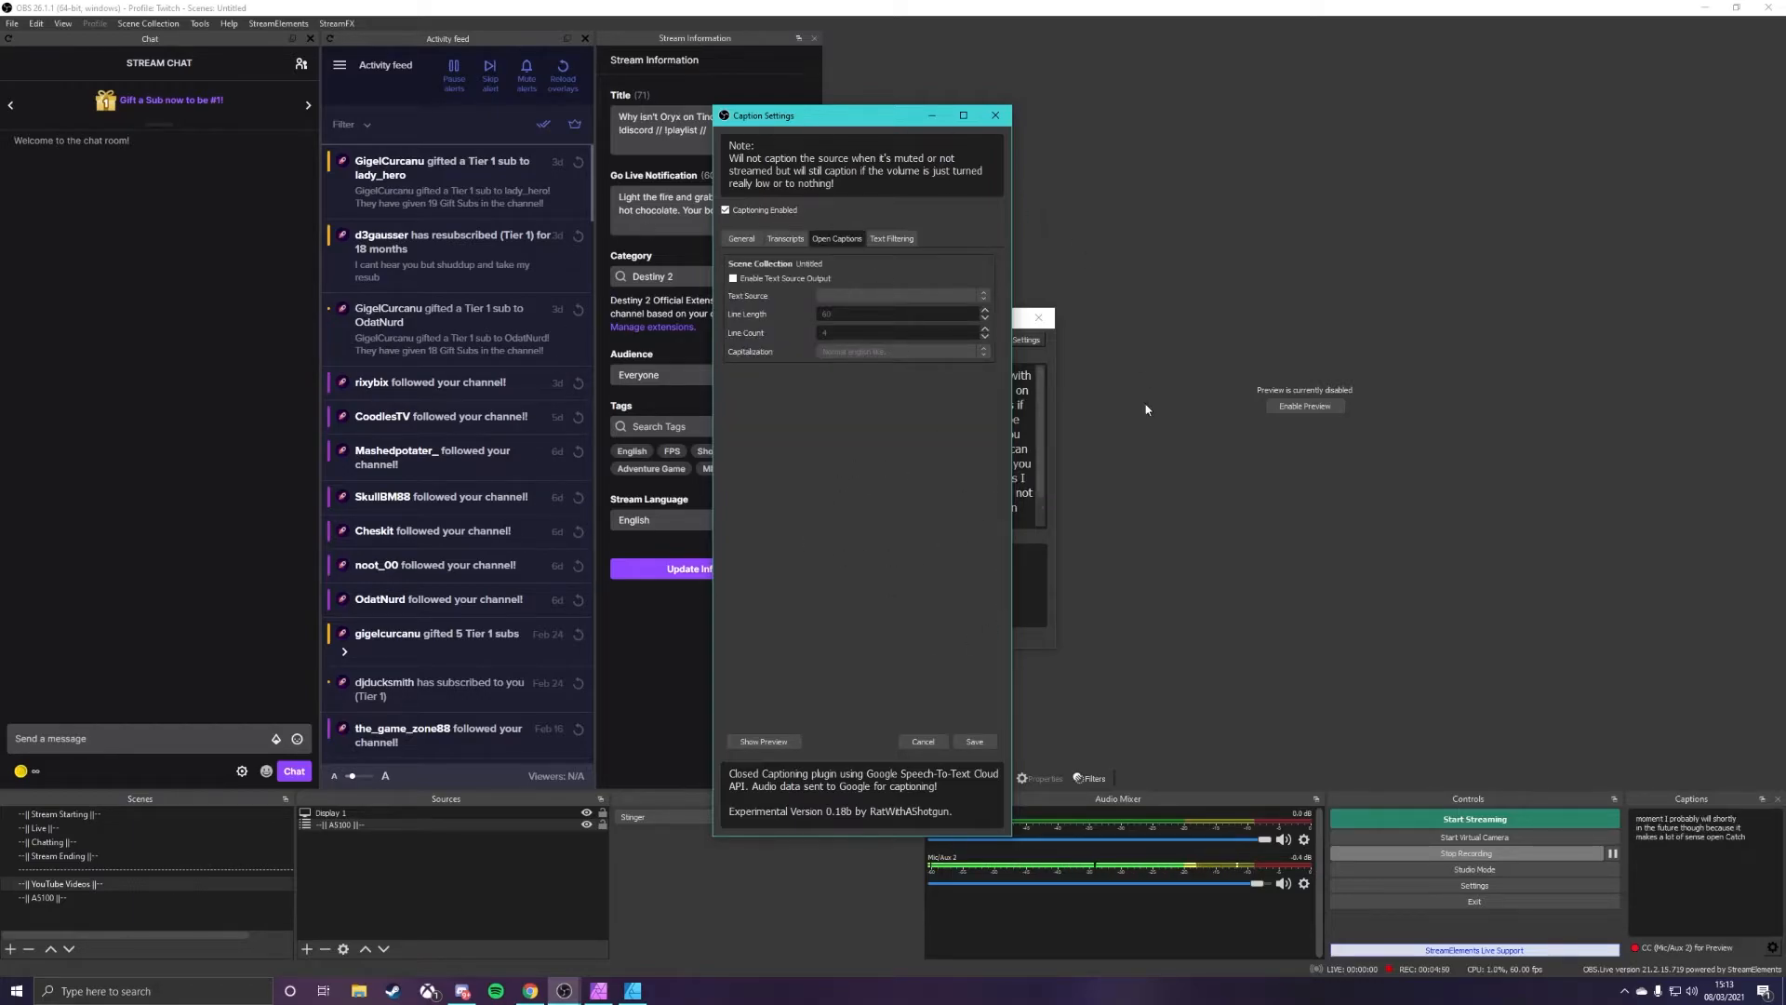
Step: Review the Text Filtering options, then return to the General caption settings
click(892, 238)
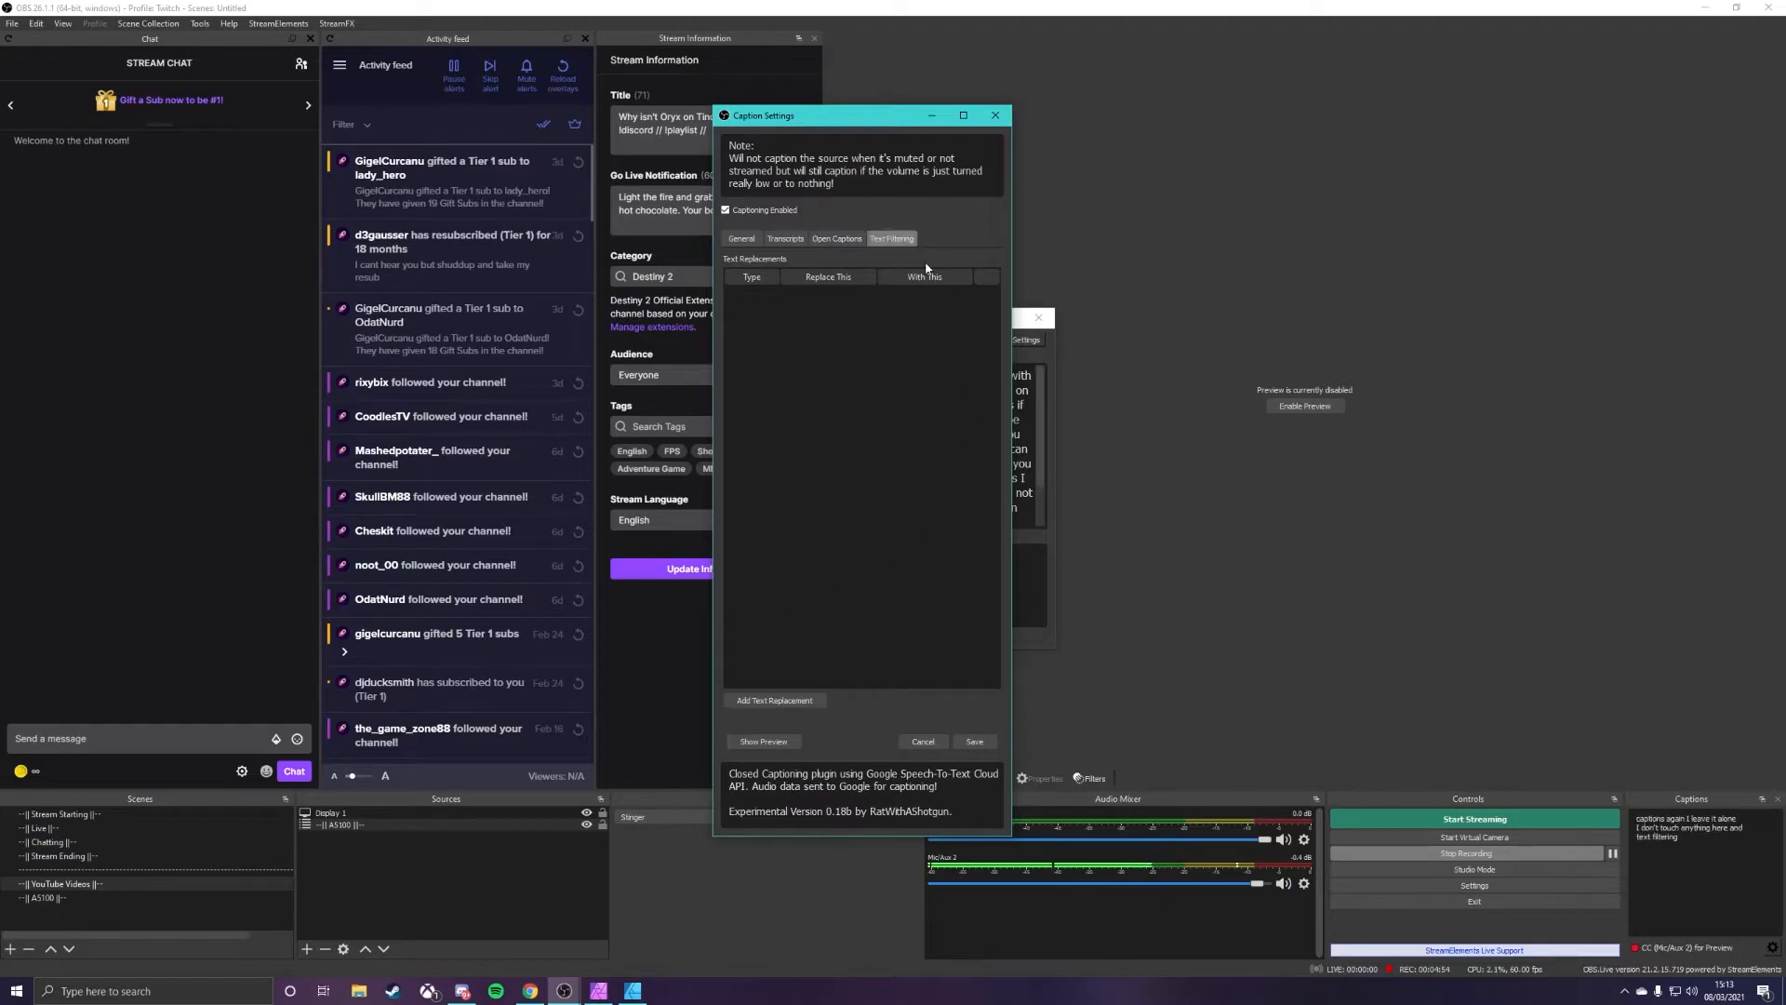
click(741, 238)
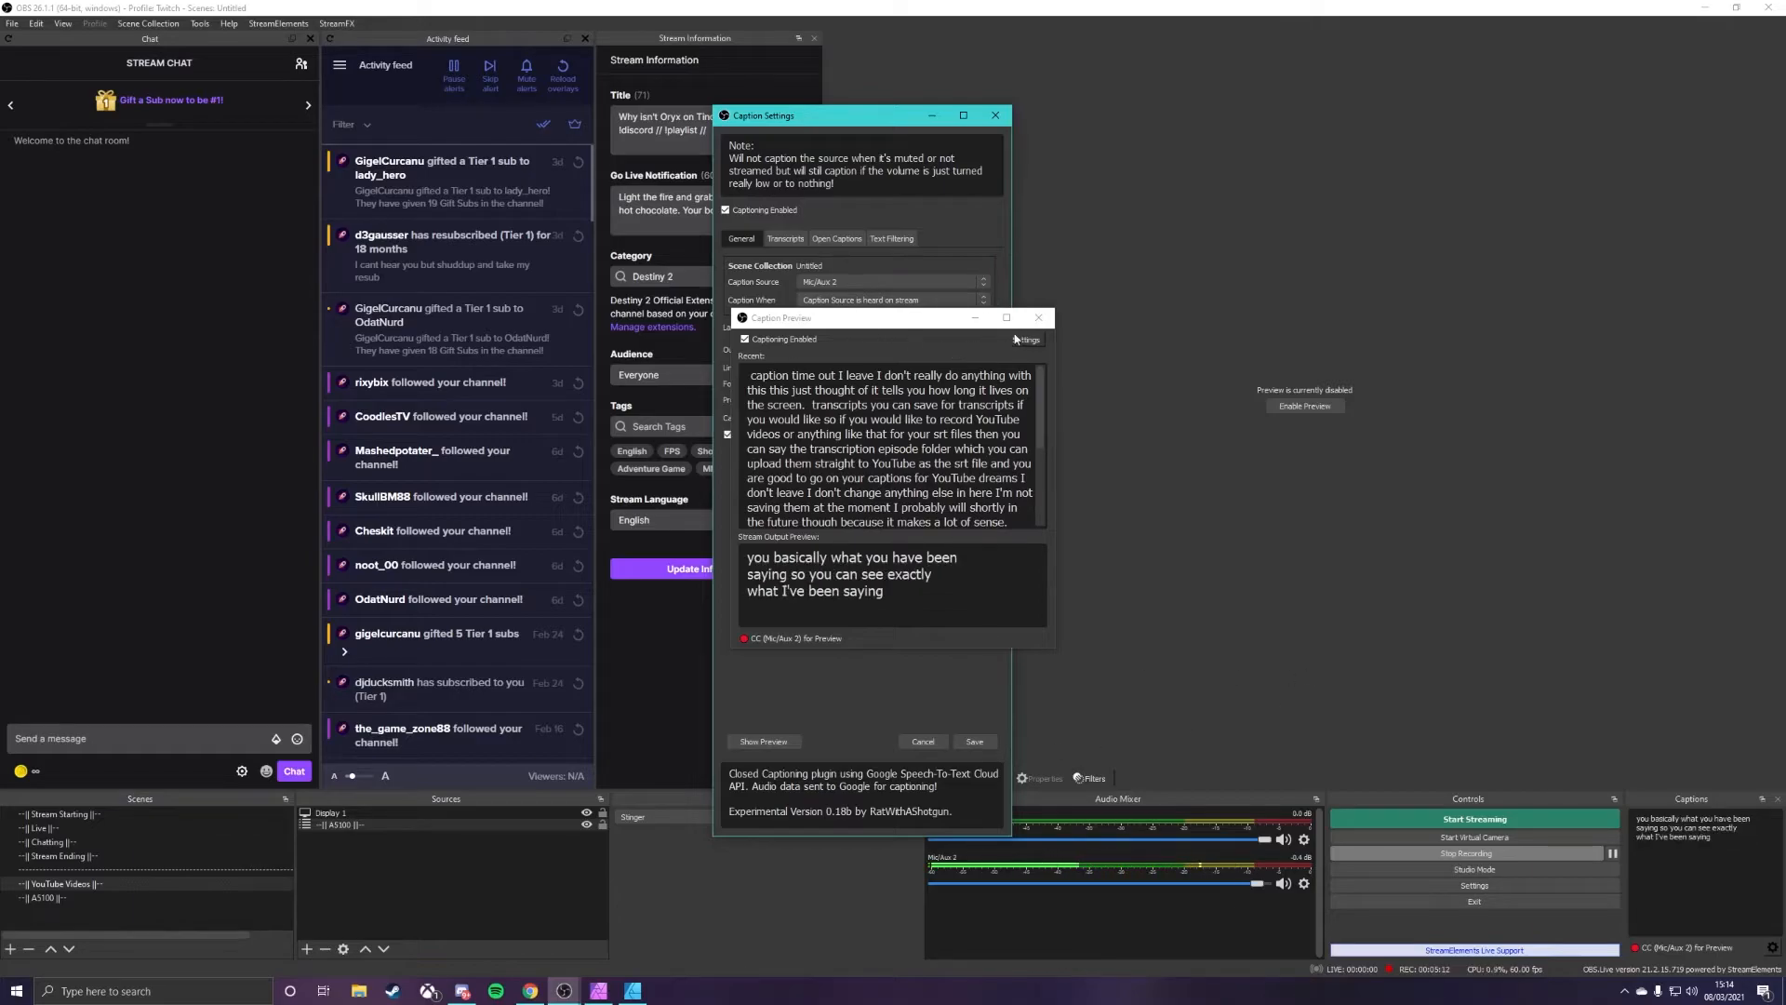
Step: Close the Caption Preview window, leaving the General caption settings visible
click(1035, 318)
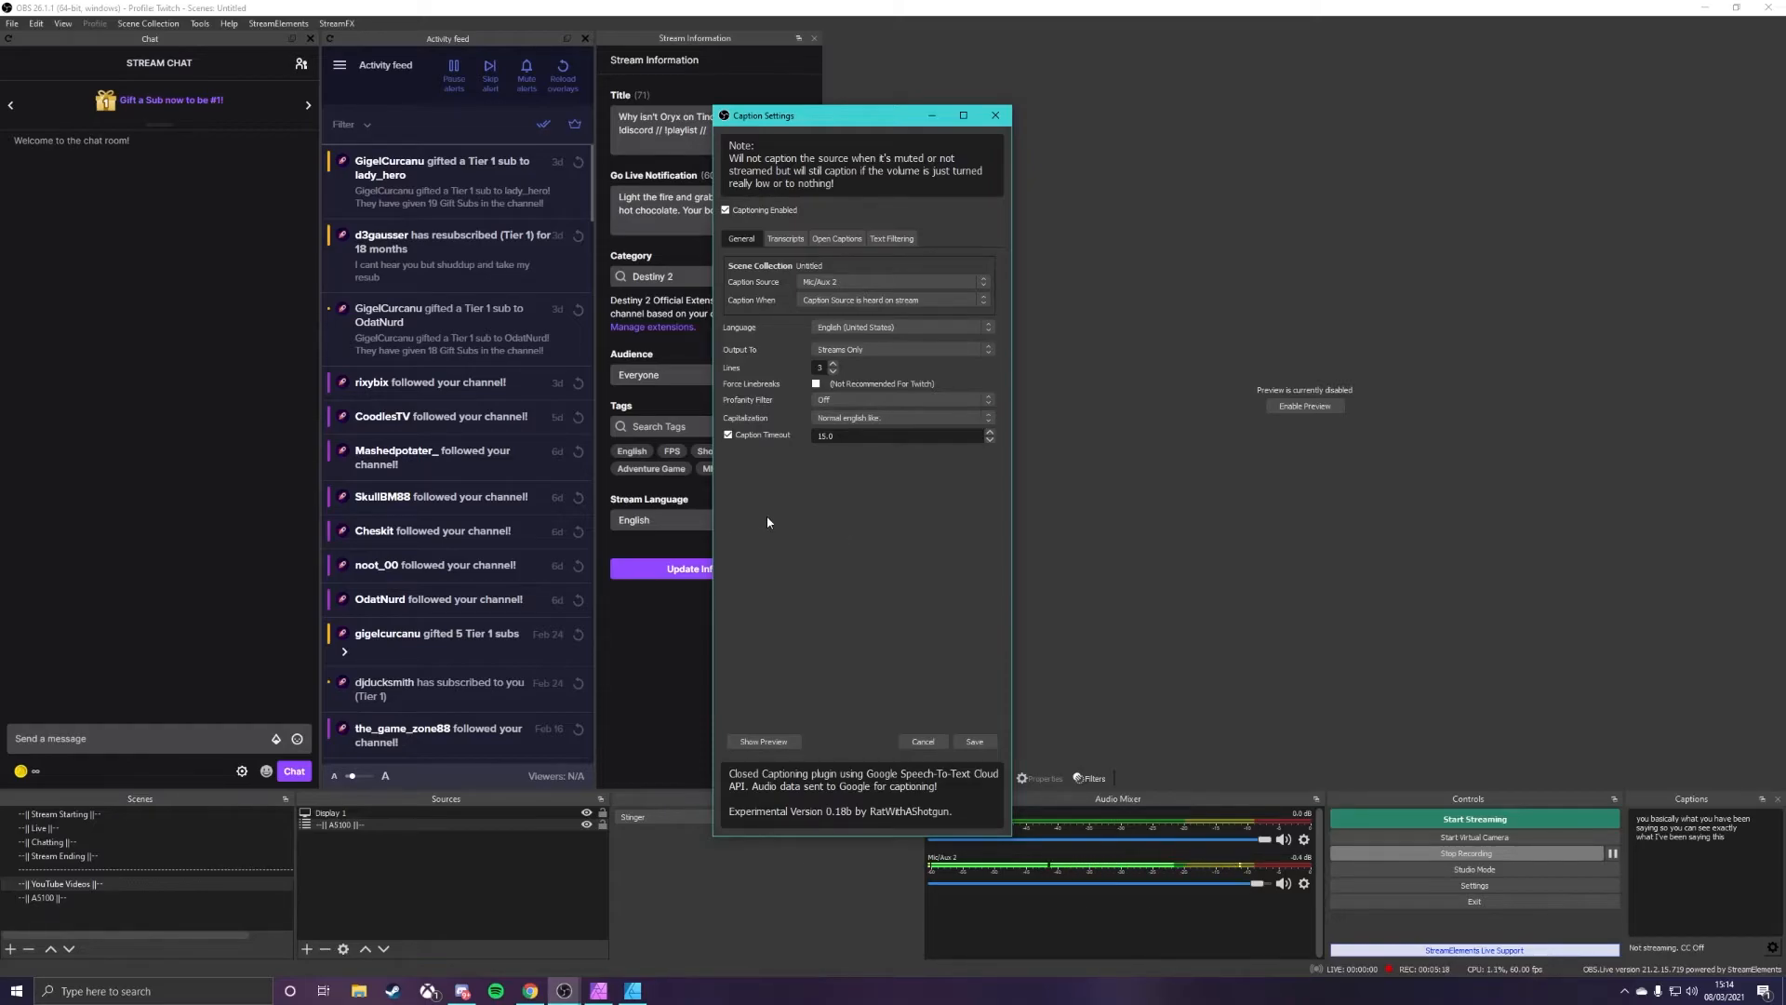
mouse_move(775, 506)
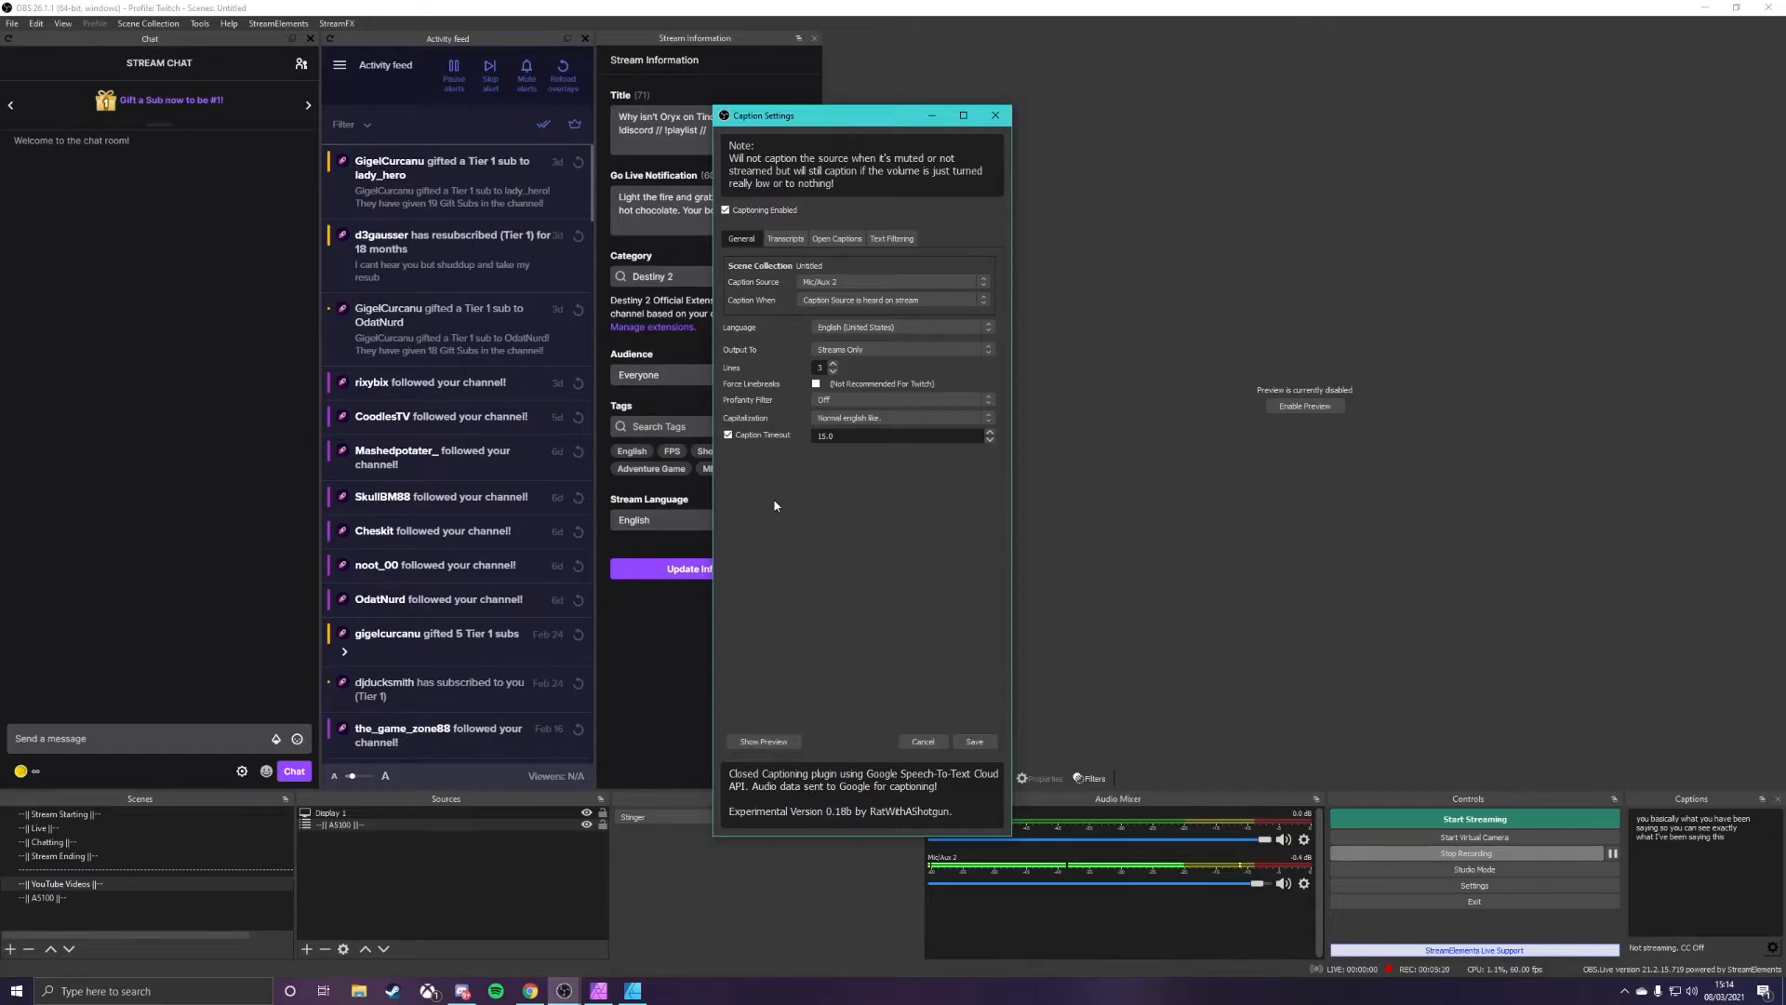